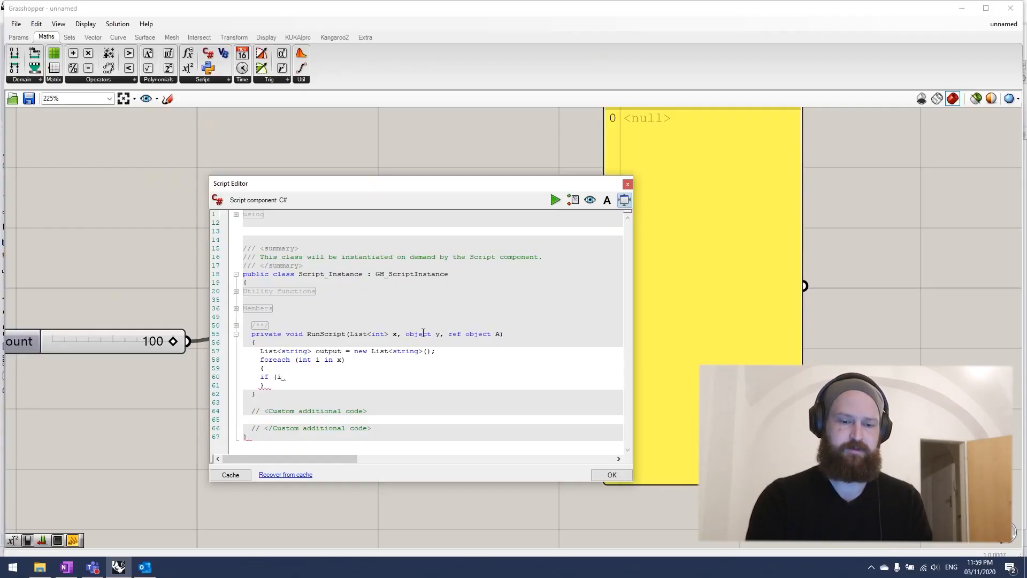
- Write the if (i % 3 == 0) check that sets string result = "Fizz"
text(% 3)
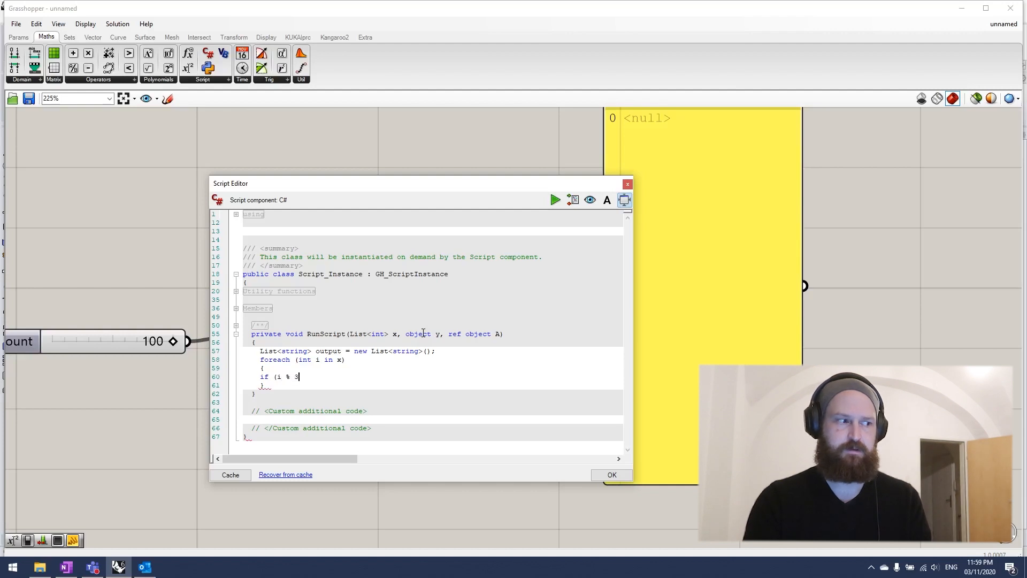
text(== 0)
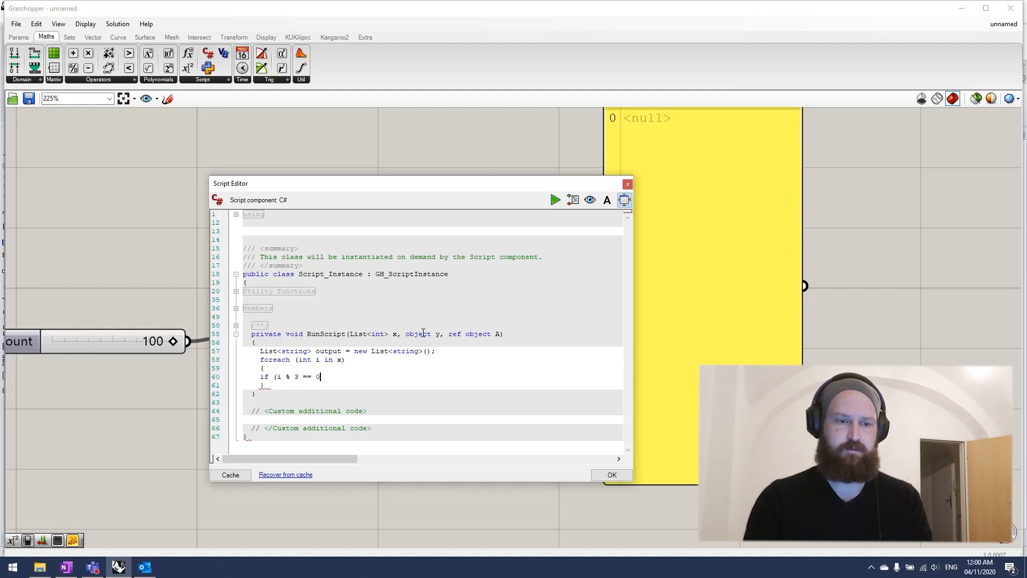
text())
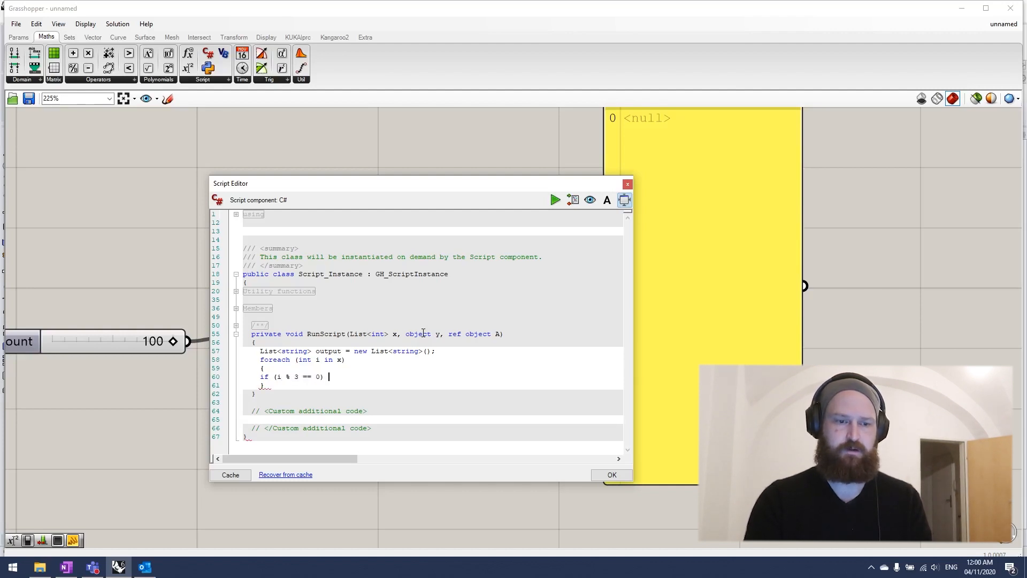
text(result)
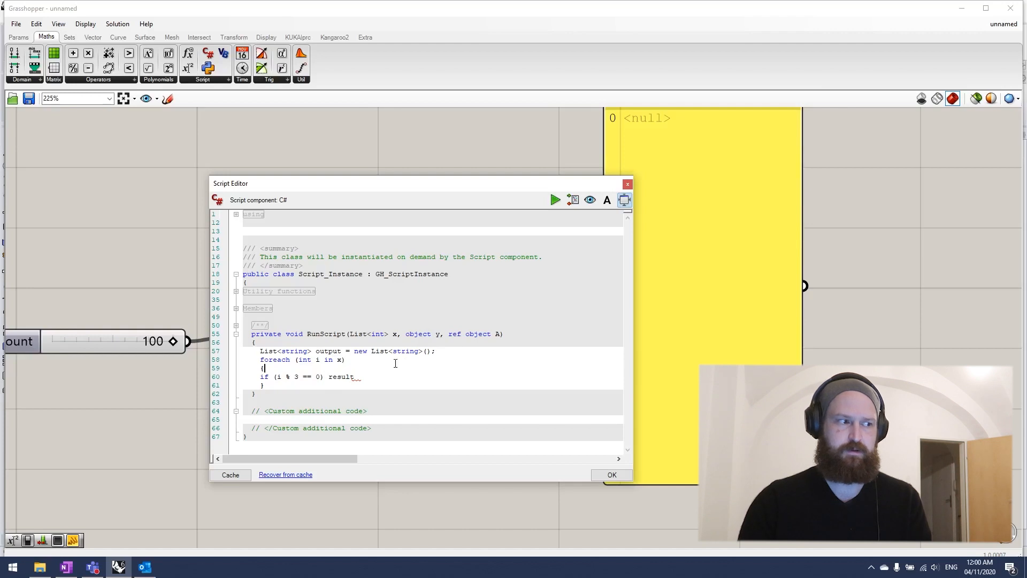
text(string result)
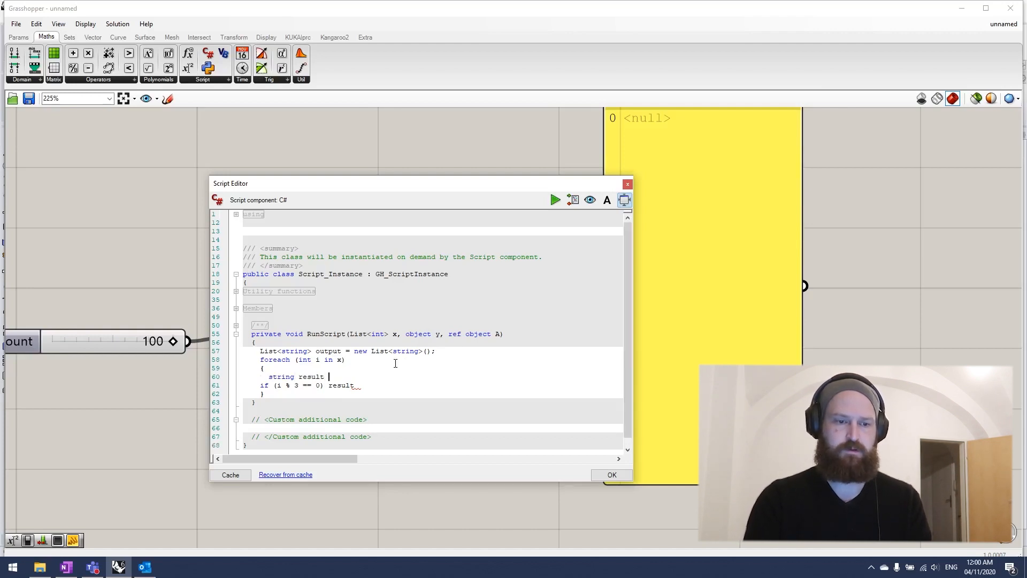
text(= "")
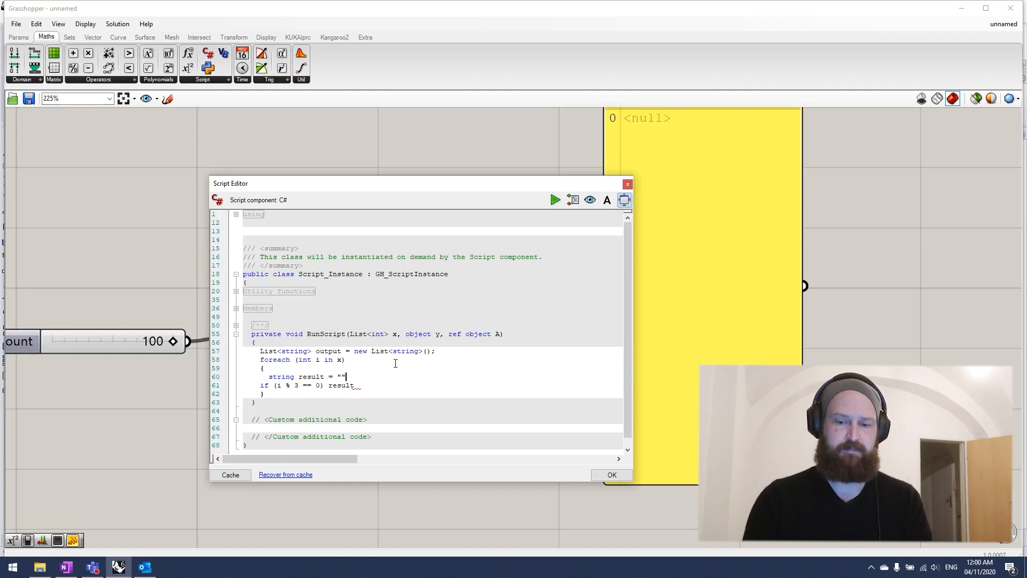
text(;)
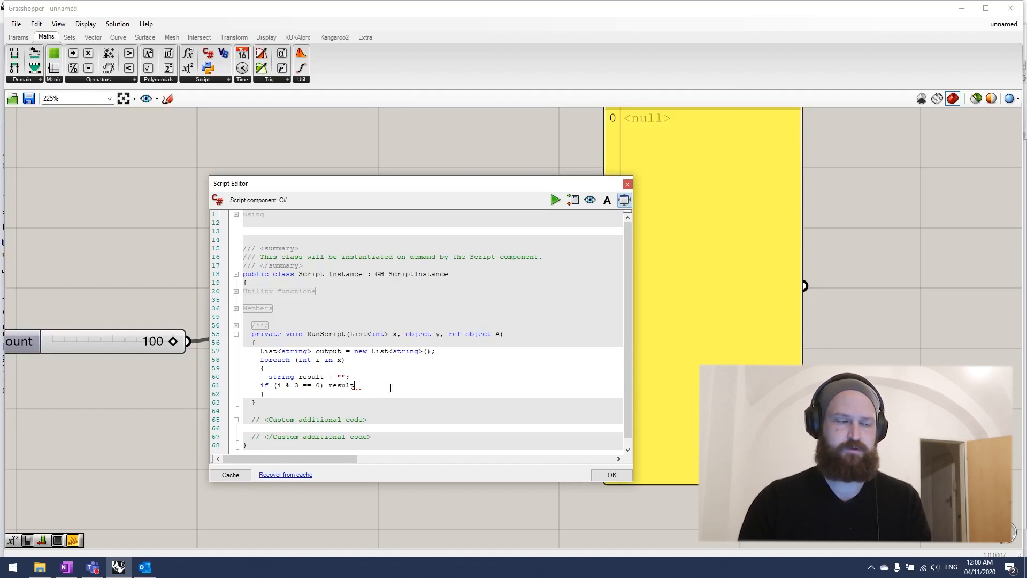
text(=)
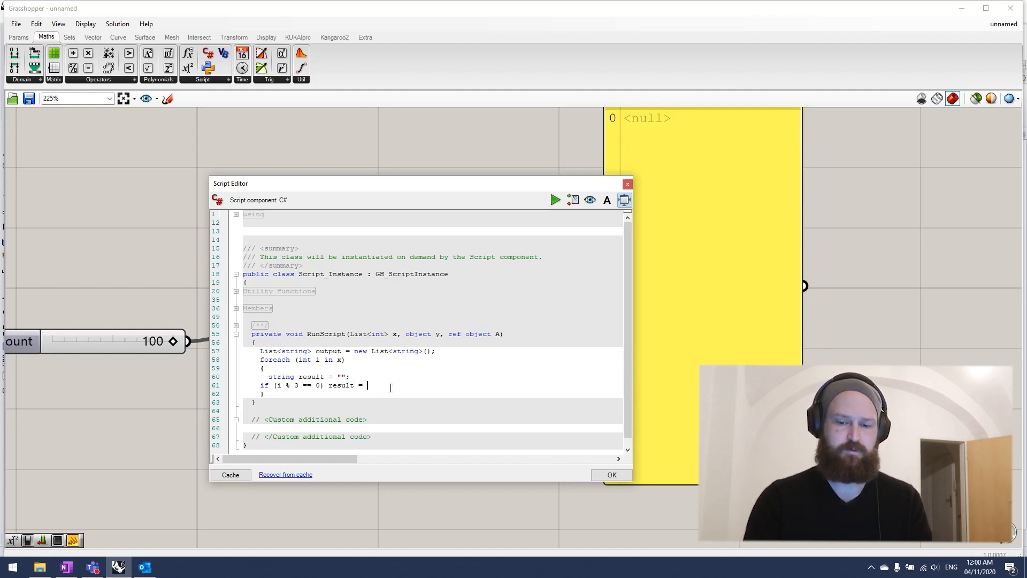
text(")
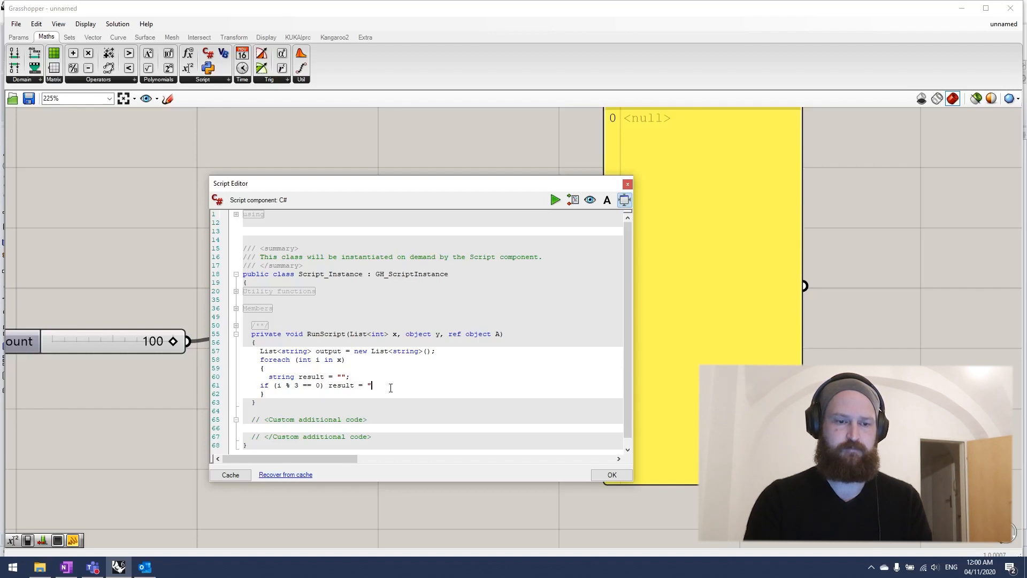
text(Fizz";)
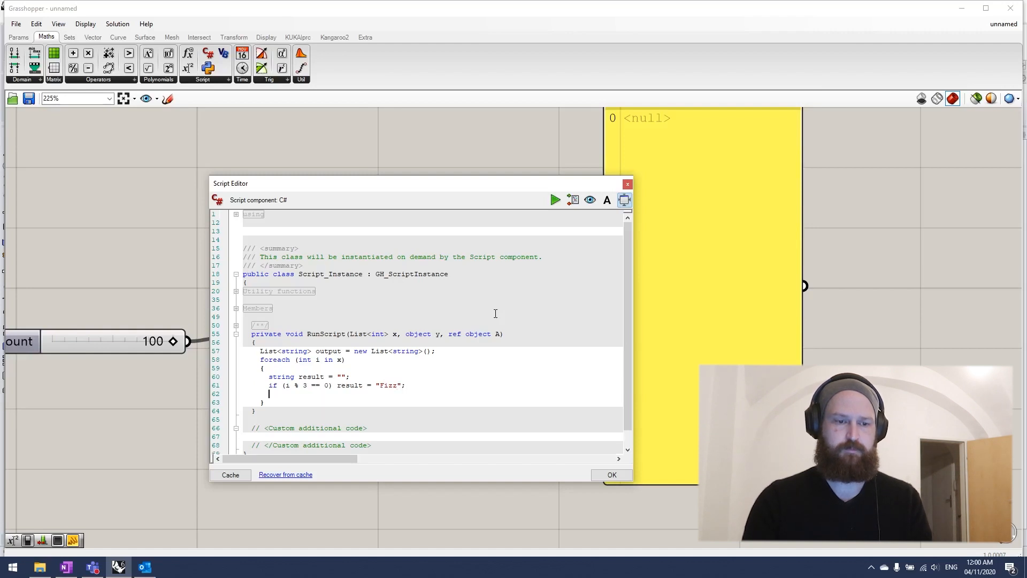
- Write the if (i % 5 == 0) check appending "Buzz" to result
text(if ()
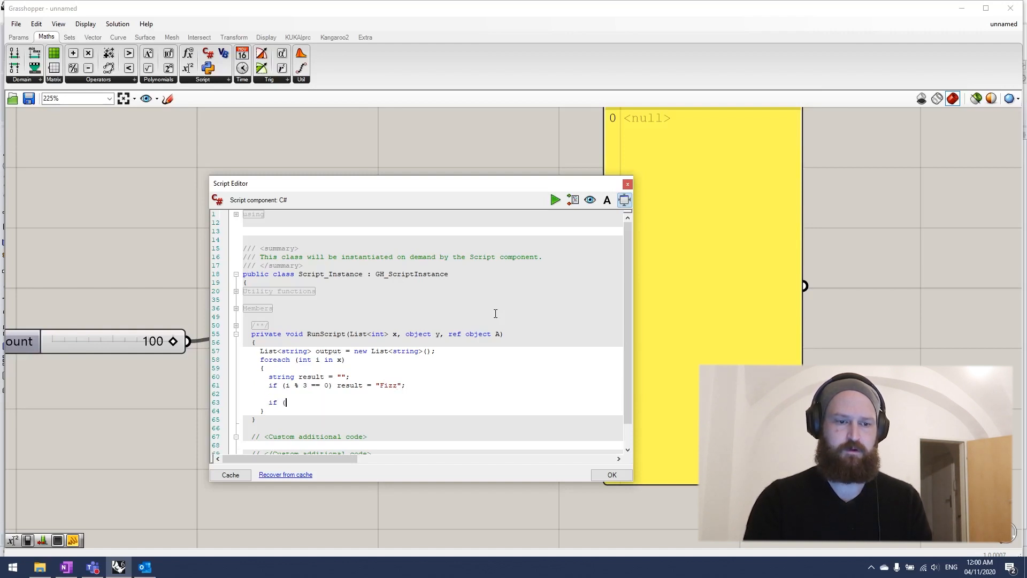
text(i)
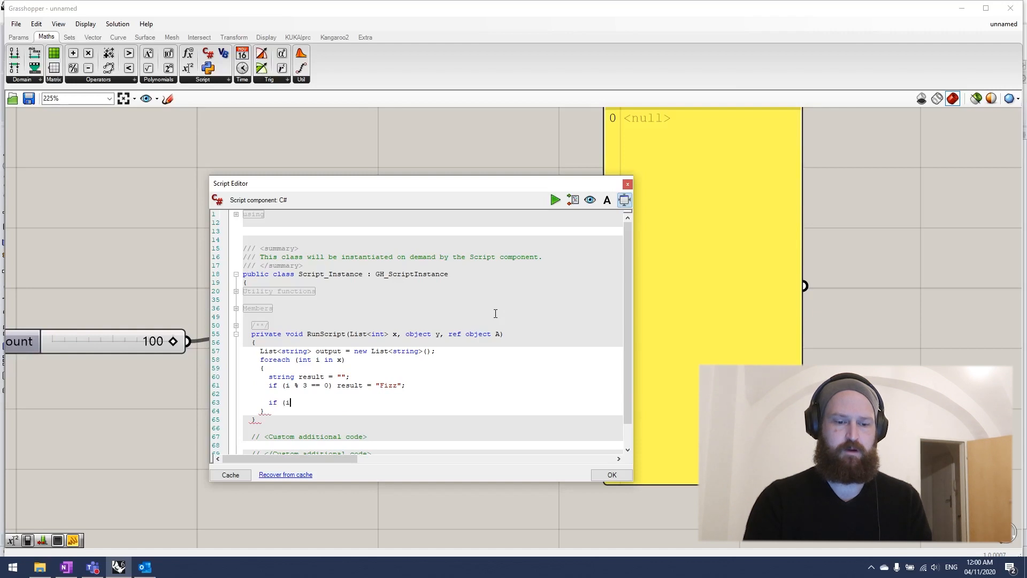
text(%)
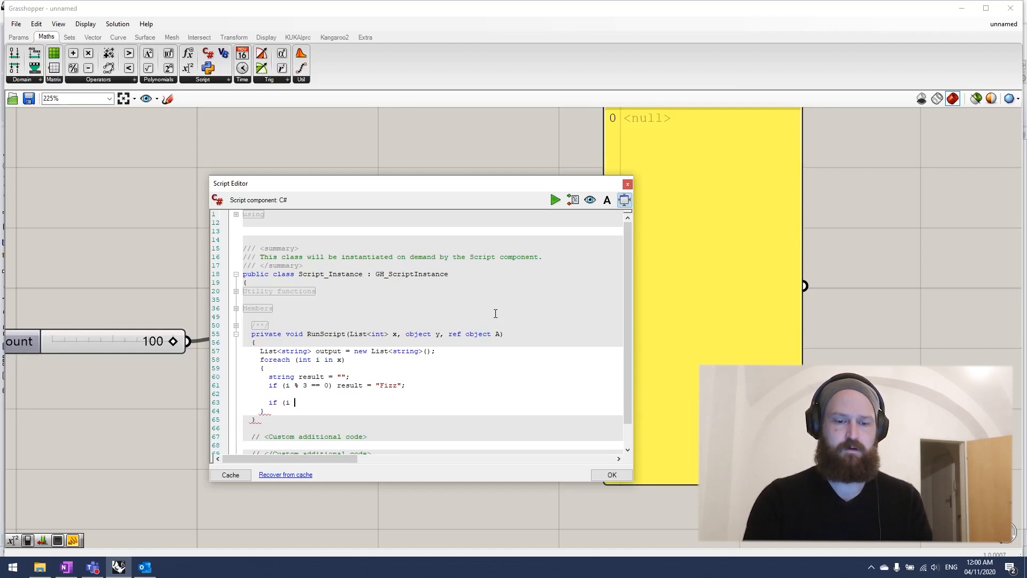
text(% 5)
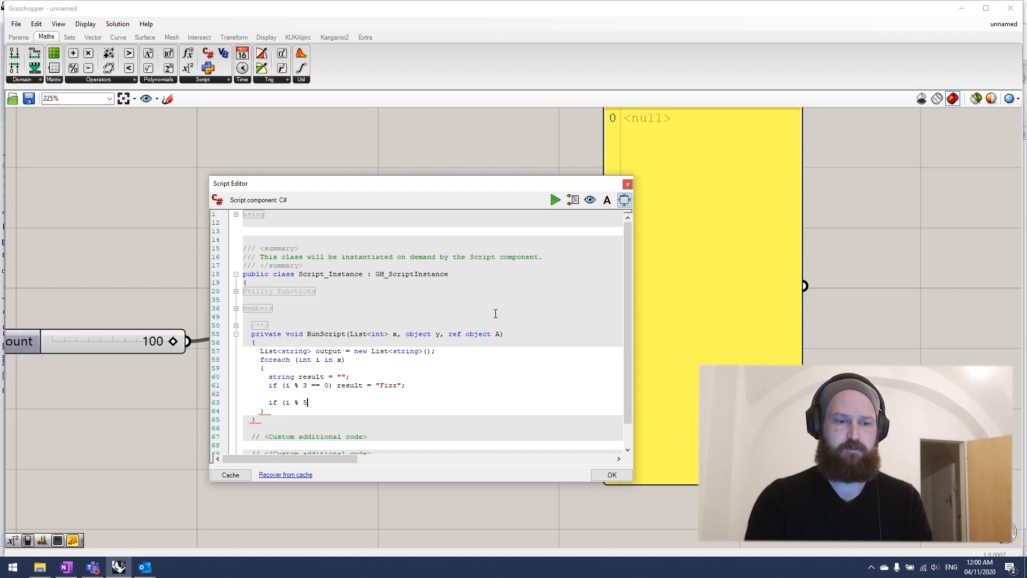
text(==))
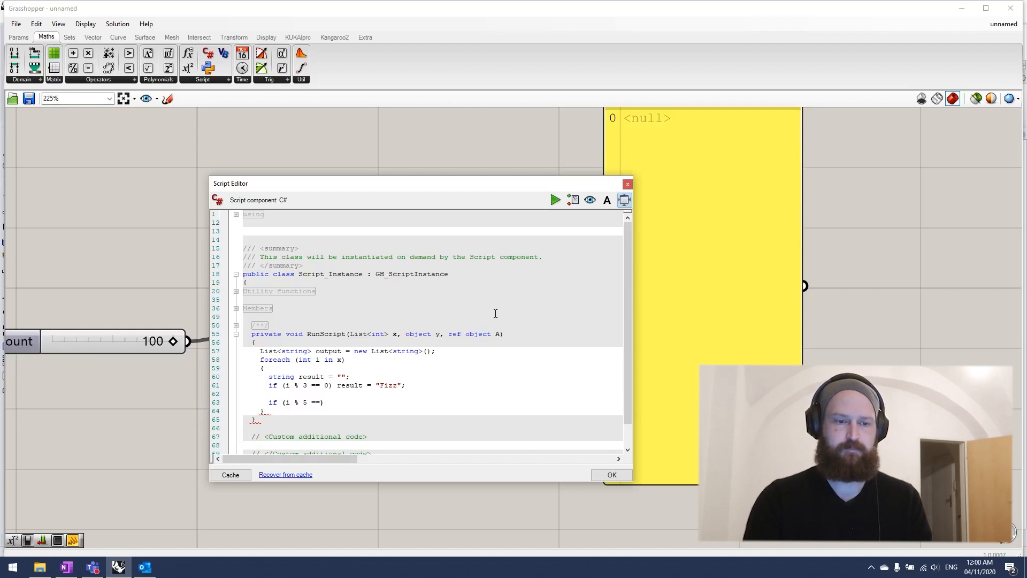
text(0))
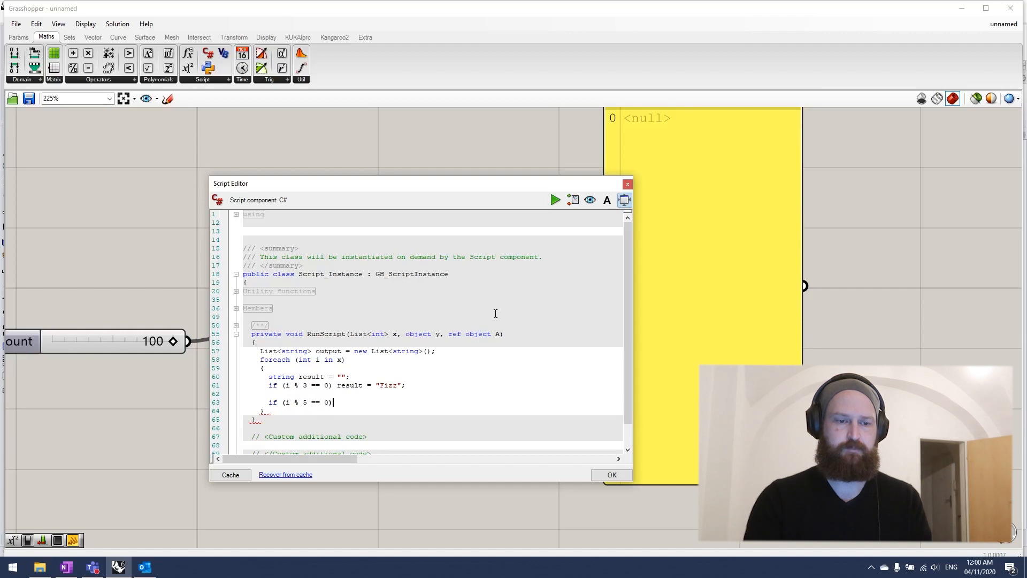
text(result = result)
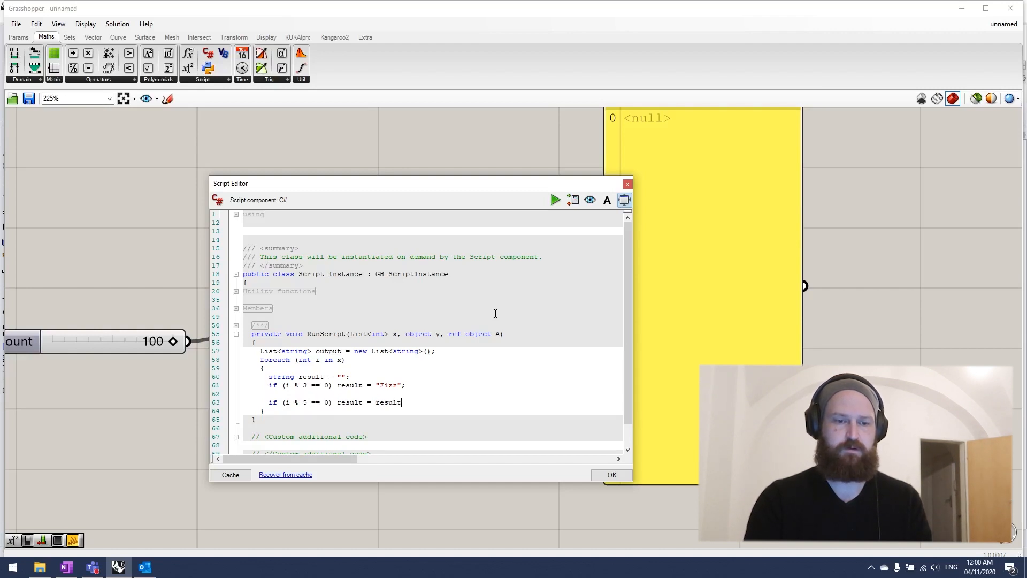
text(+ ")
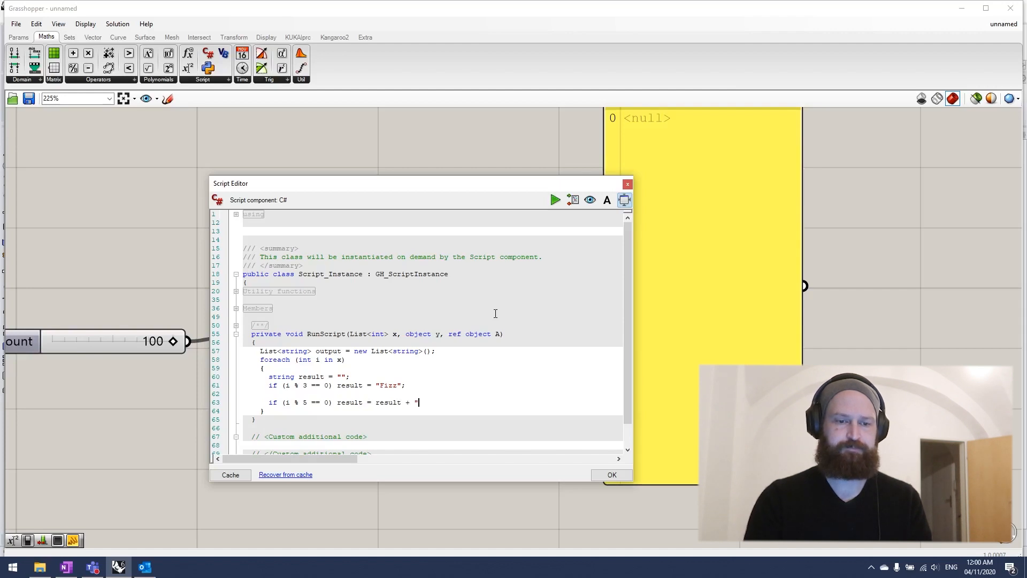
text(Buzz")
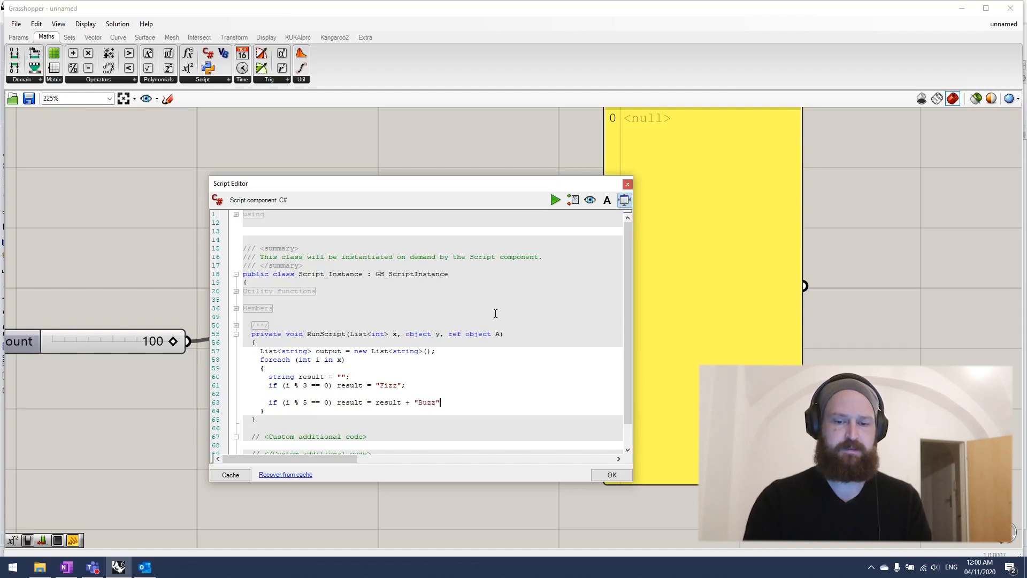
key(Enter)
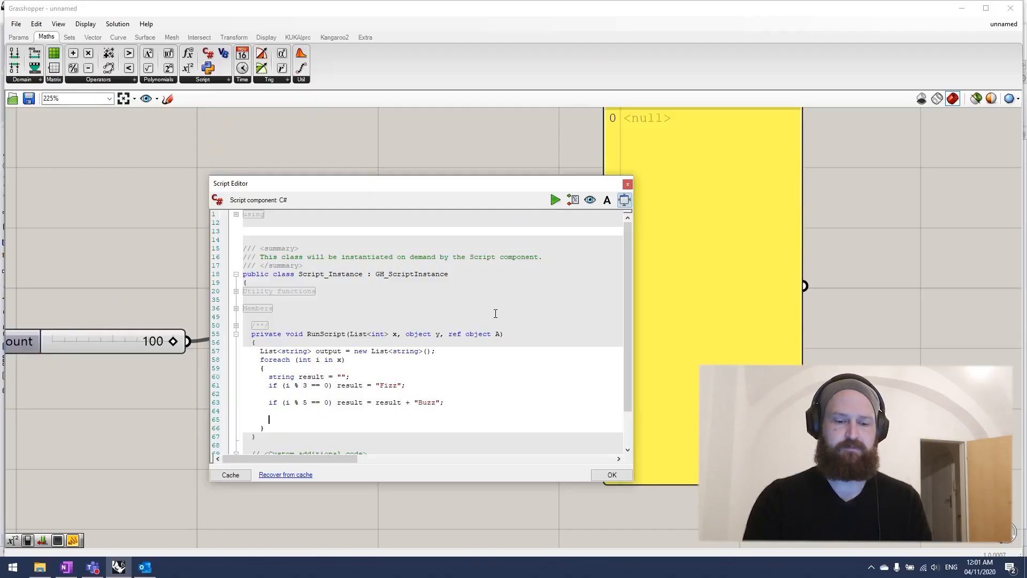
- Write the if (result.Length == 0) fallback assigning result = i.ToString()
text(if ()
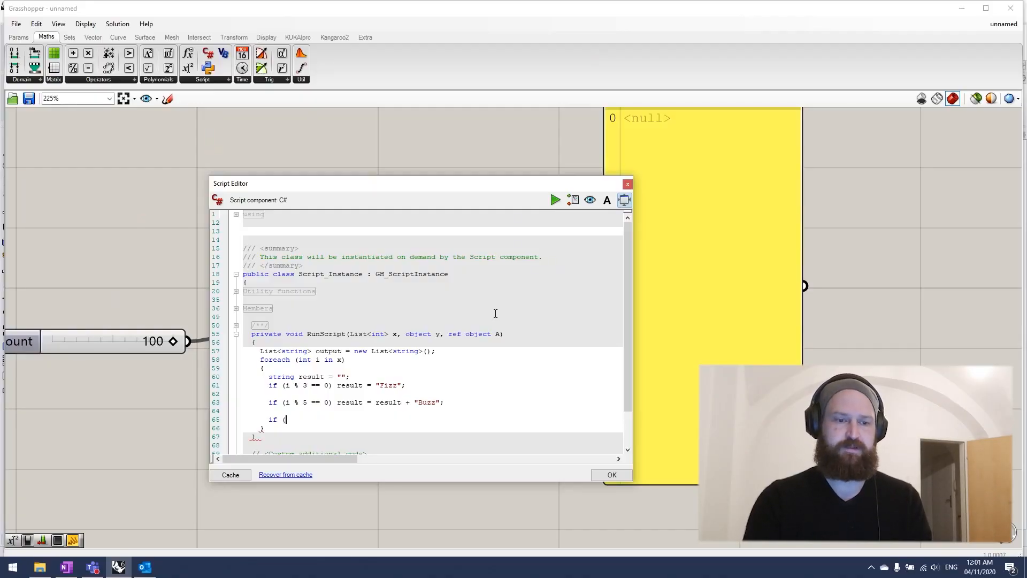
text(result.L)
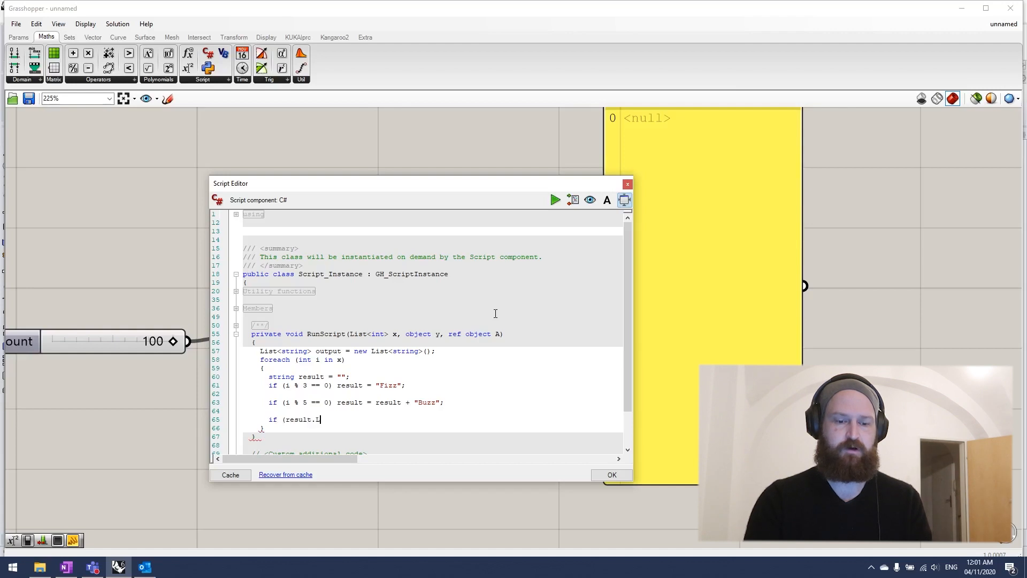
text(ength ==)
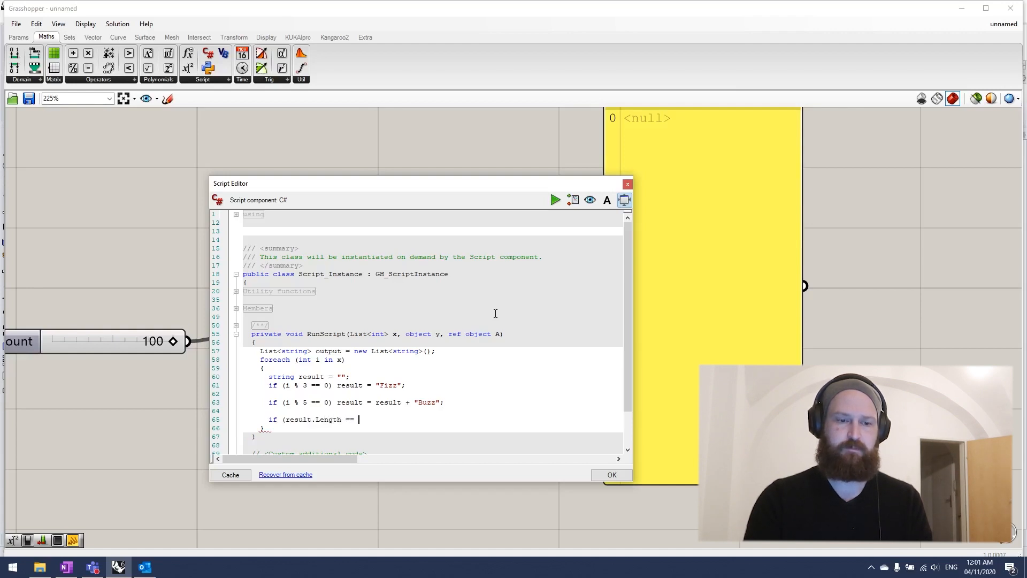
text(0)
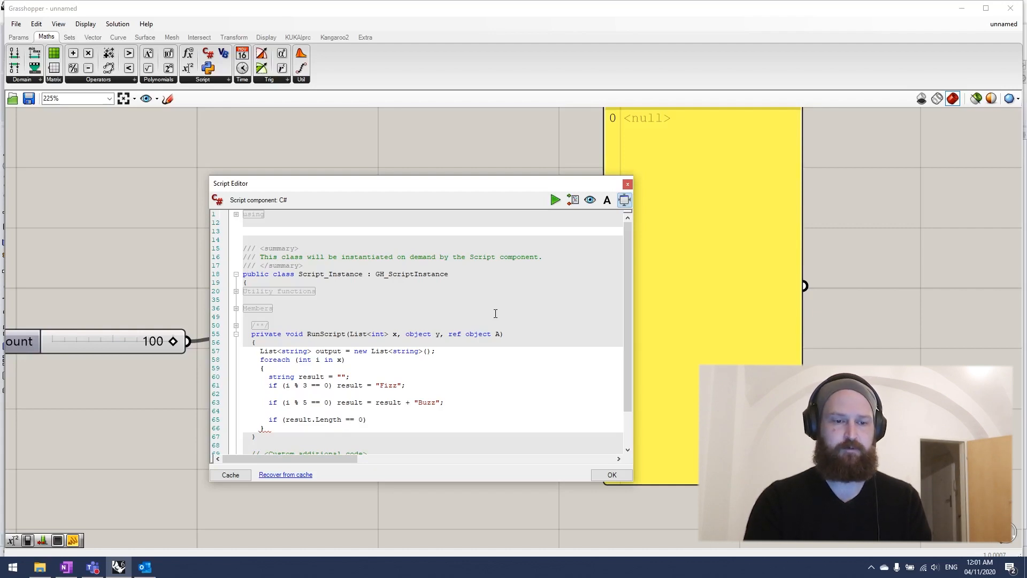
text(result = i.)
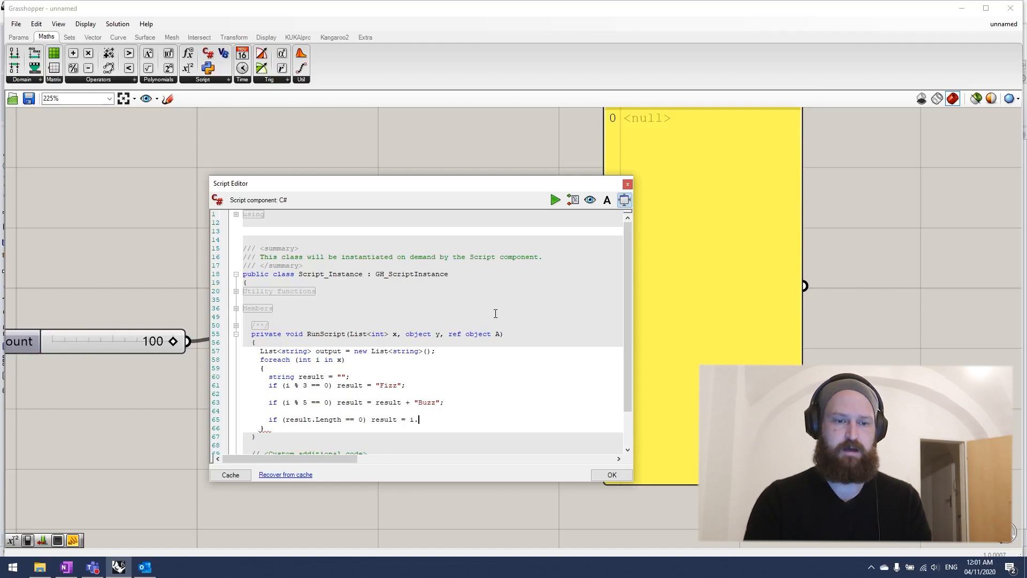
text(ToString();)
text(output.Add(result);)
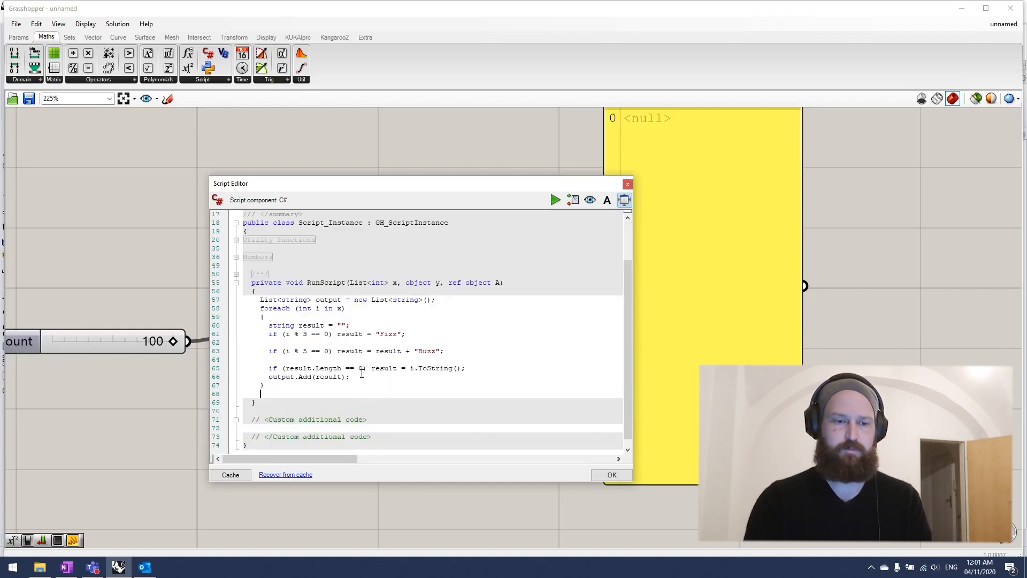
- Return the collected list with A = output;
text(A =)
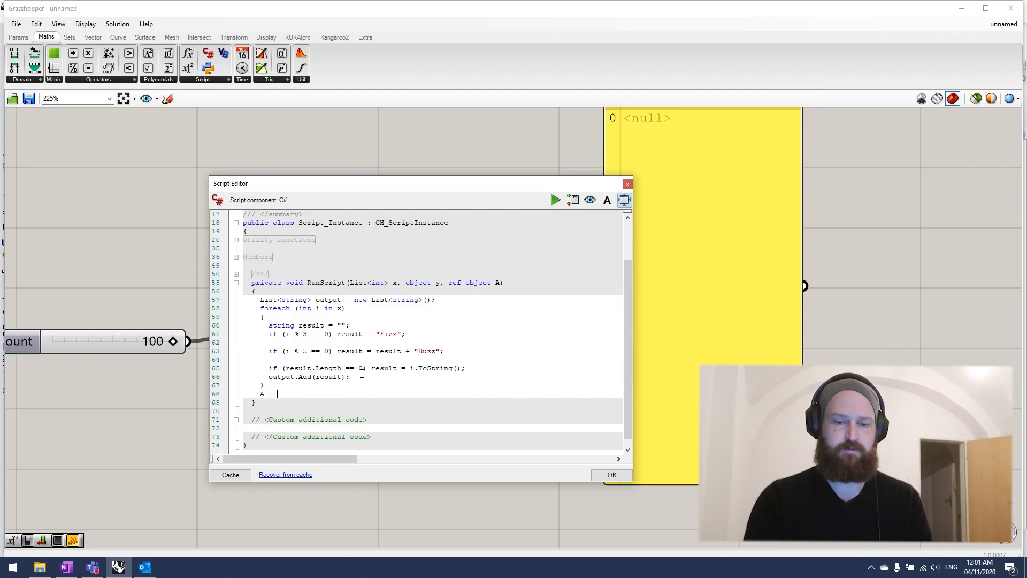
text(output;)
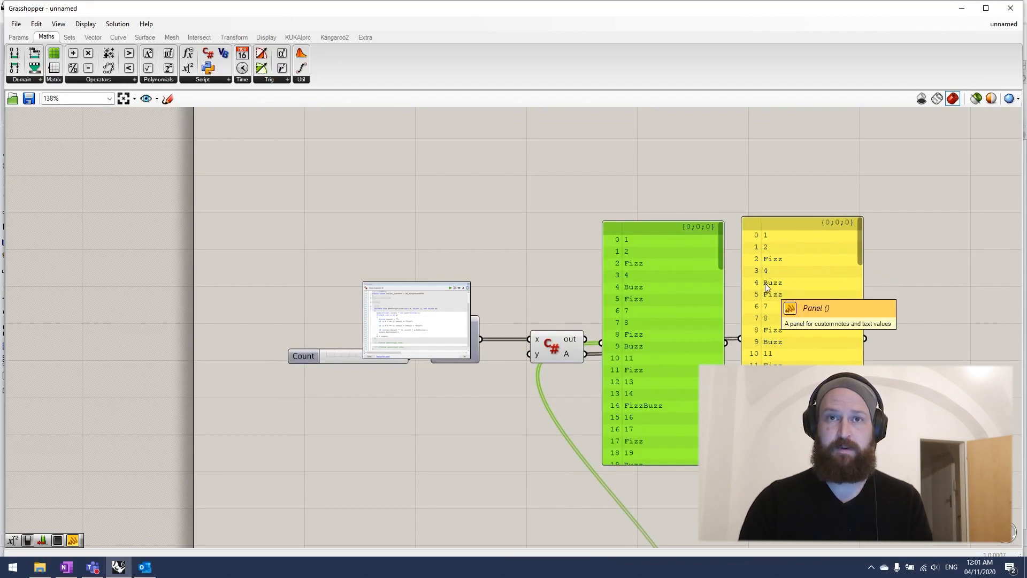
mouse_move(872, 301)
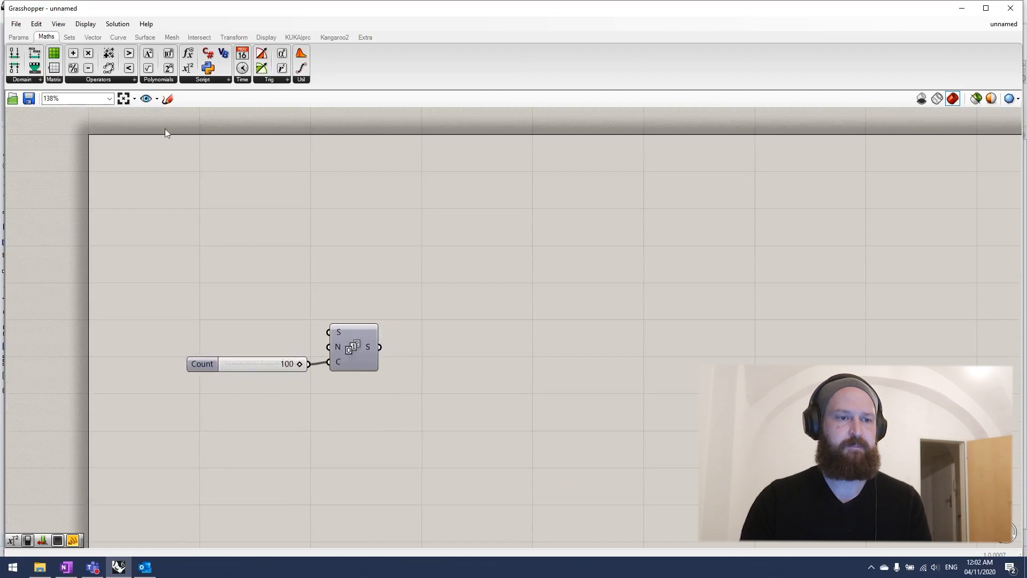
- Place an Expression component from Maths > Script and name its first variable input
click(205, 79)
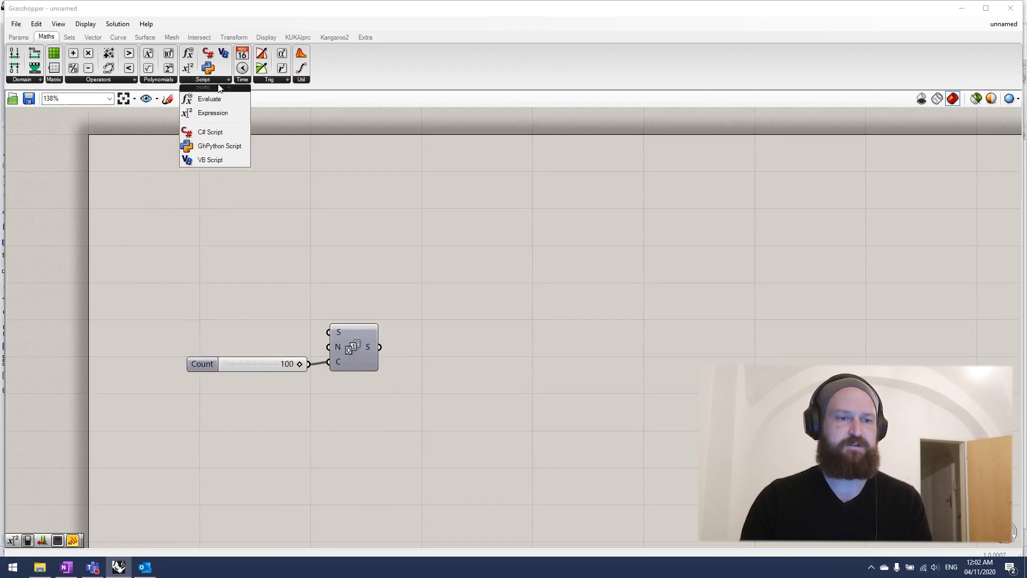
click(210, 113)
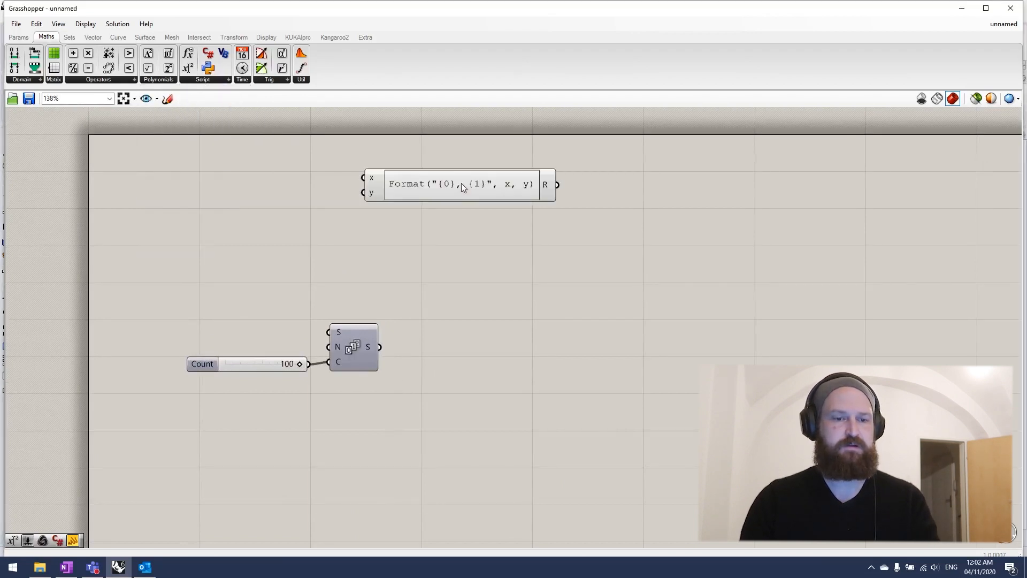
scroll(down, 3)
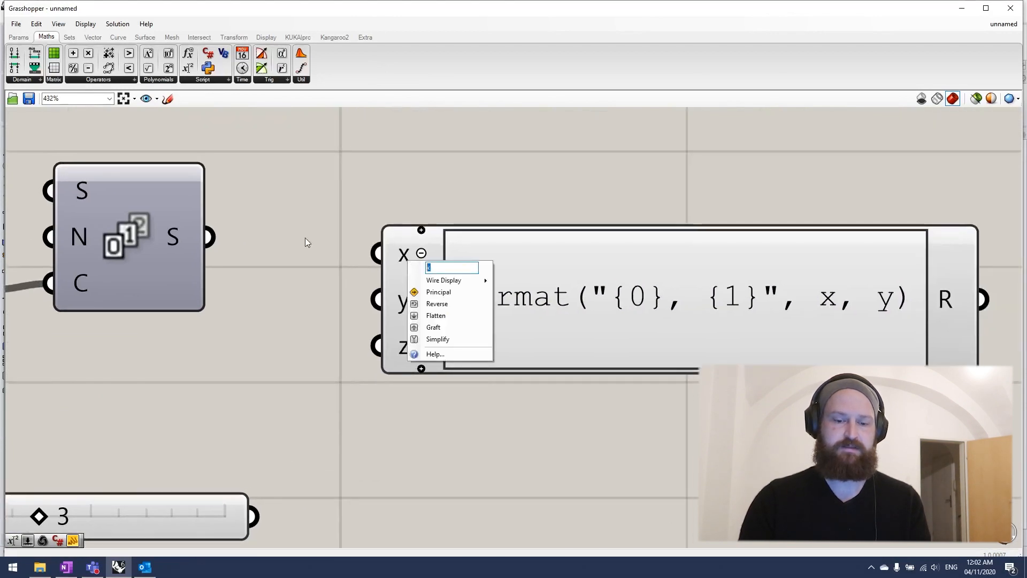
text(input)
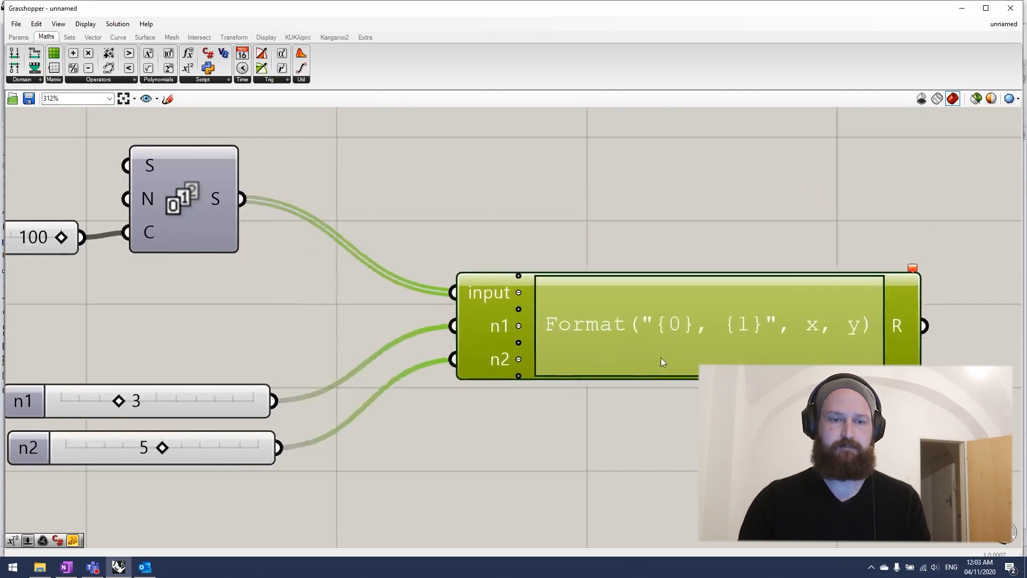
- Enter the outer if((input%n1=0) and (input%n2=0), "FizzBuzz", … condition in the Expression Designer
double_click(662, 362)
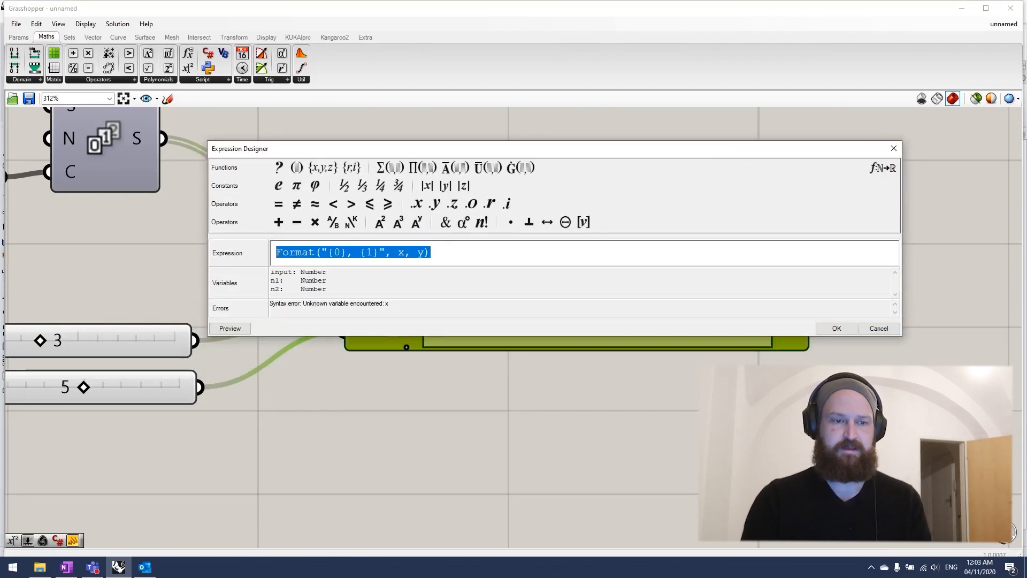
text(if(()
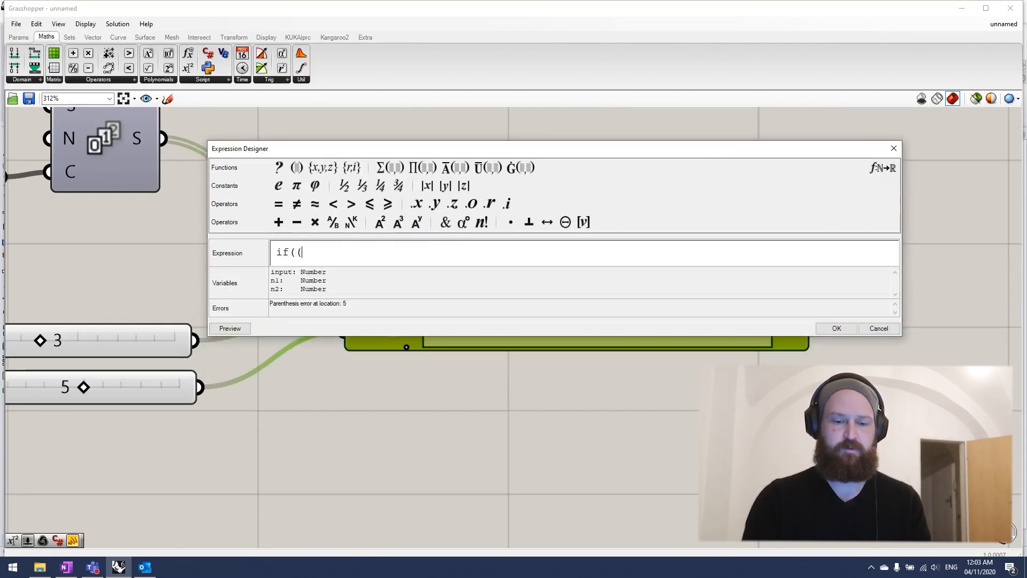
text(input%n1=)
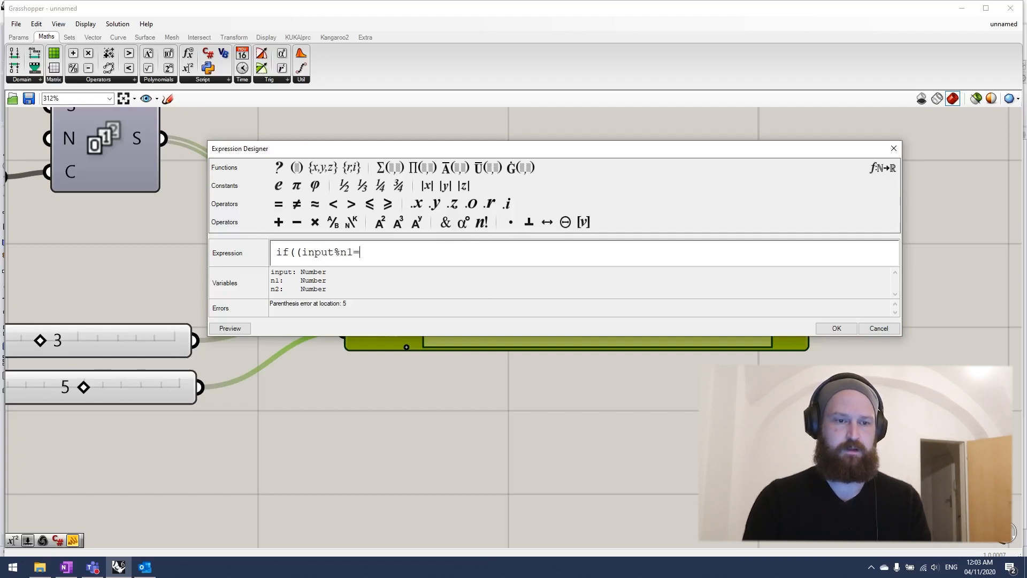
text(0))
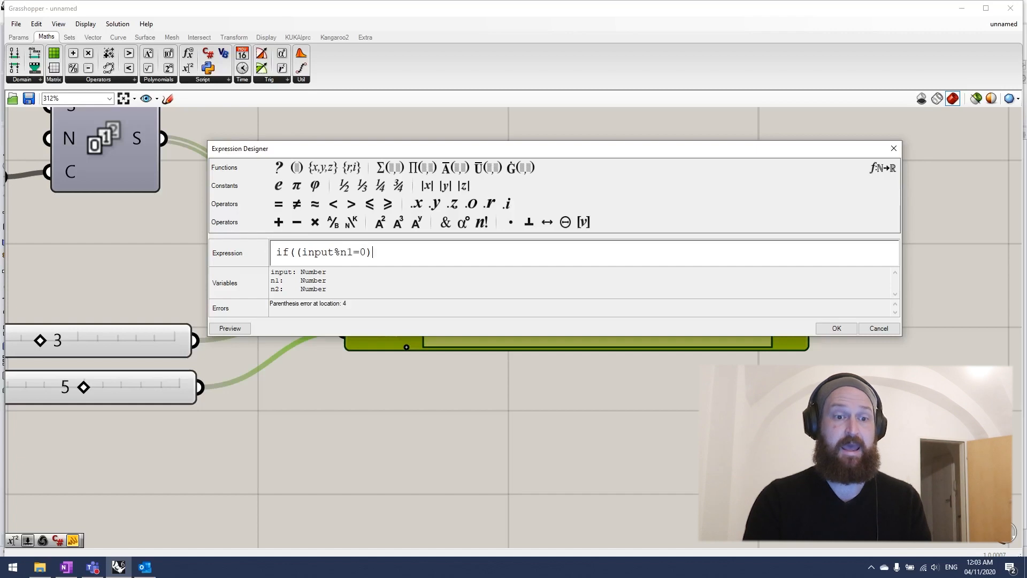
text(and(input)
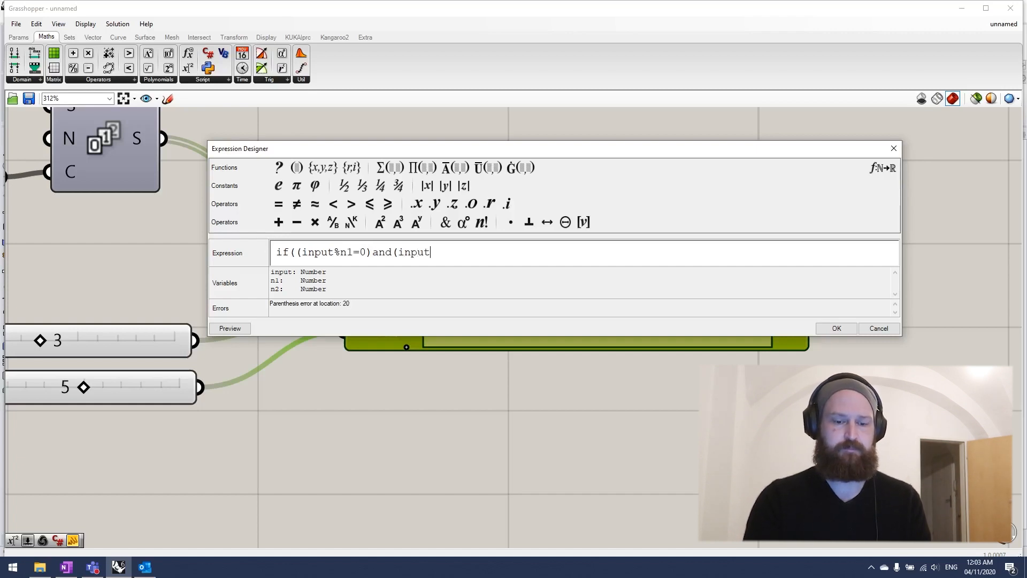
text(%5)
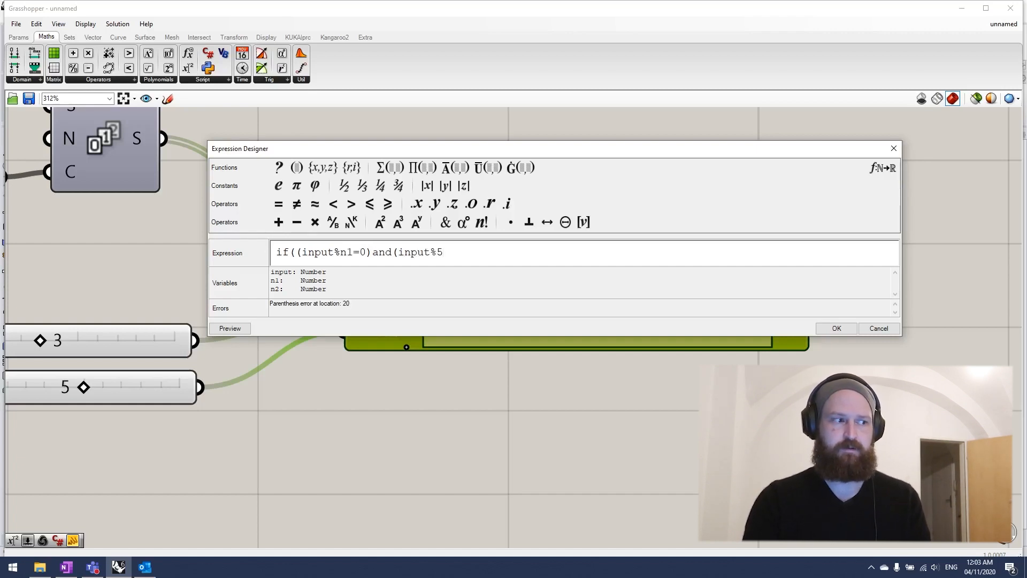
key(BackSpace)
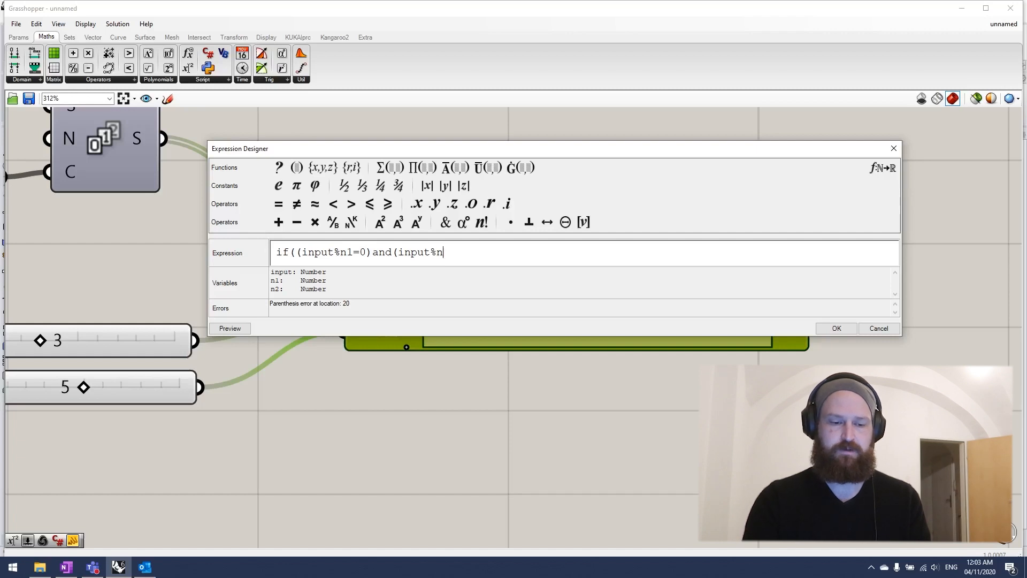
text(2=0),)
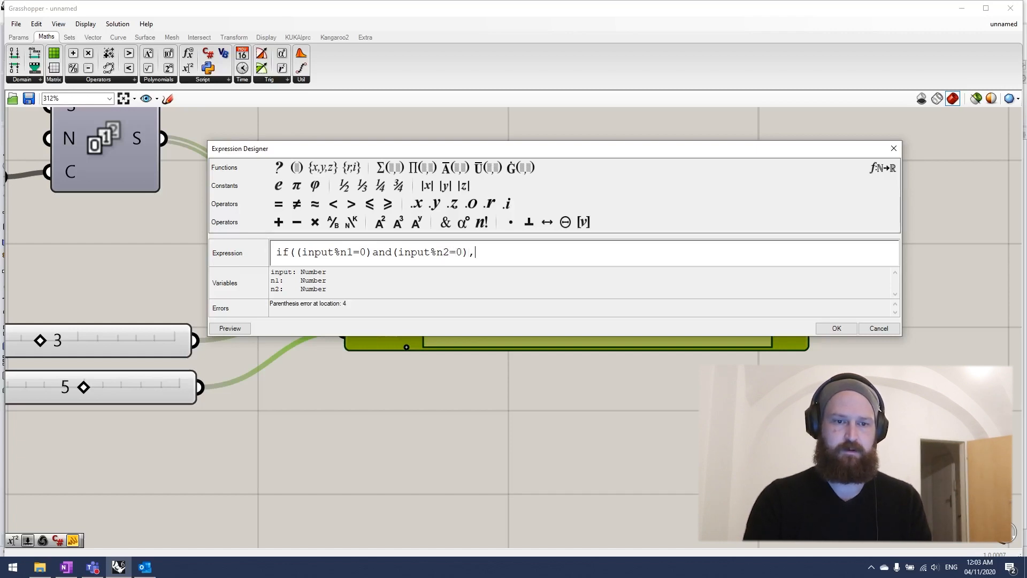
text("Fi)
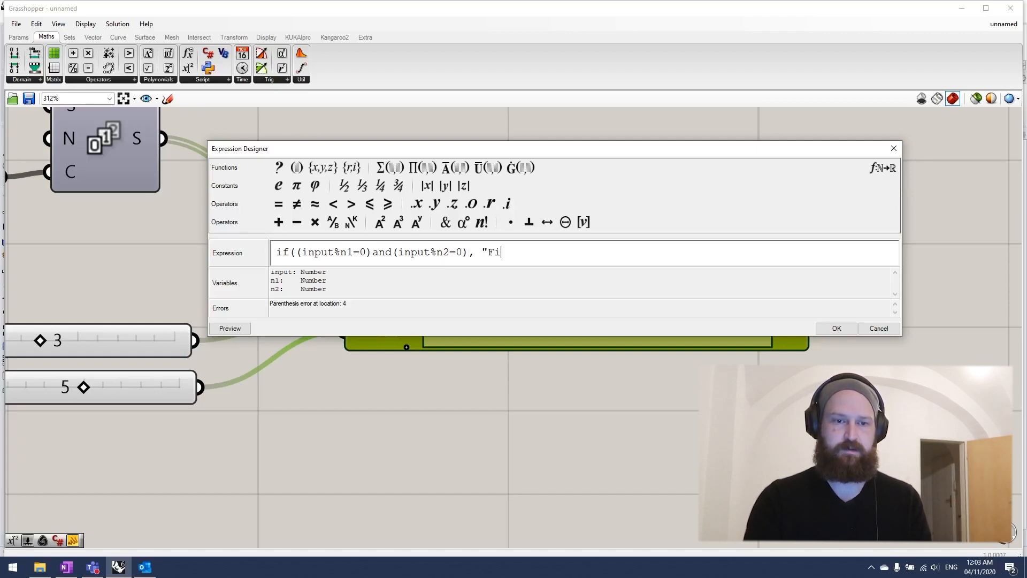
text(zzBuzz)
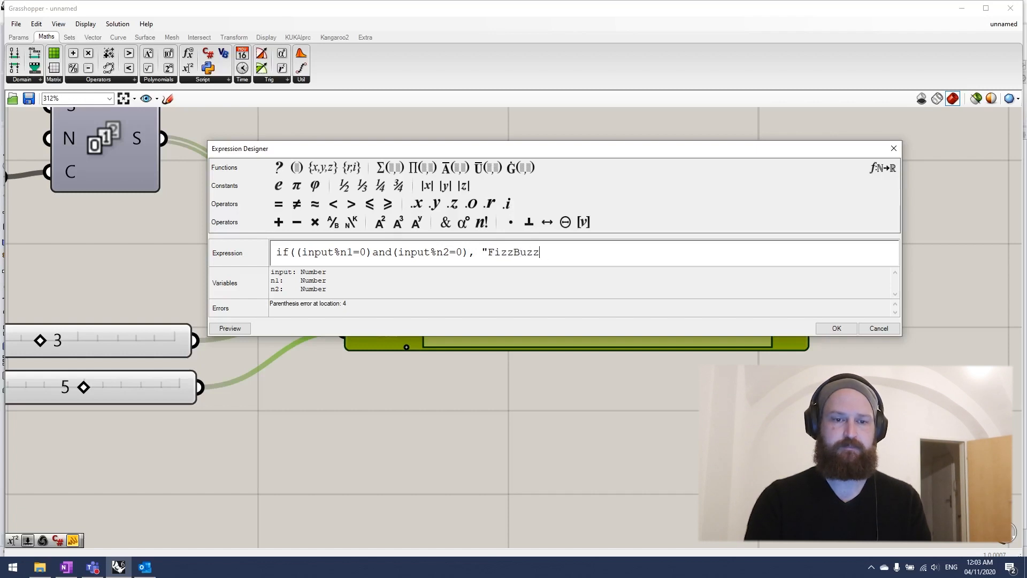
text(",)
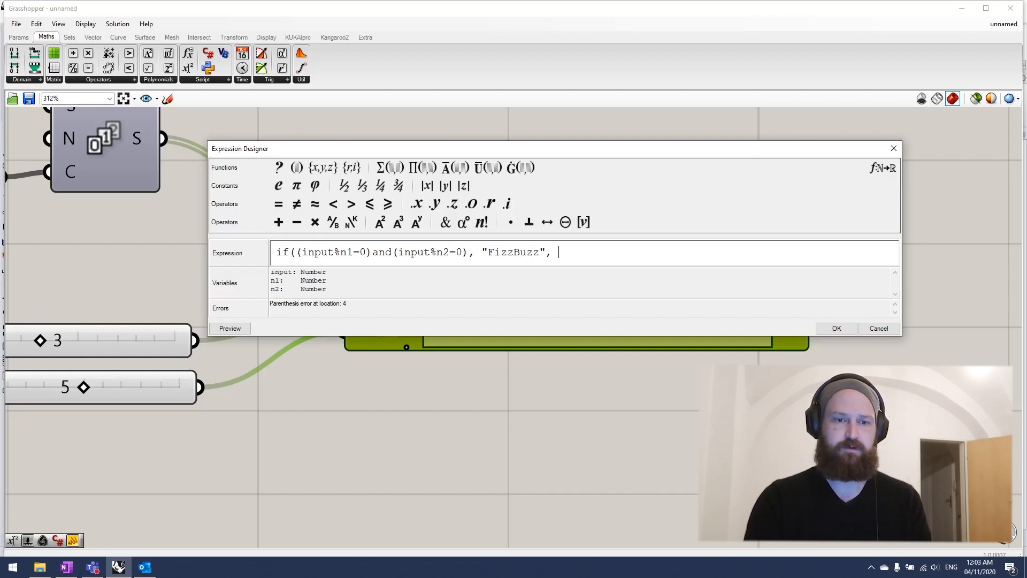
- Nest if(input%n1=0,"Fizz", if(input%n2=0,"Buzz", input)) and accept the expression
text(if(in)
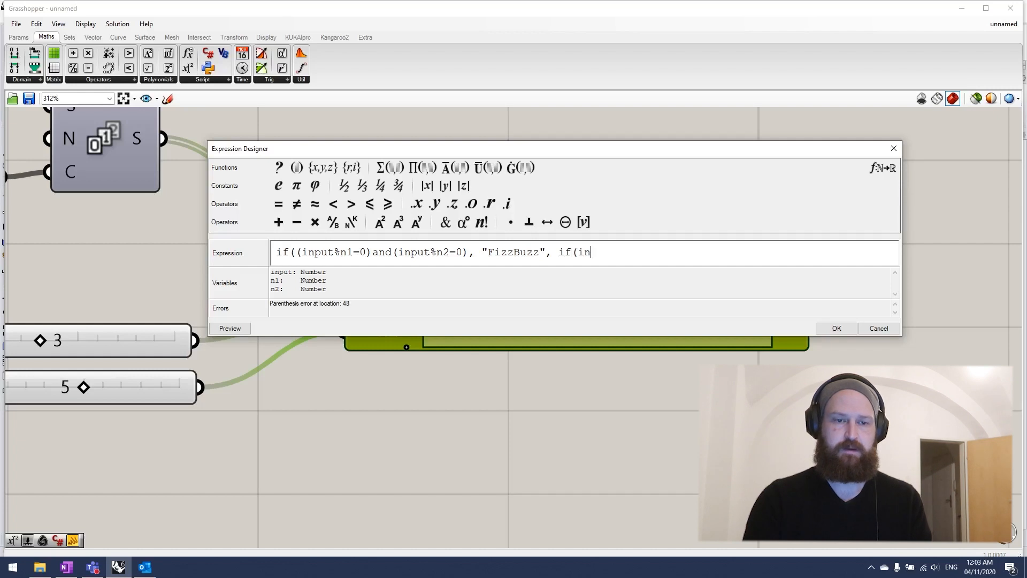
text(put)
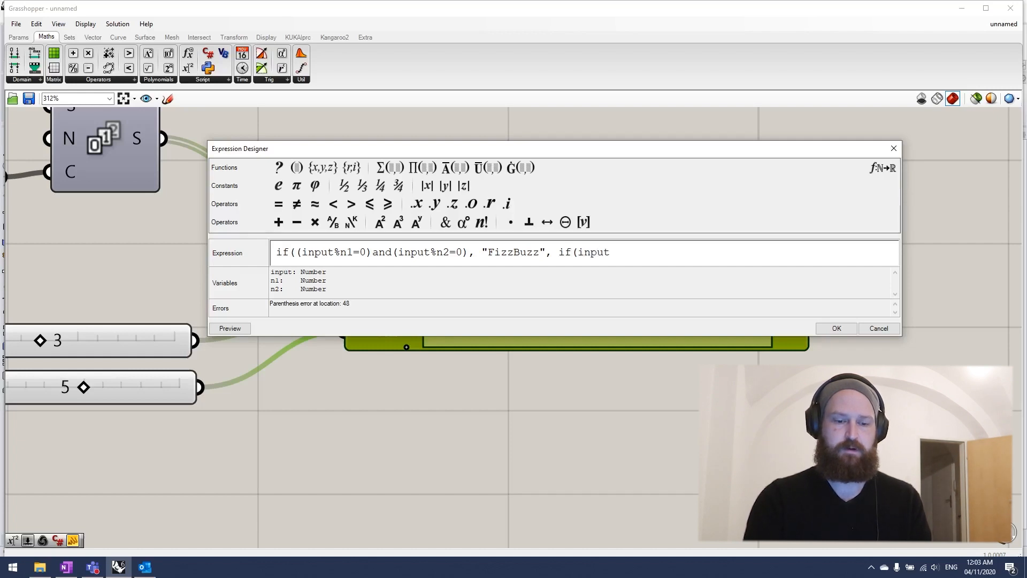
text(%n1)
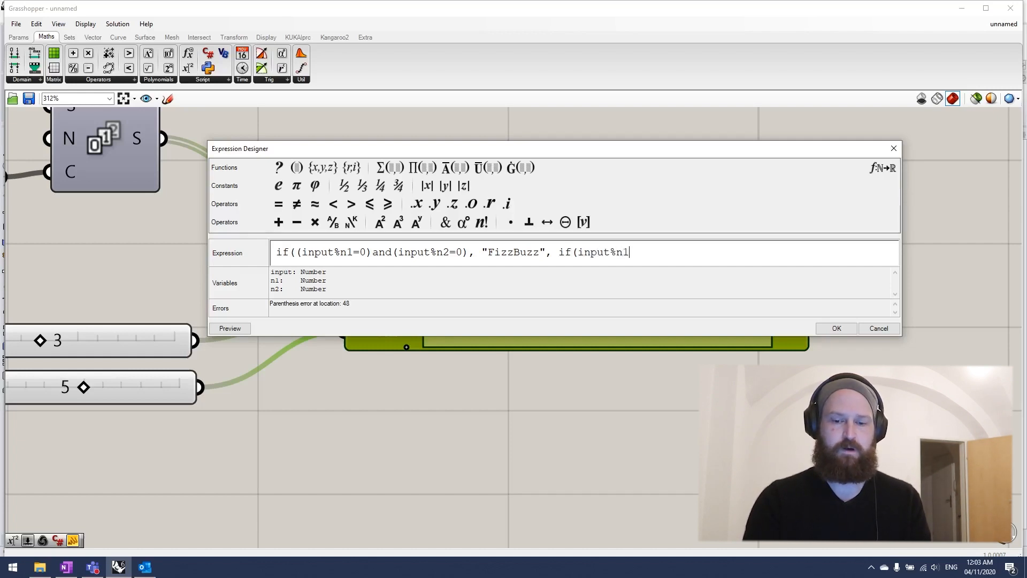
text(=0,)
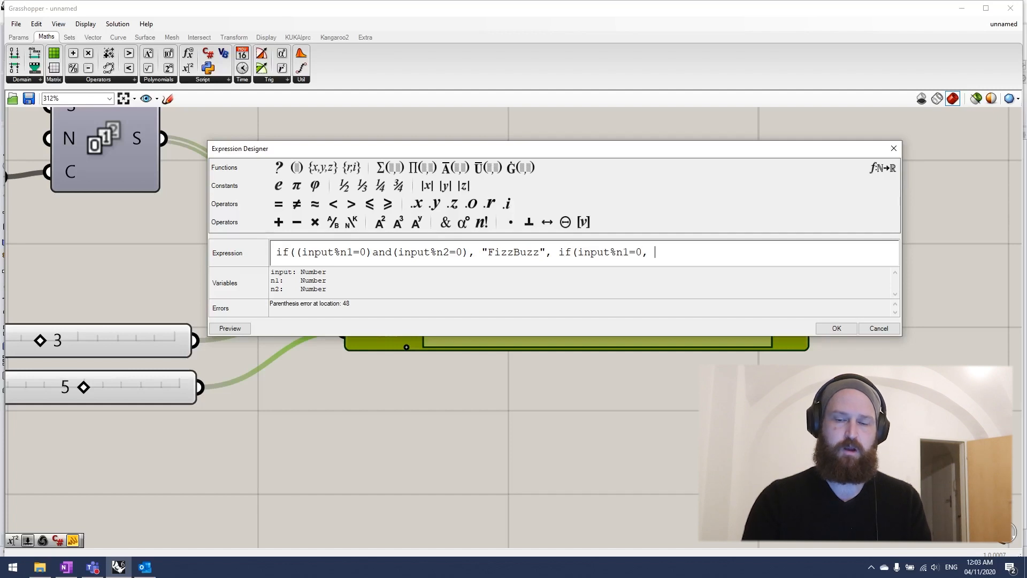
text("Fizz", if)
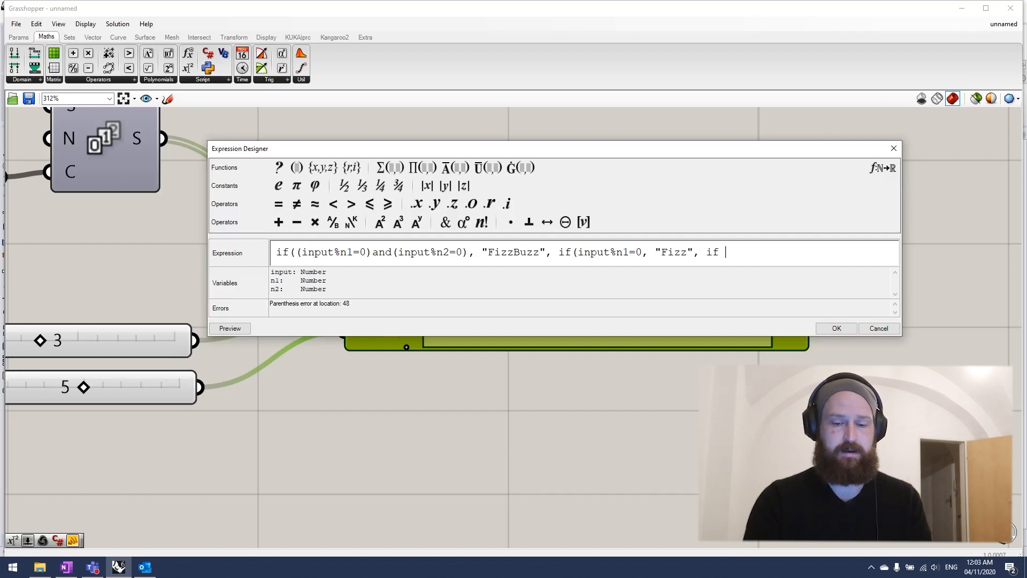
text((input)
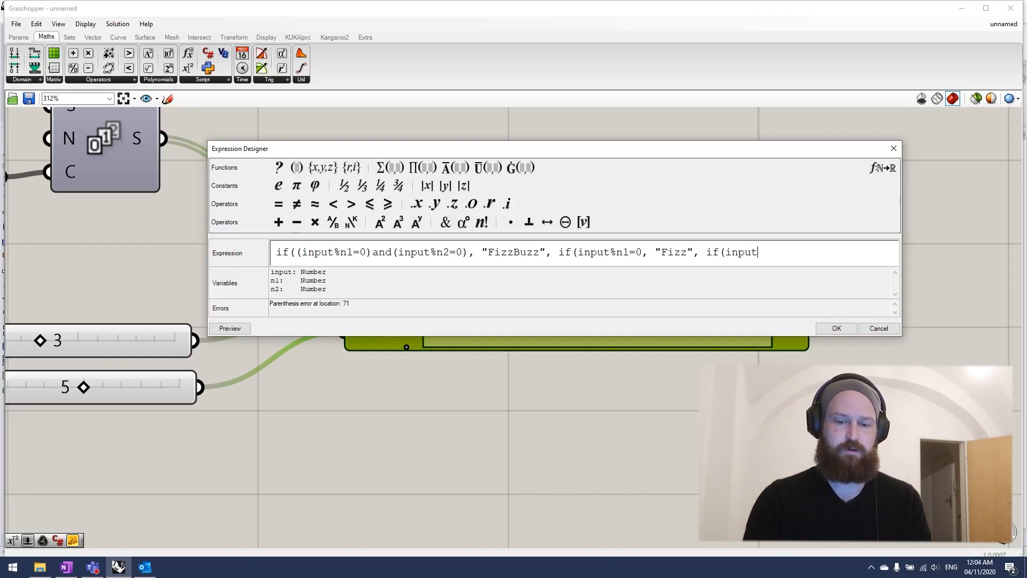
text(%n2)
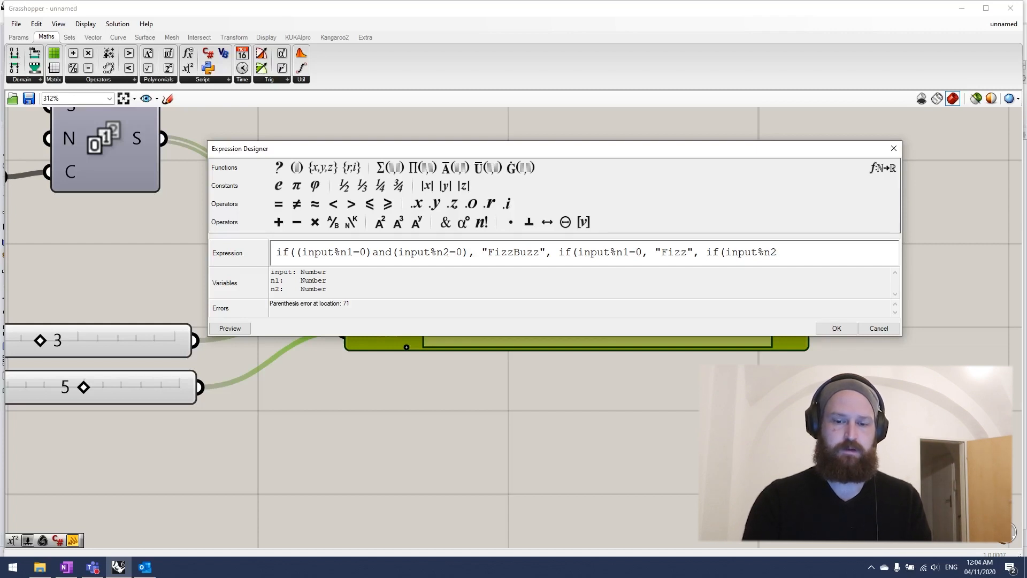
text(=0, "Bu)
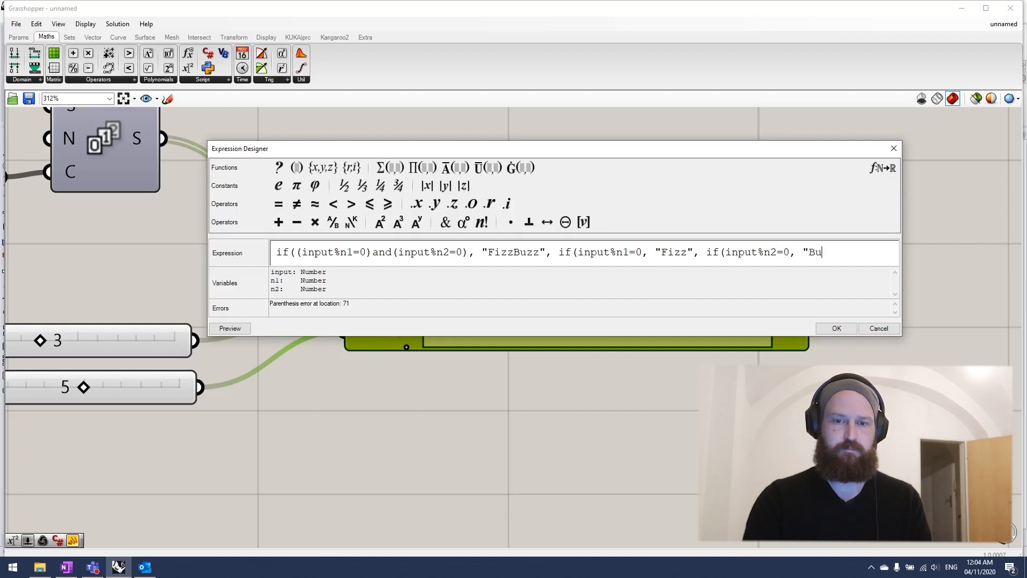
text(zz", input)
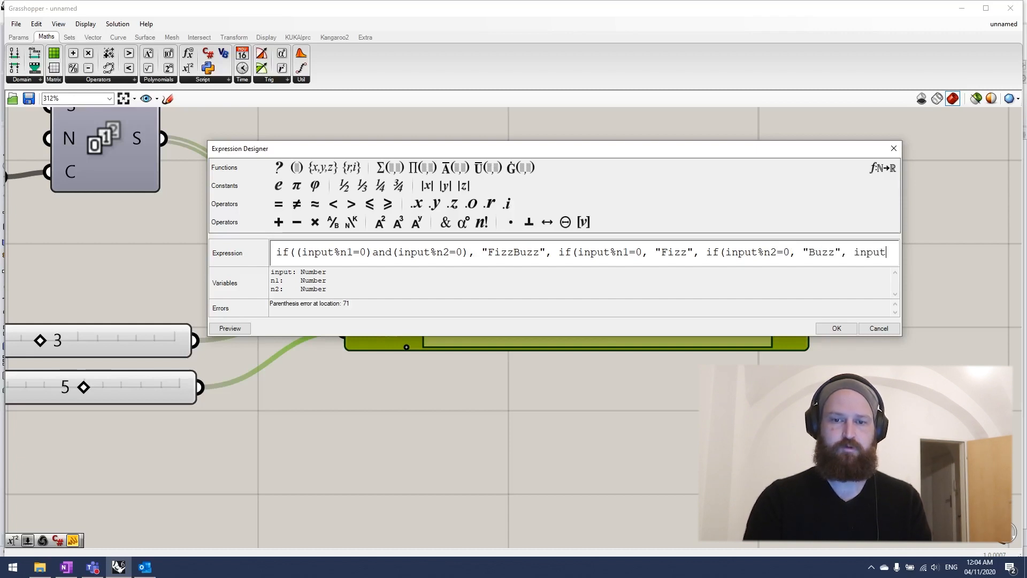
text())))
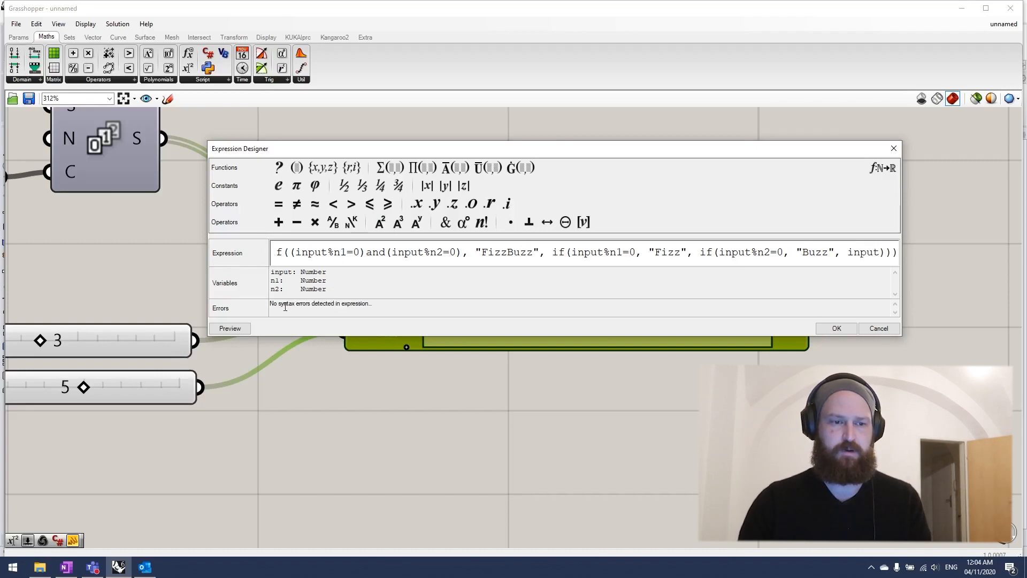
click(837, 328)
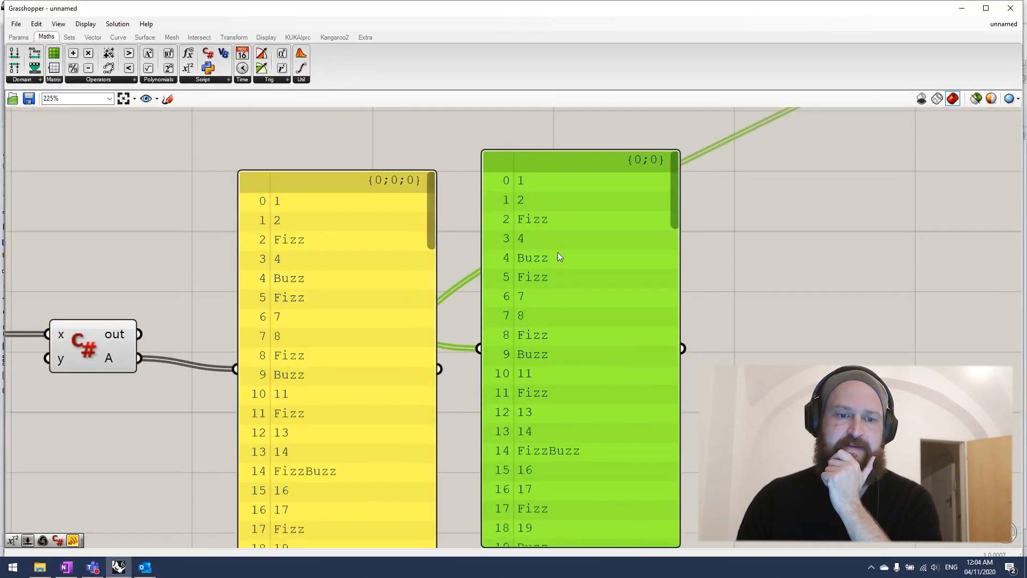
mouse_move(541, 438)
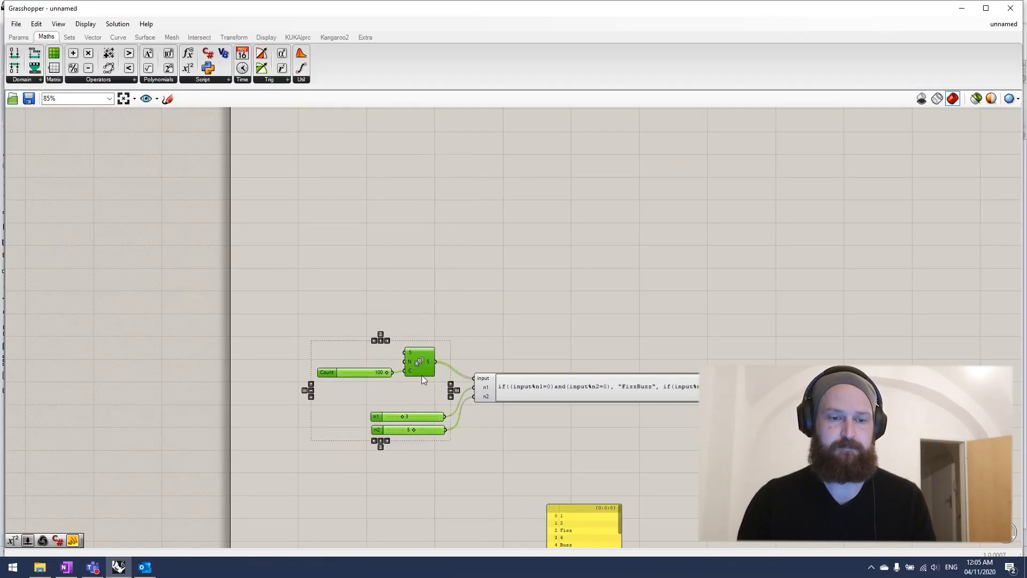
- Add a Panel from Params > Input to list the duplicated Series numbers
scroll(down, 3)
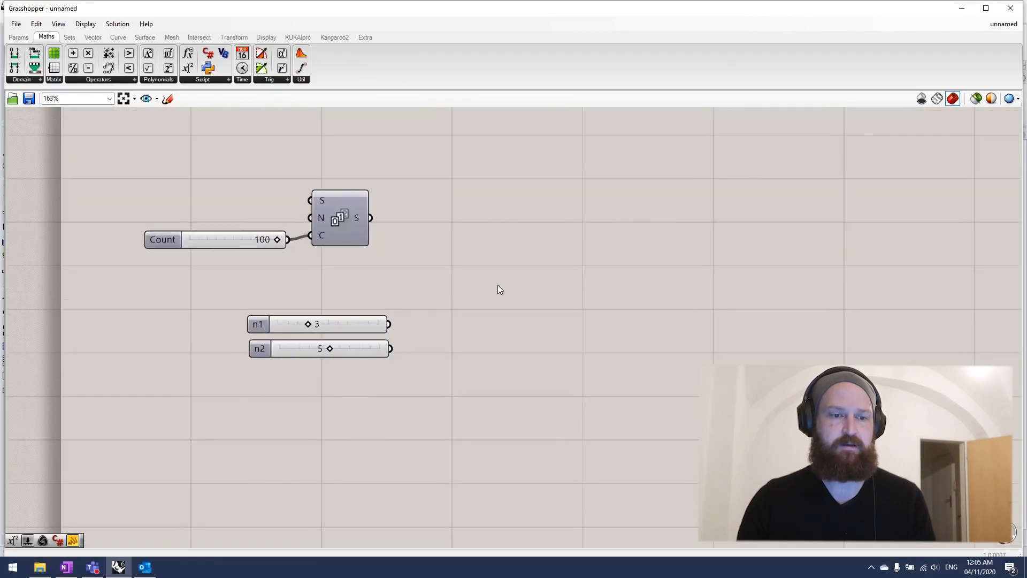
mouse_move(184, 68)
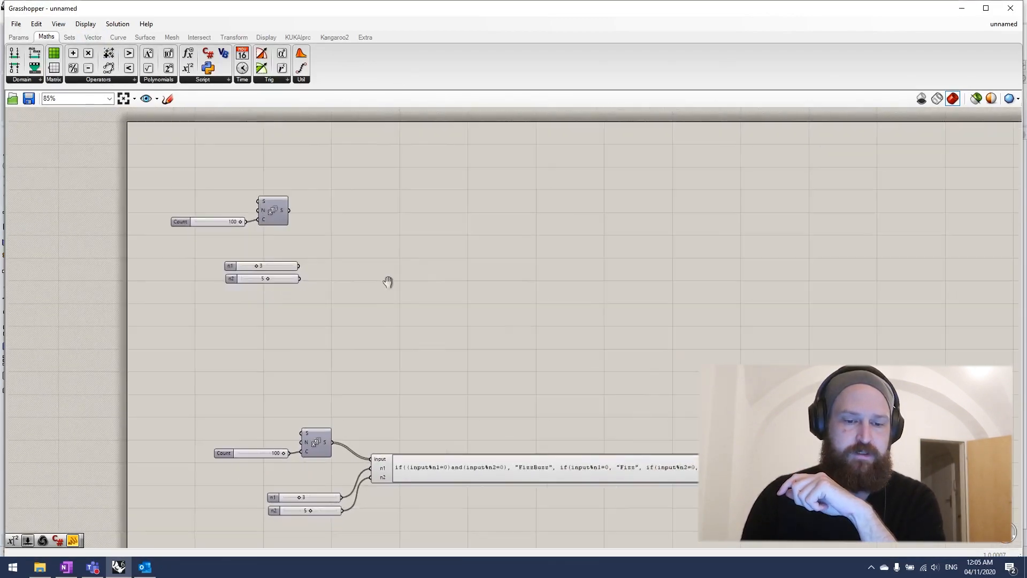
click(16, 36)
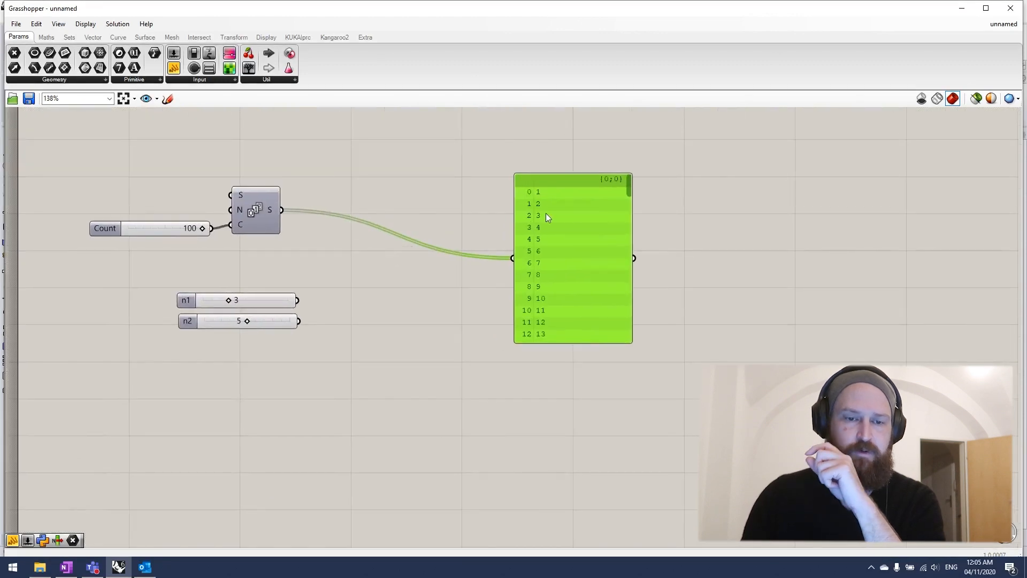
- Graft the Series S output so each number sits on its own branch
right_click(281, 210)
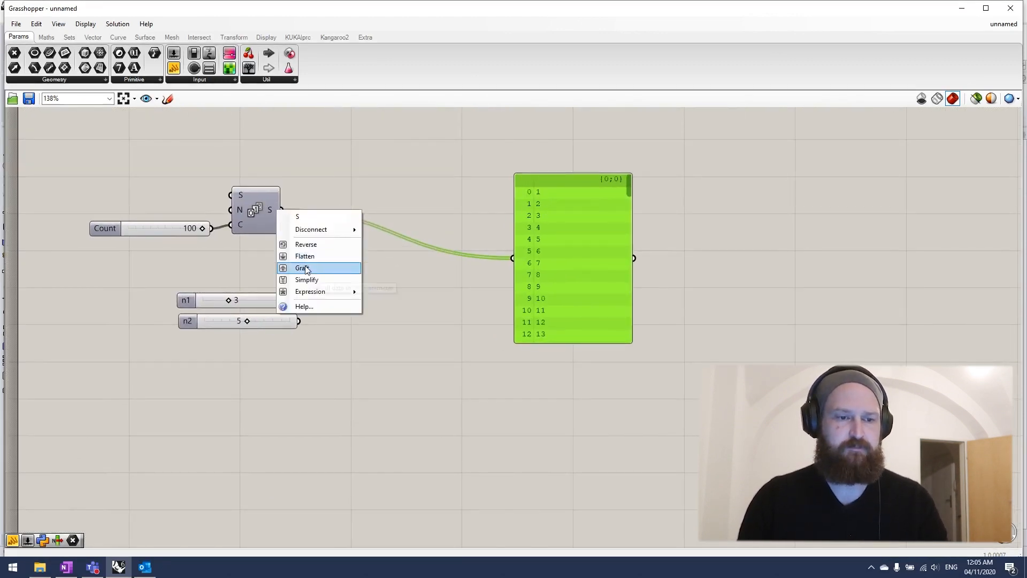
click(300, 268)
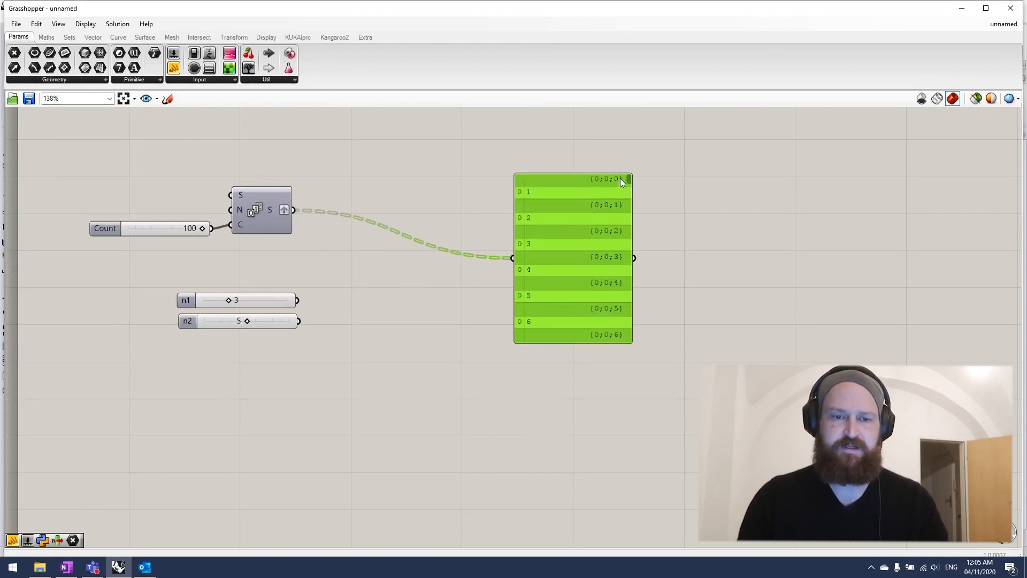
mouse_move(514, 201)
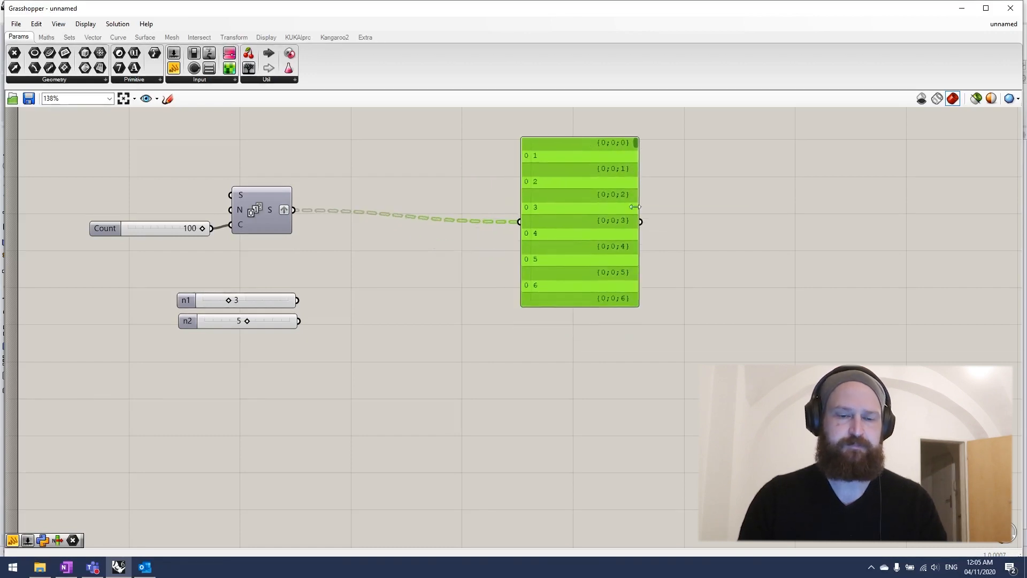
- Add a Modulus component fed by the series and the 3 and 5 sliders, with remainders shown in the panel
double_click(360, 243)
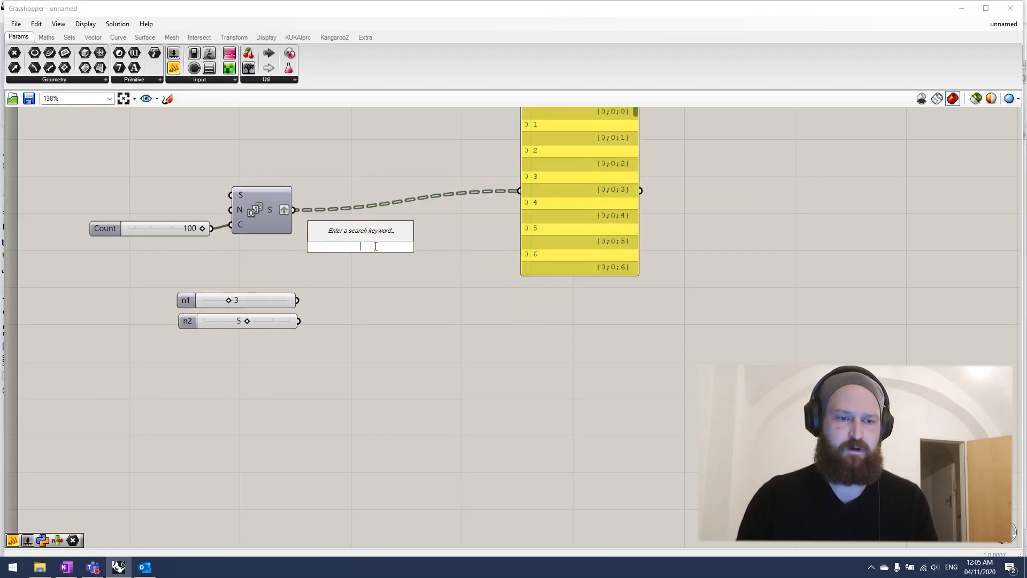
click(376, 246)
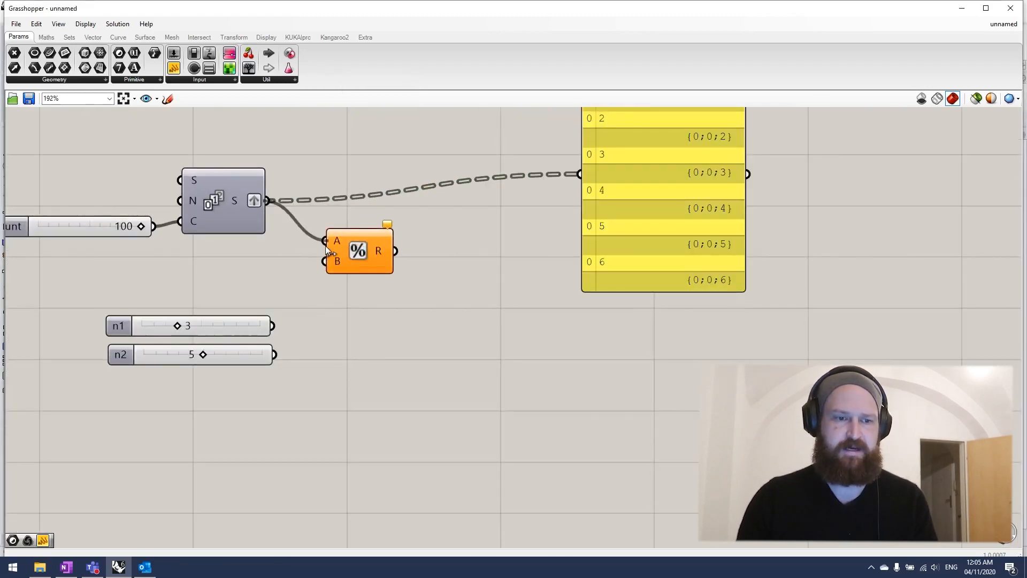
drag(360, 250, 396, 300)
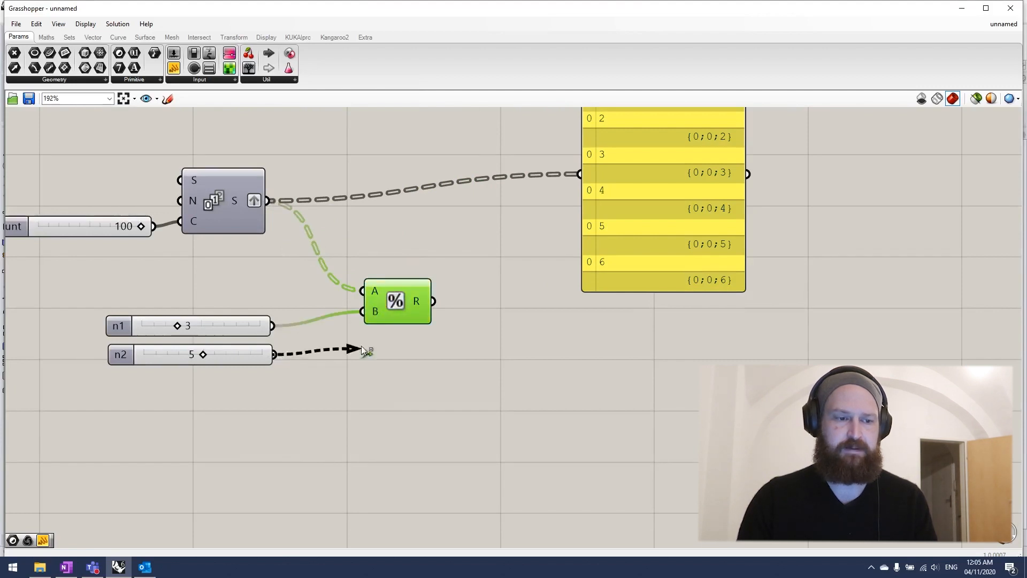
drag(273, 354, 362, 311)
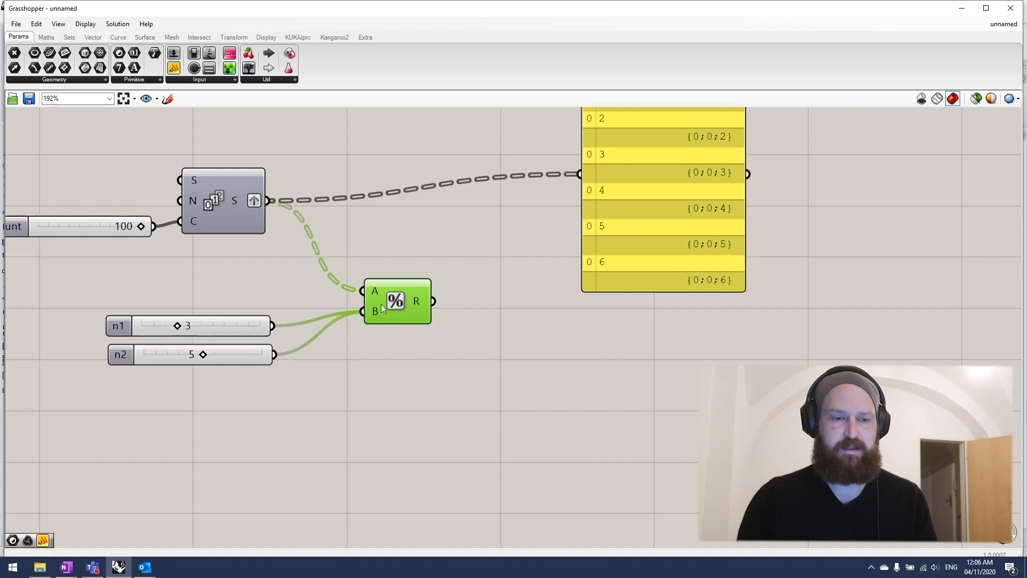
drag(432, 301, 580, 174)
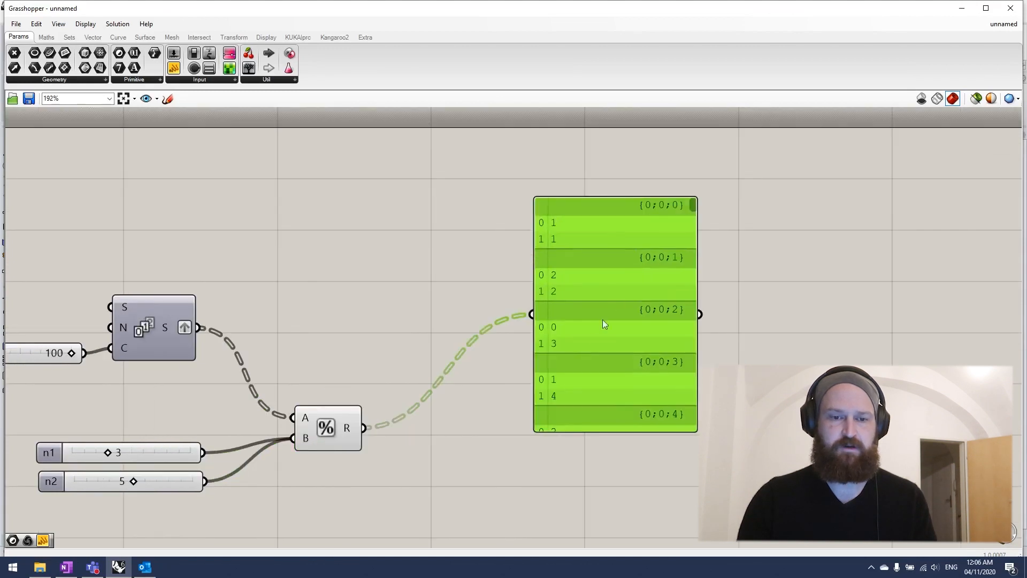
mouse_move(567, 335)
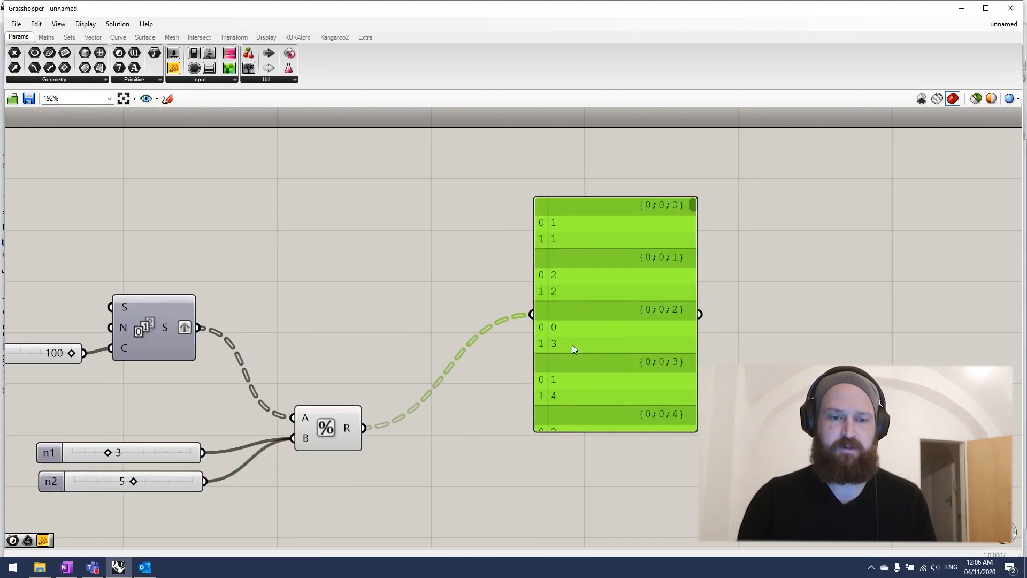
mouse_move(568, 360)
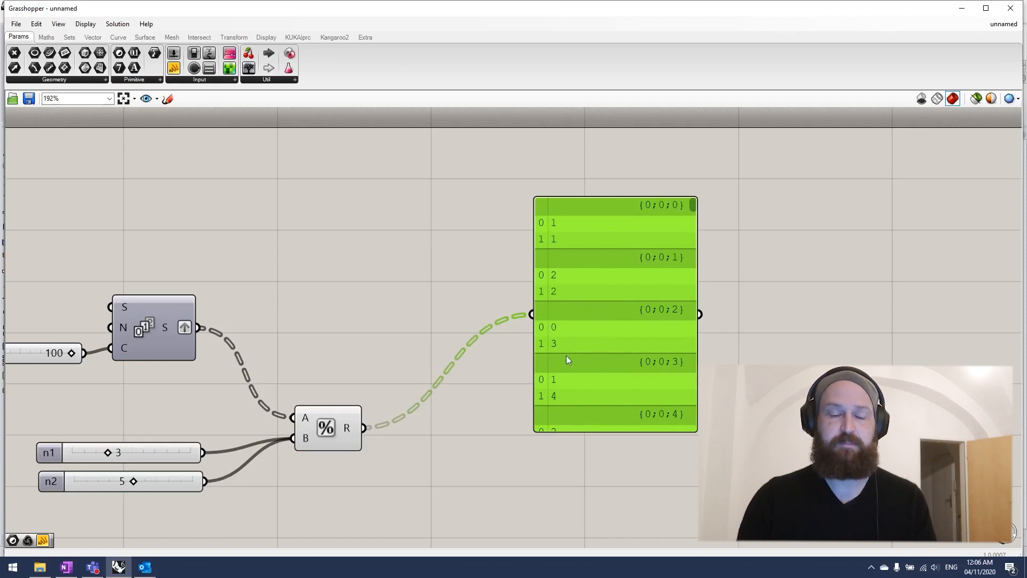
mouse_move(569, 350)
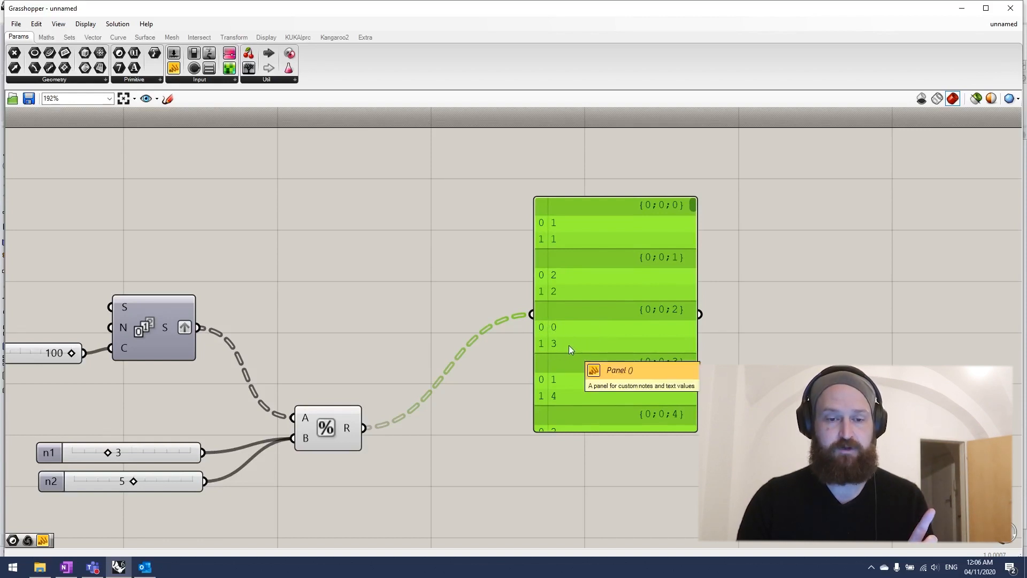
mouse_move(547, 337)
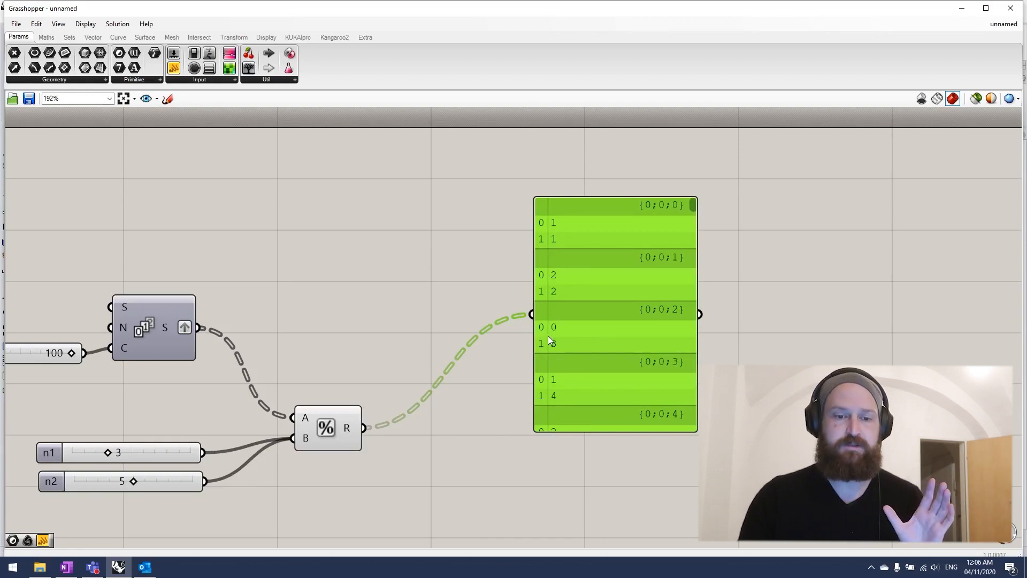
mouse_move(550, 342)
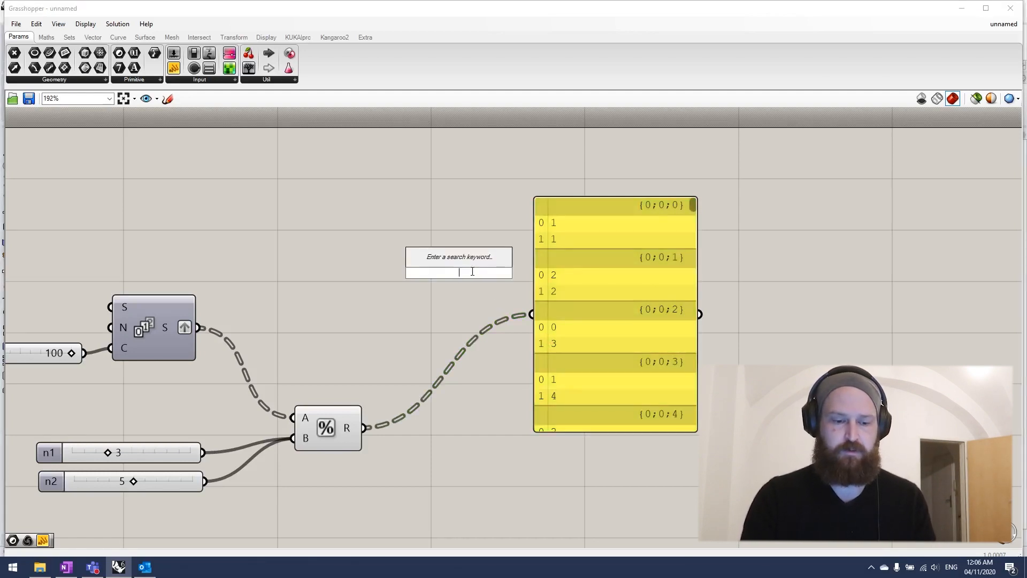
- Add a Weave component and a multiline Fizz/Buzz/FizzBuzz panel feeding it
click(458, 272)
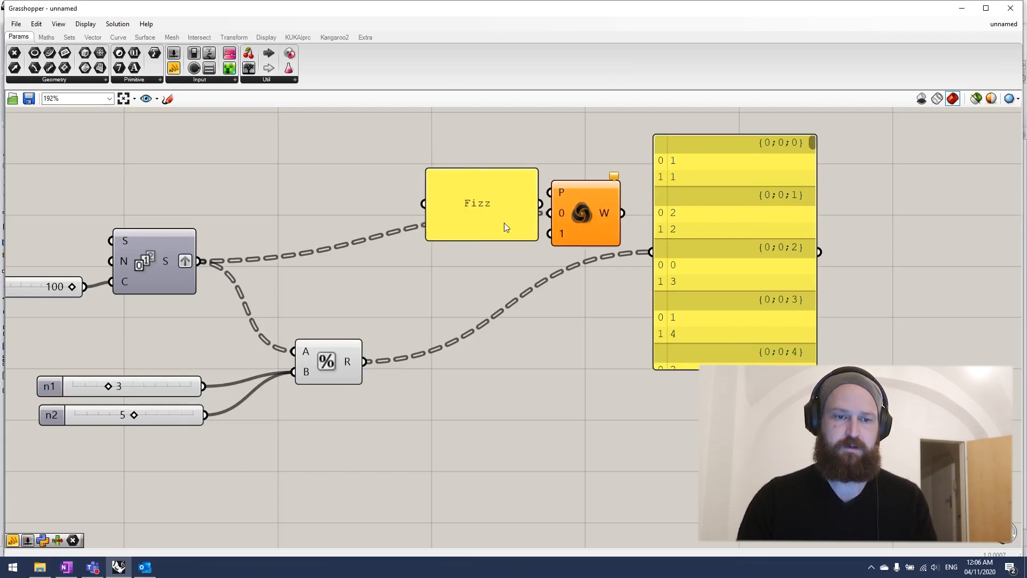
text(Buzz)
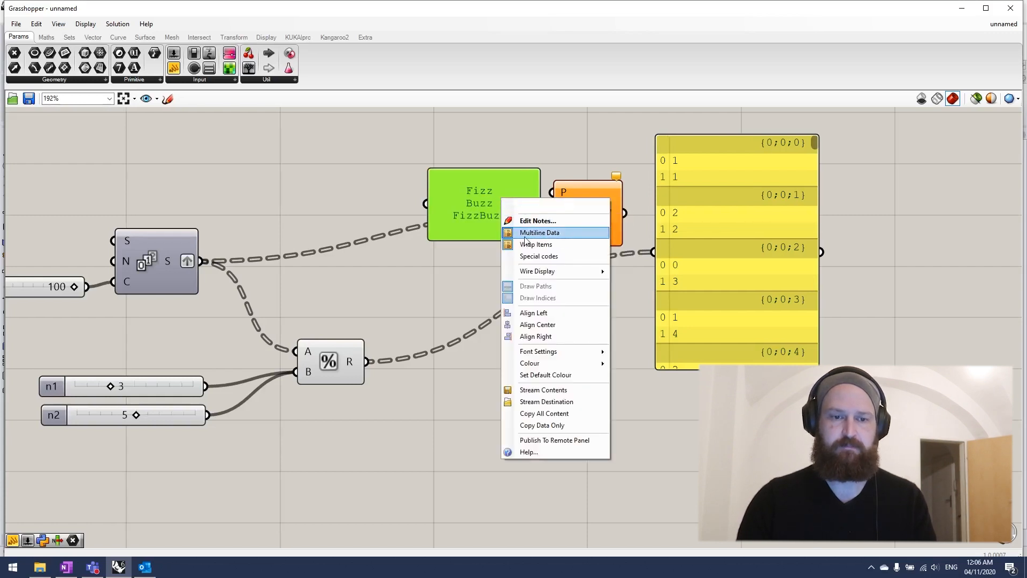
click(540, 232)
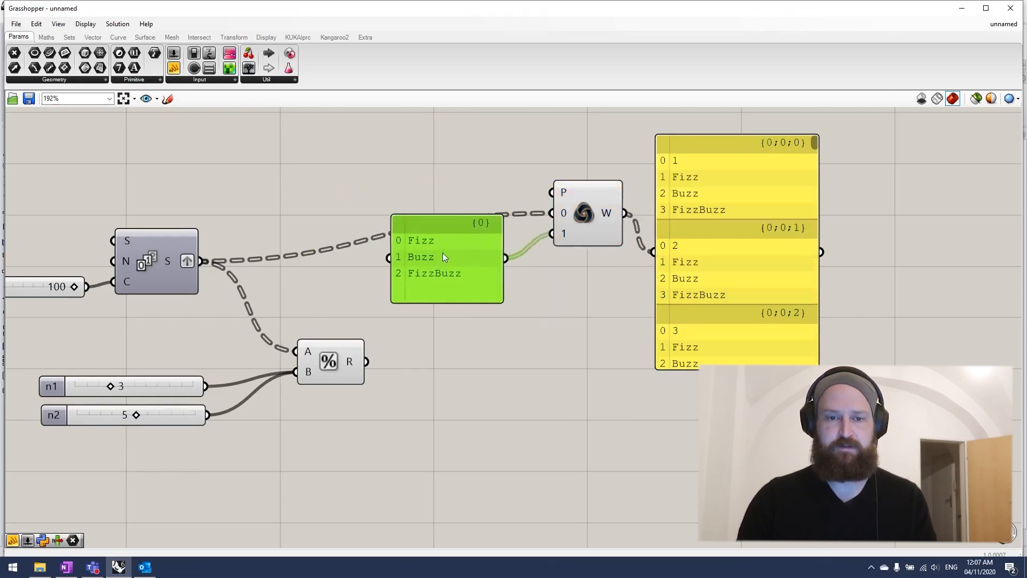
mouse_move(726, 172)
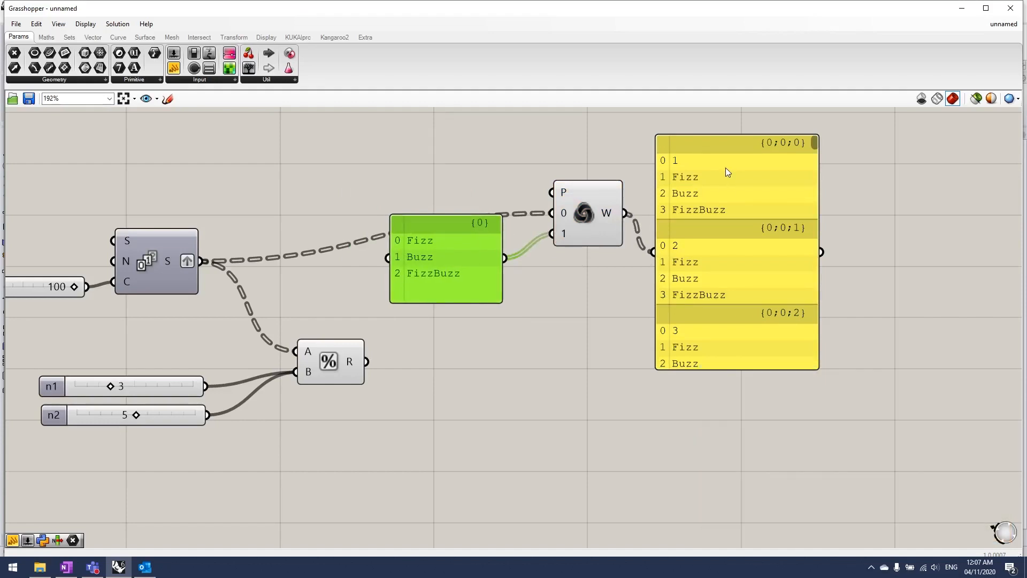
drag(445, 259, 463, 235)
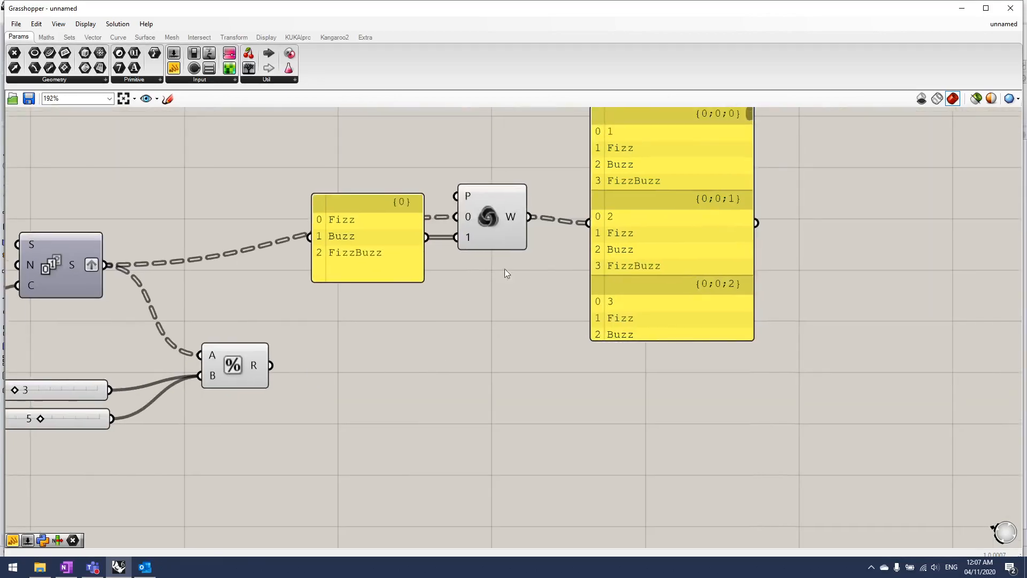
mouse_move(631, 184)
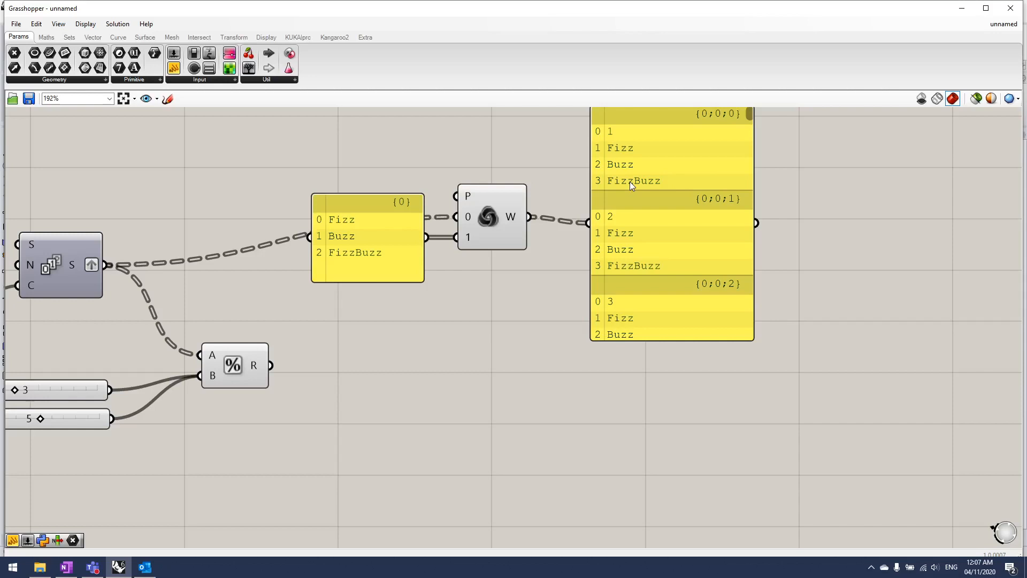
mouse_move(412, 272)
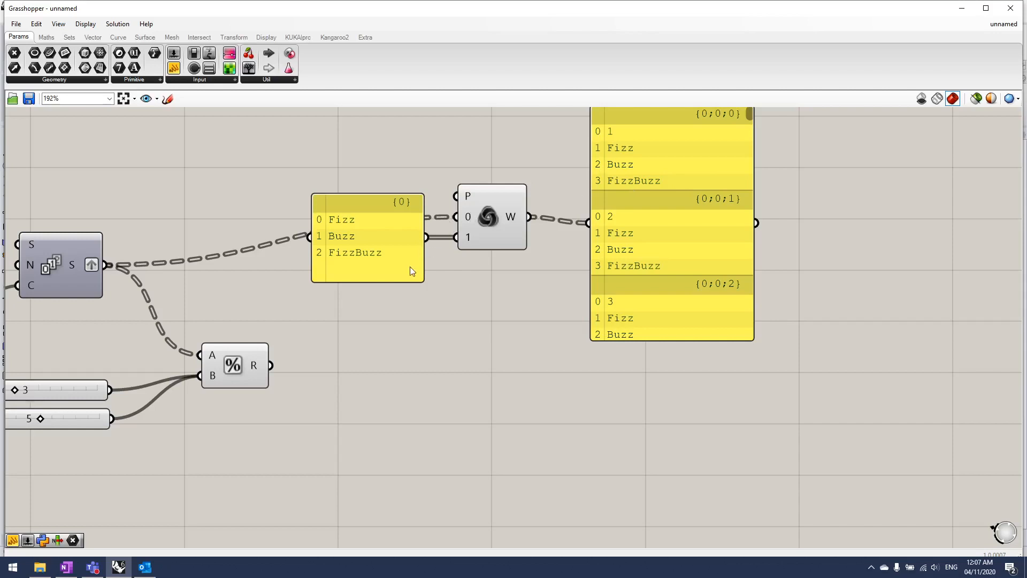
- Add a Boolean parameter after the Modulus remainders and invert it so True marks divisibility
text(bo)
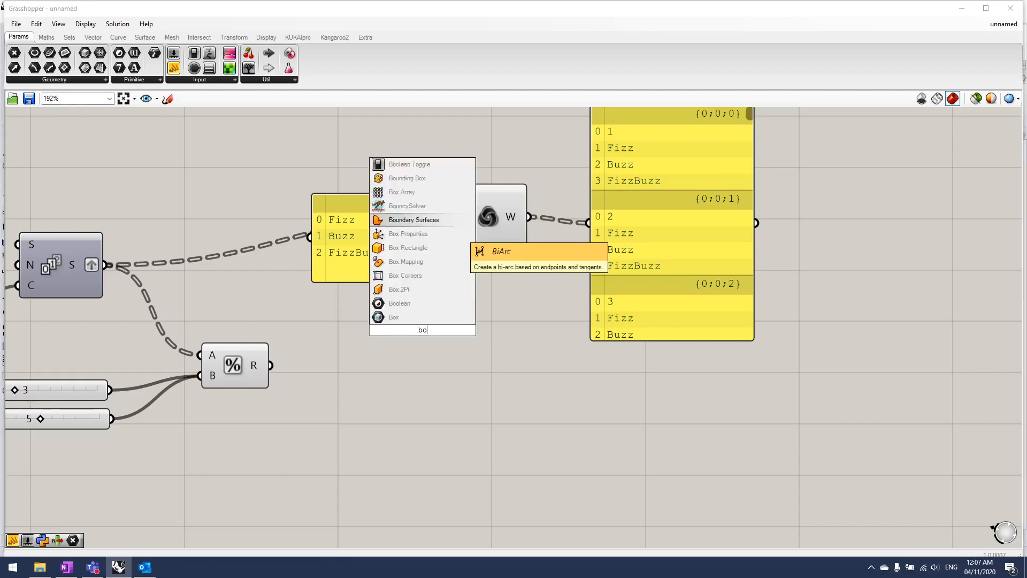
click(394, 317)
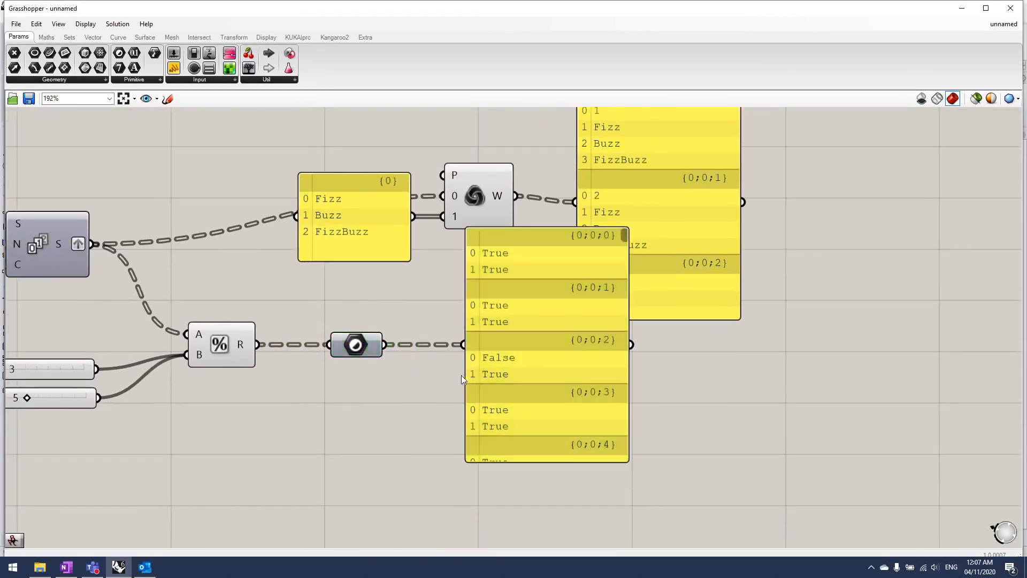
mouse_move(465, 378)
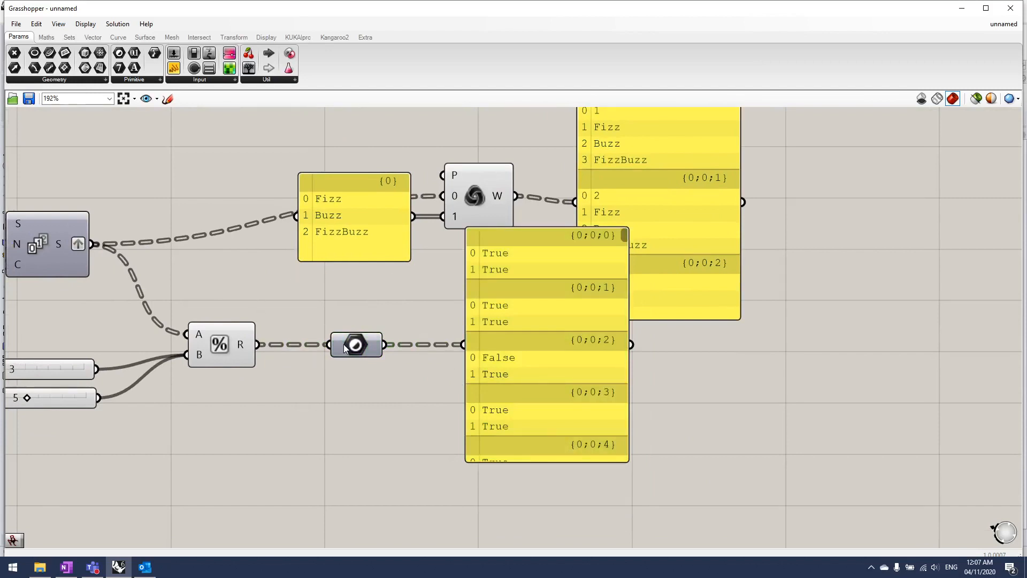
right_click(355, 345)
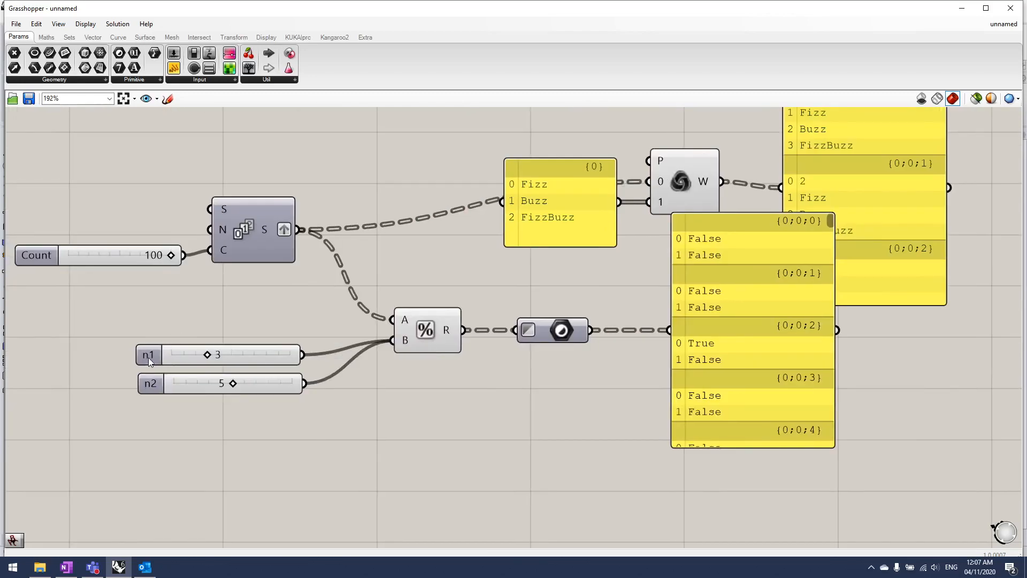
- Select the n1 slider and remove the true/false preview panel
click(150, 354)
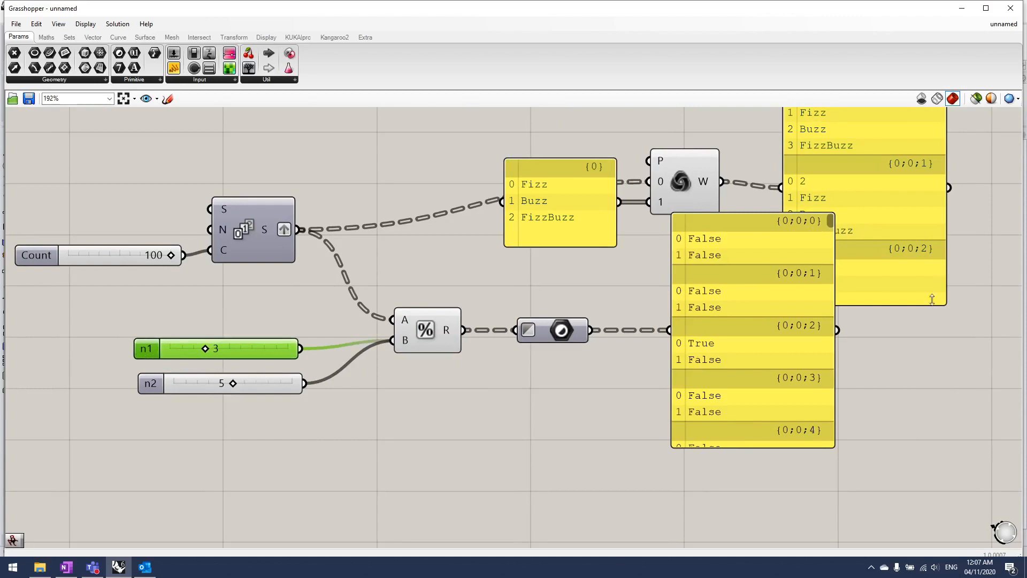
mouse_move(745, 222)
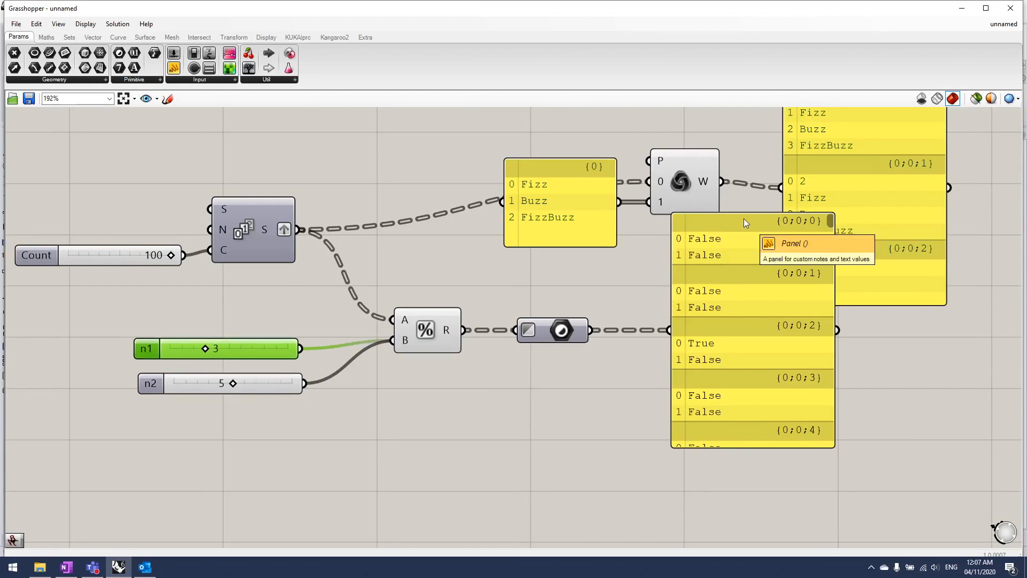
mouse_move(745, 335)
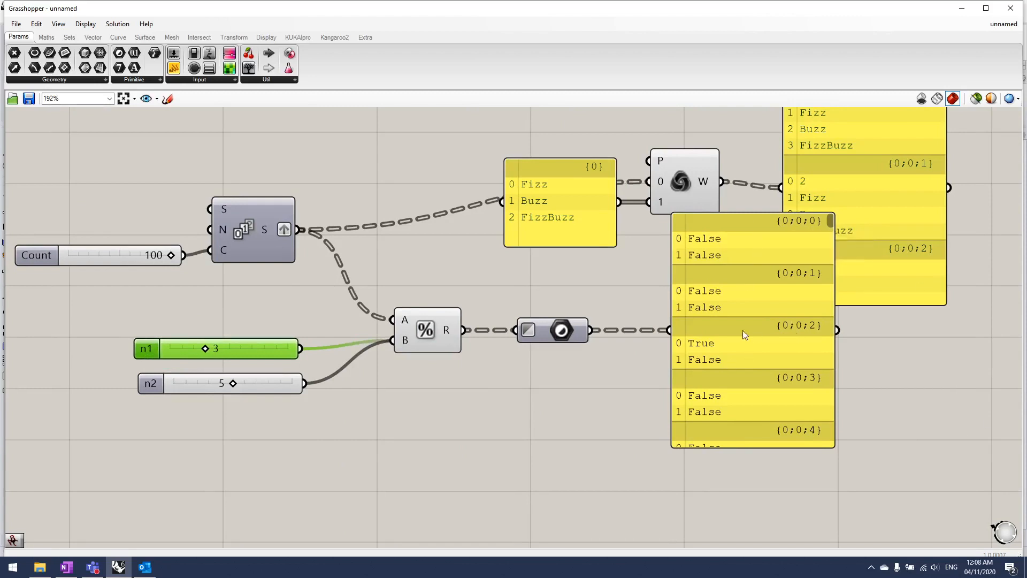
mouse_move(734, 348)
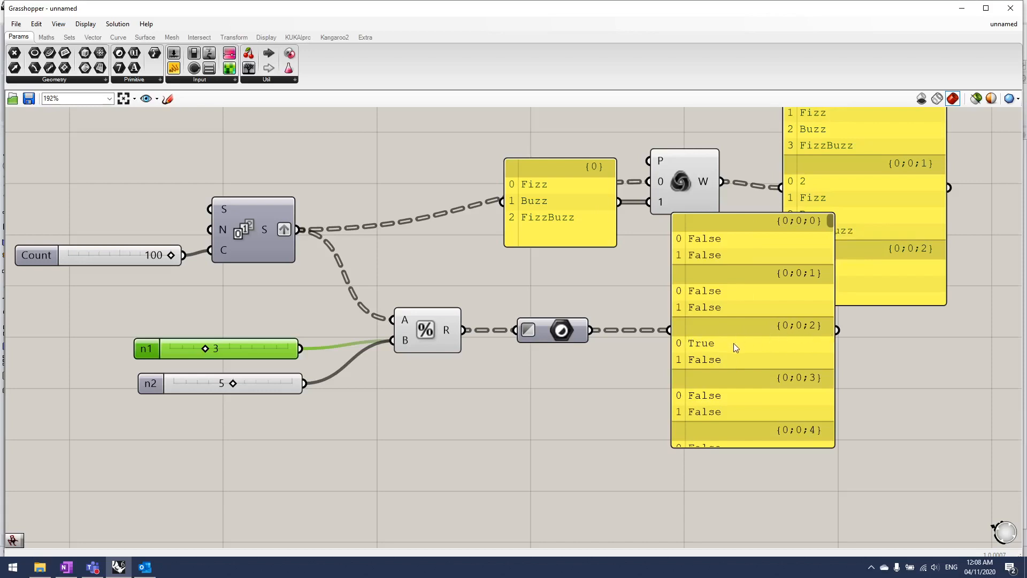
mouse_move(742, 347)
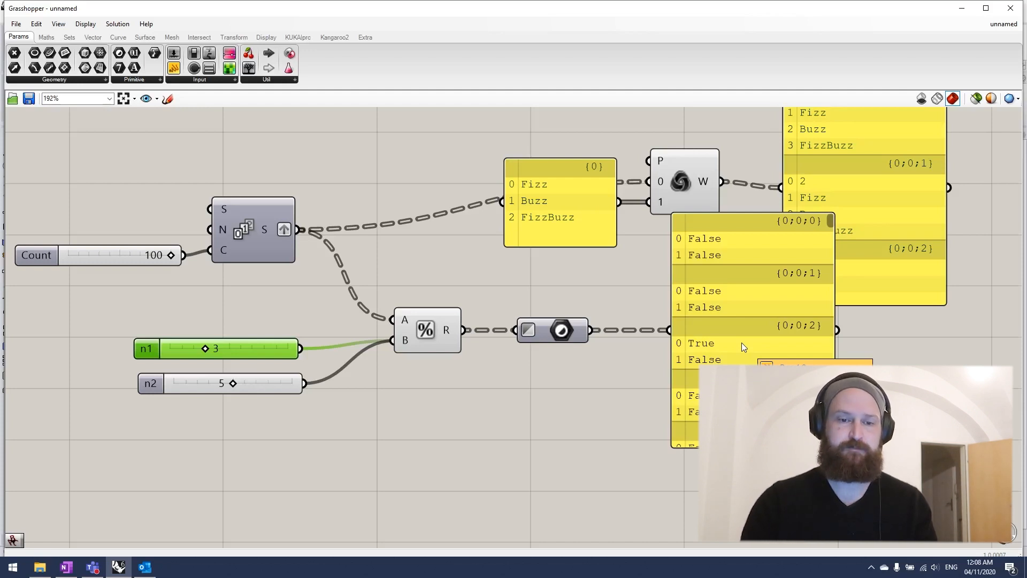
scroll(down, 3)
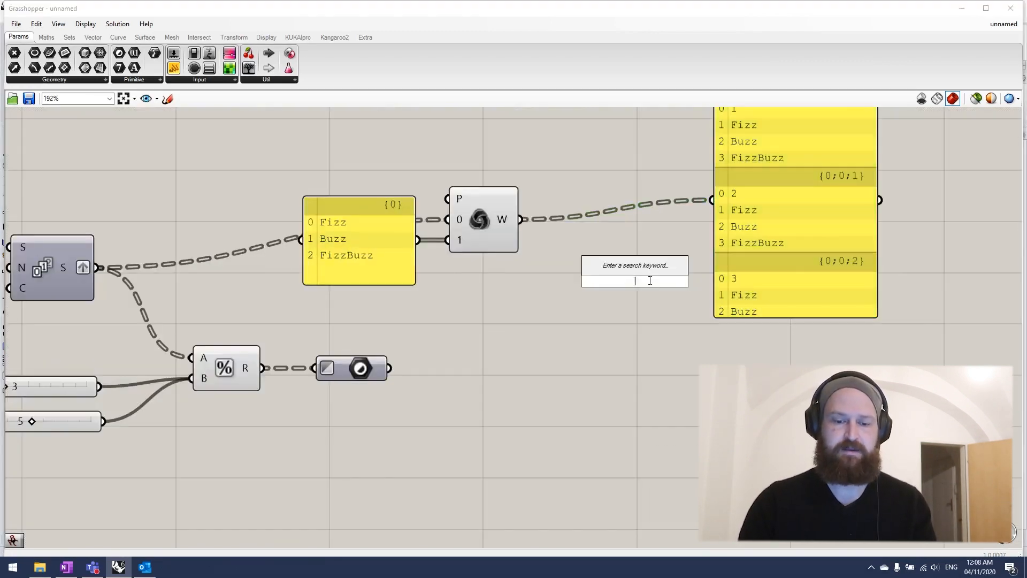
- Add a Join Text component merging the two divisibility booleans and wire its result into the search input
click(635, 275)
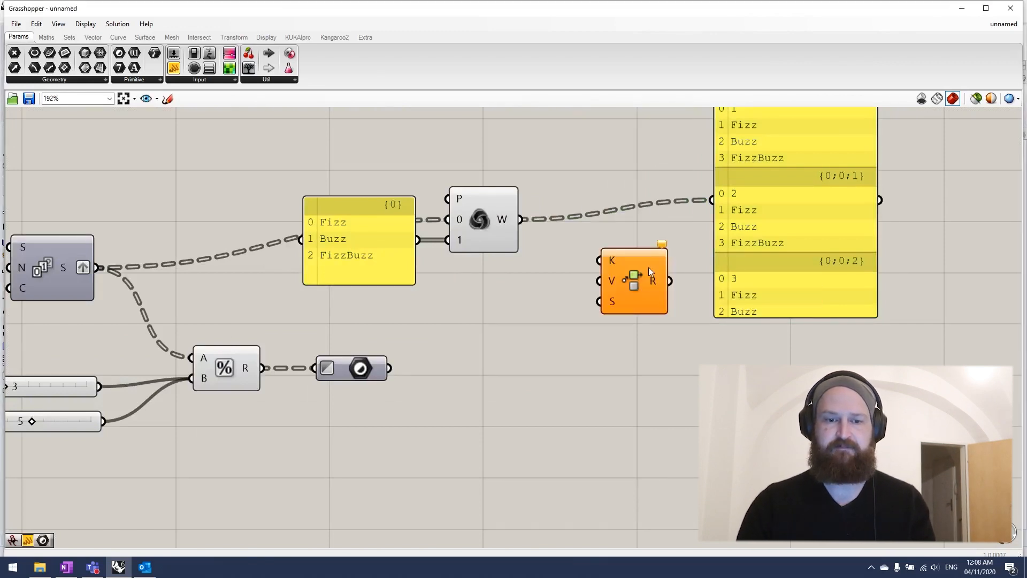
click(68, 36)
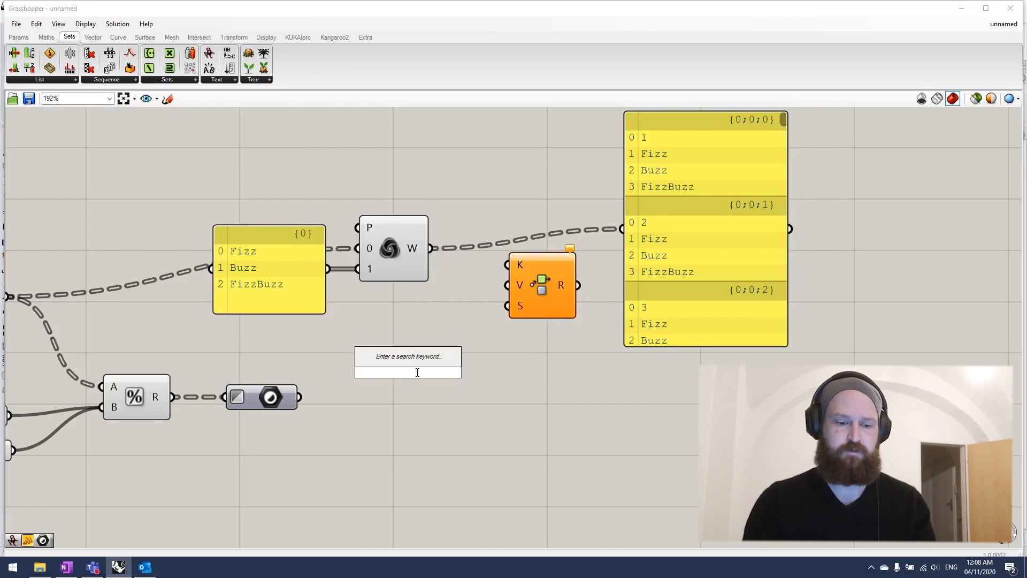
text(join)
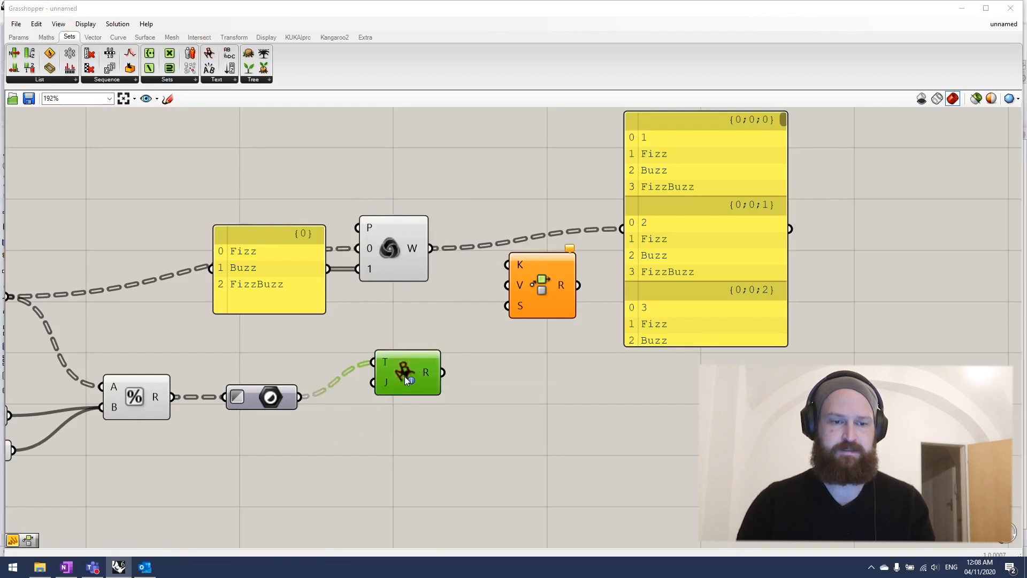
drag(408, 372, 386, 408)
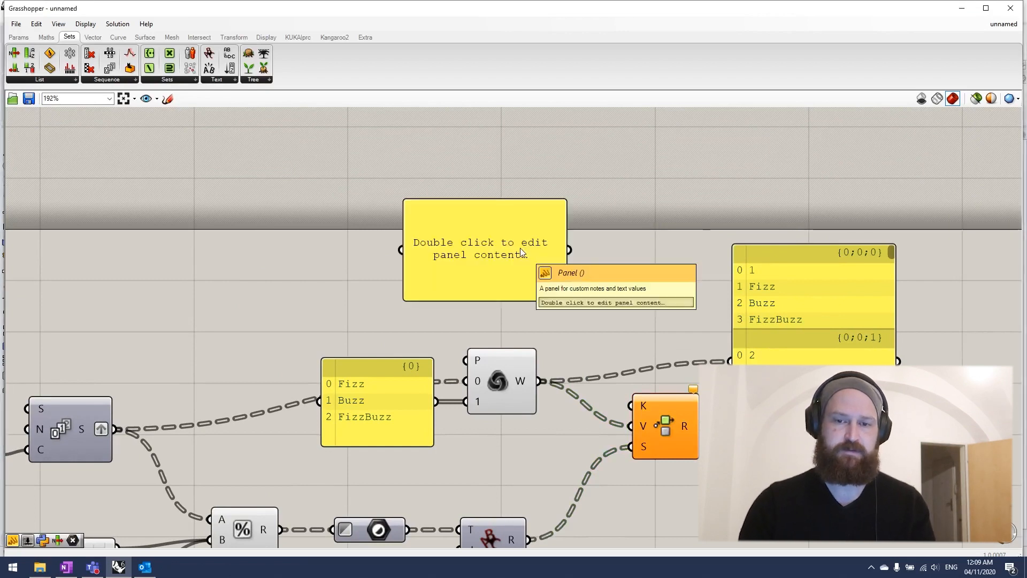
- Enter the keys FalseFalse, TrueFalse, FalseTrue and TrueTrue on separate lines in the panel
double_click(482, 248)
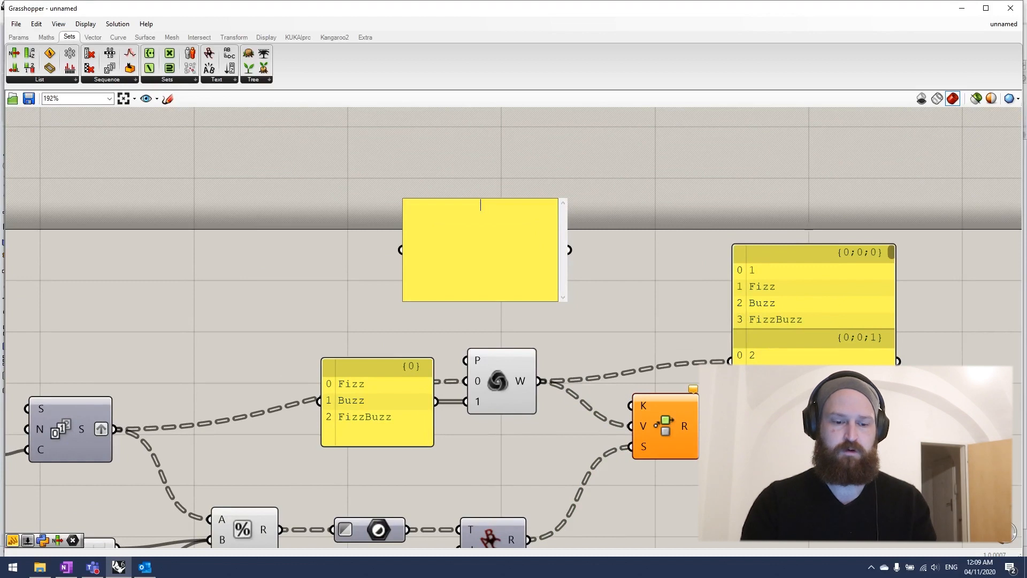
text(FalseFal)
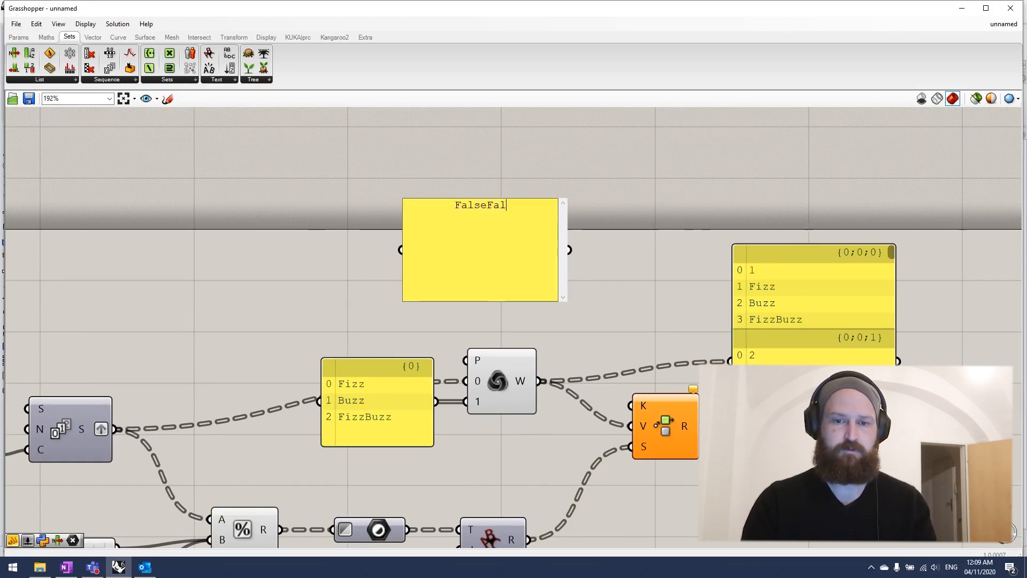
text(se)
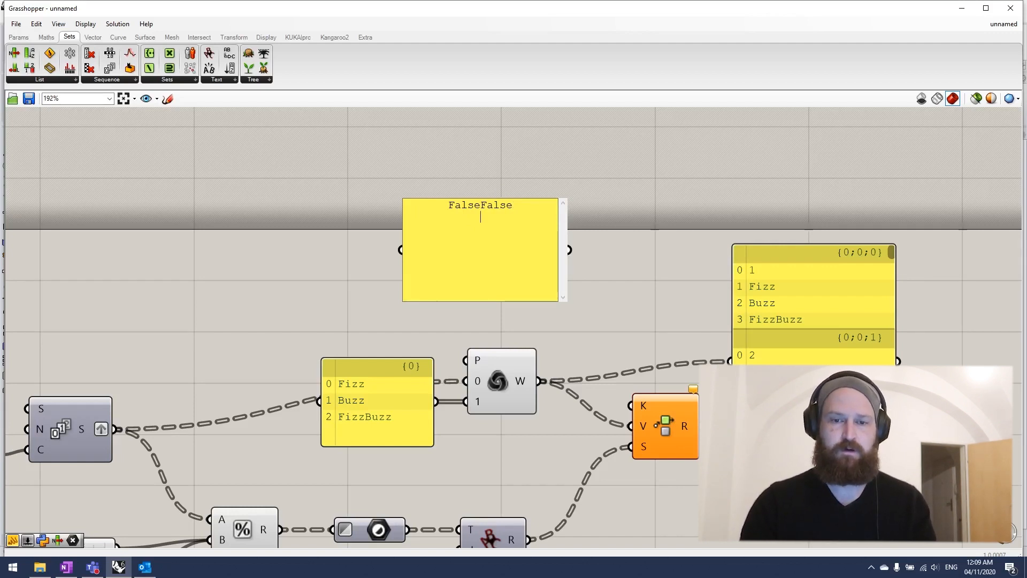
text(T)
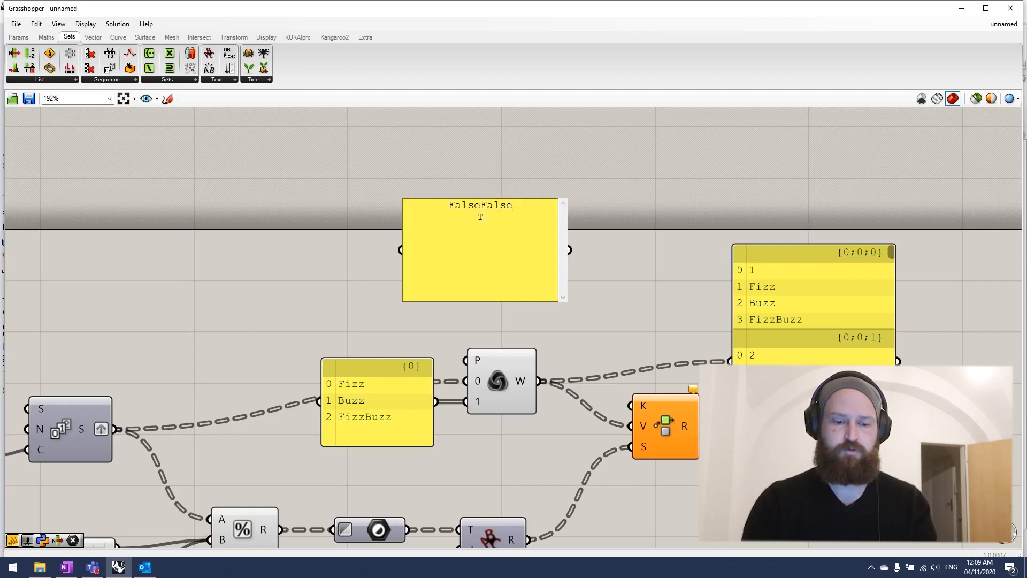
text(rueFalse)
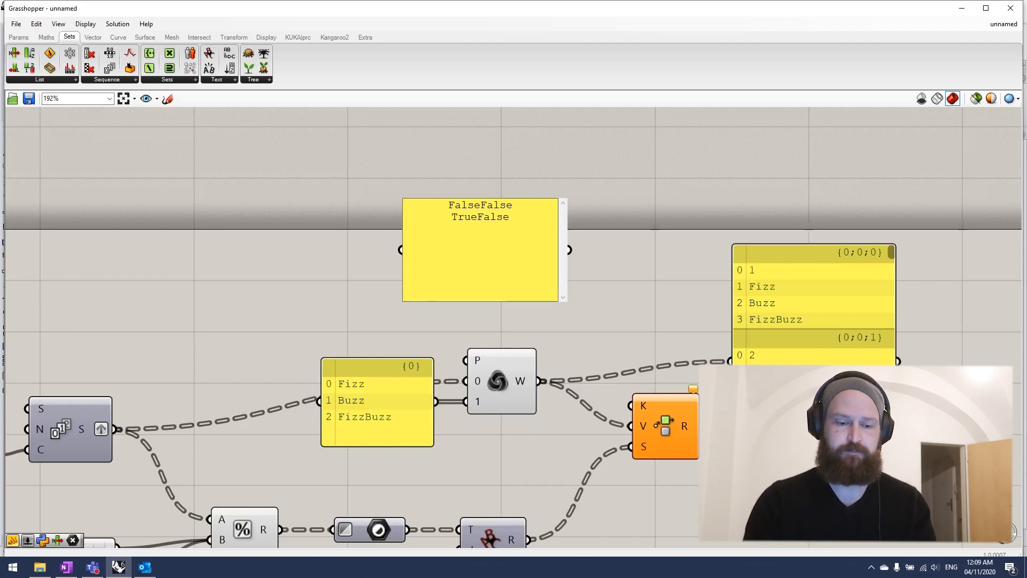
text(FalseTrue)
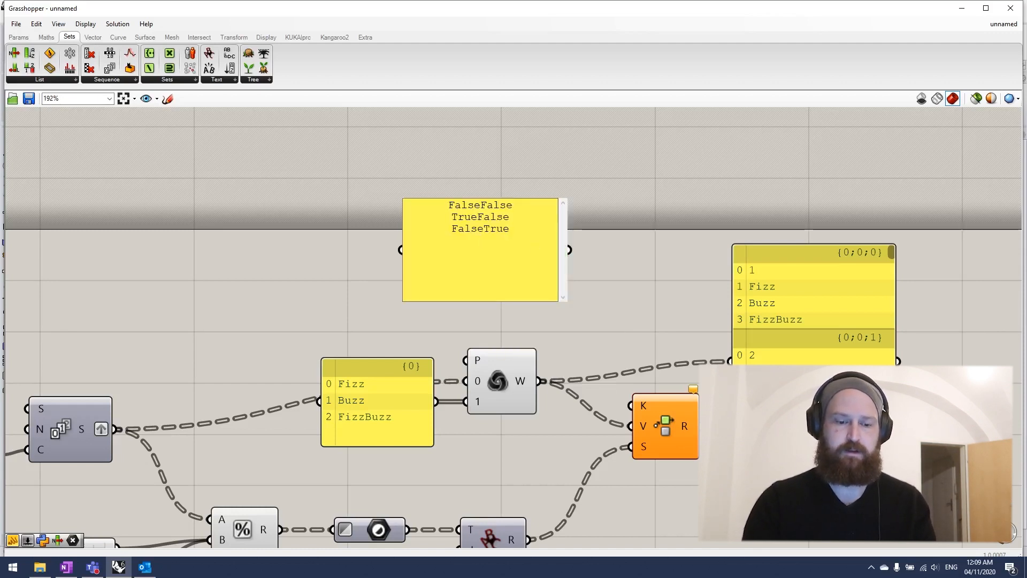
text(Tru)
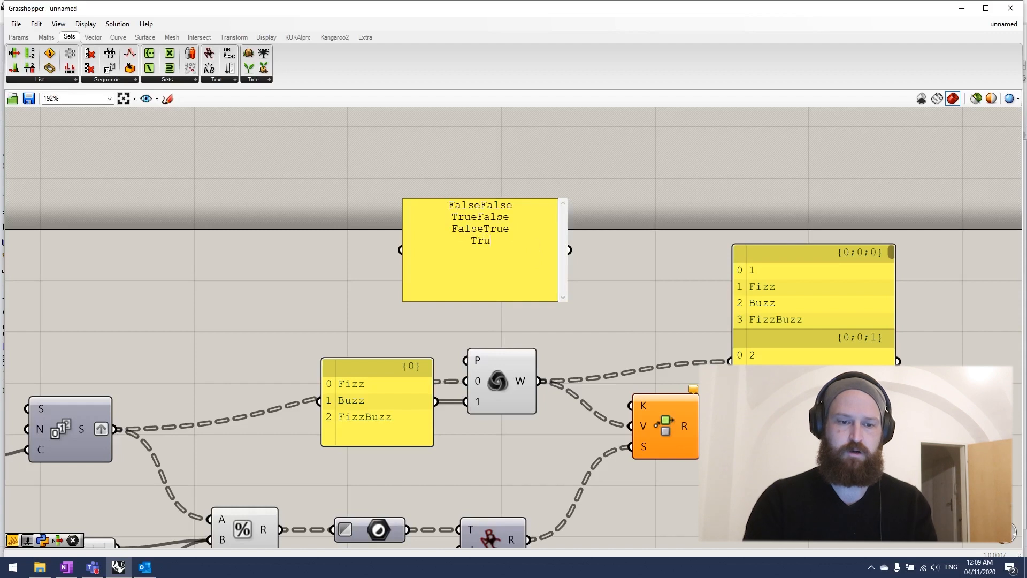
text(eTrue)
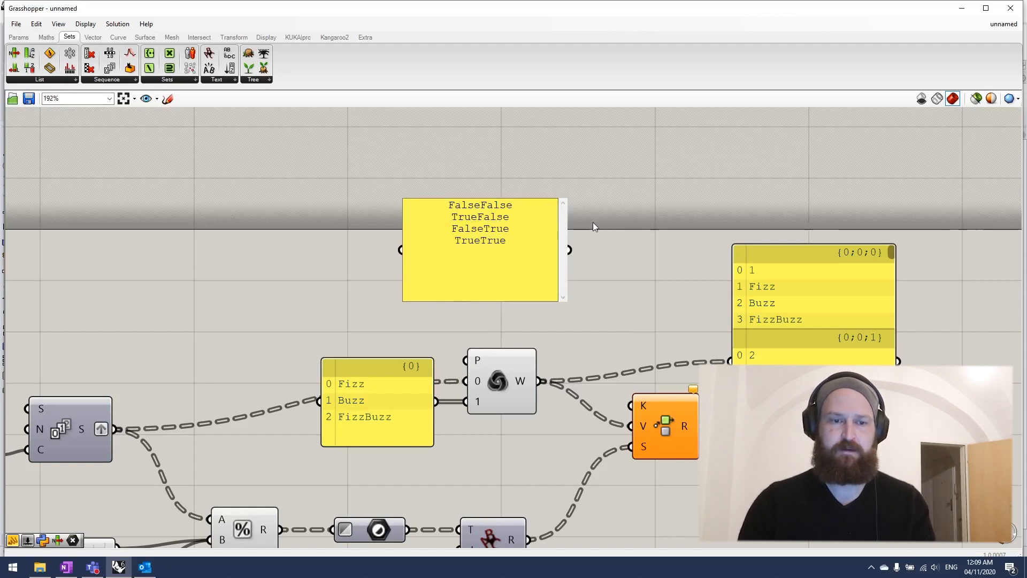
- Untick Multiline Data so the panel outputs four separate key items feeding the search's K input
right_click(479, 248)
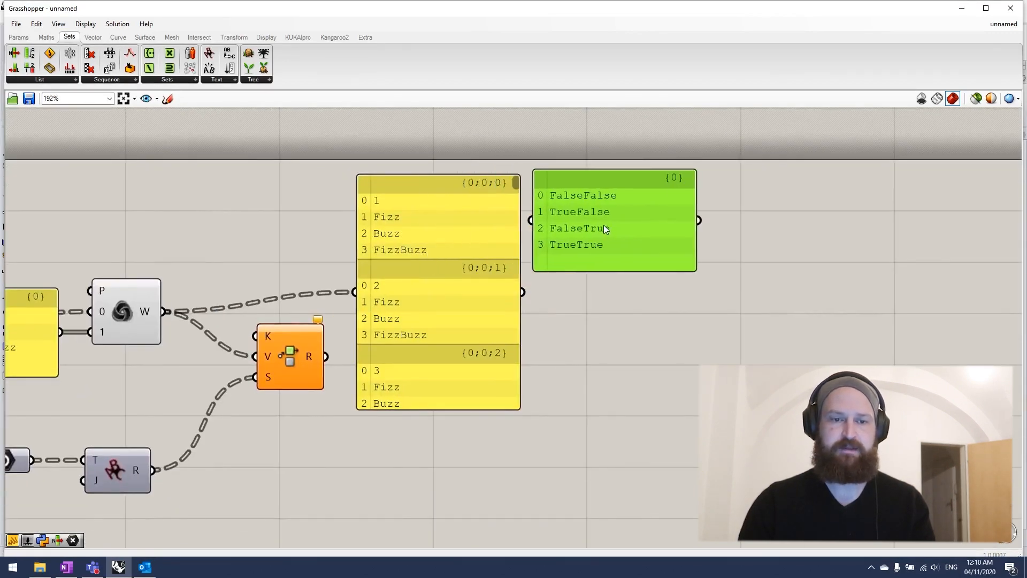
mouse_move(582, 229)
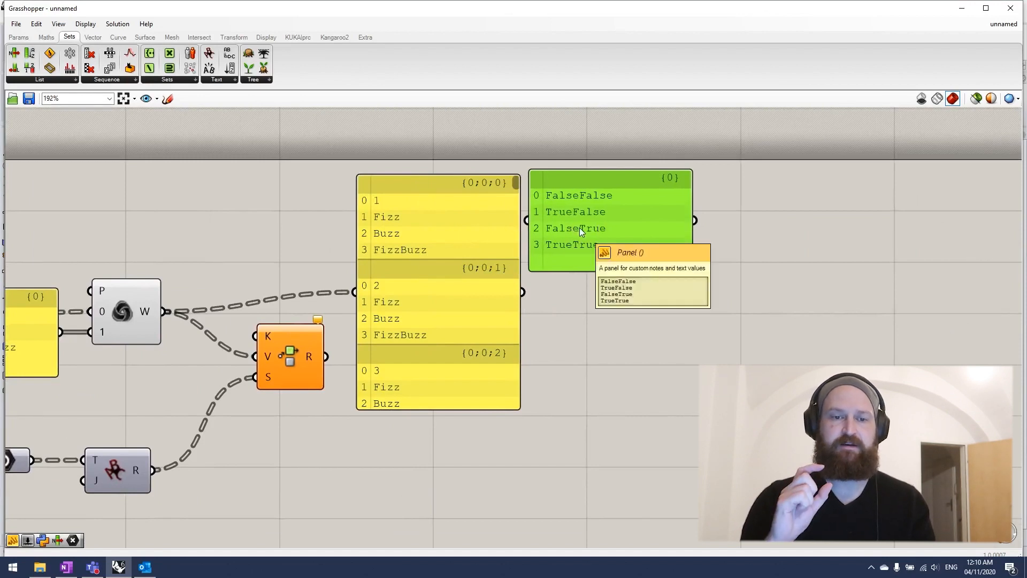
mouse_move(491, 245)
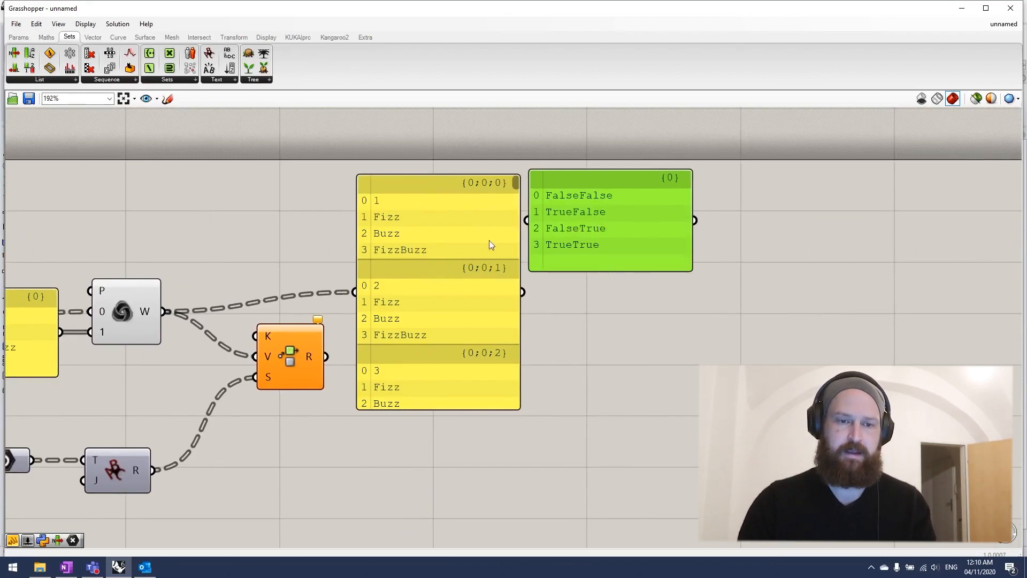
scroll(down, 3)
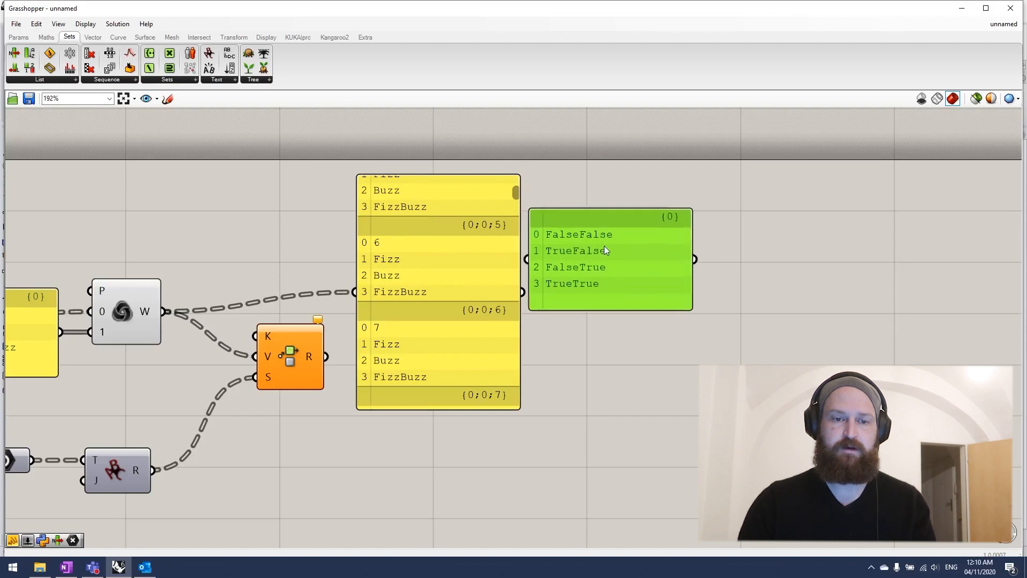
mouse_move(388, 254)
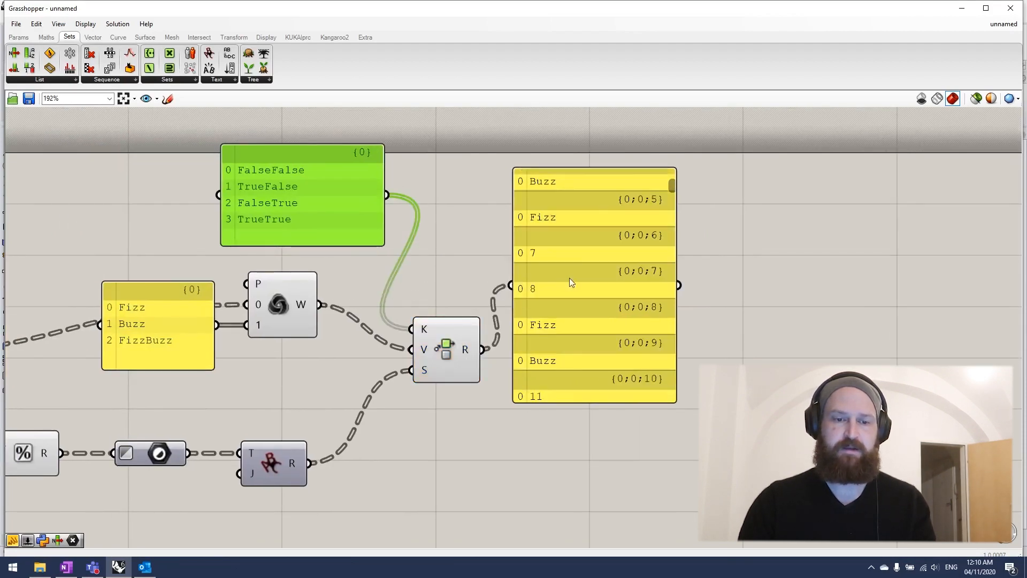
- Flatten the search component's R output so the panel lists 1, 2, Fizz, 4, Buzz in one branch
right_click(534, 345)
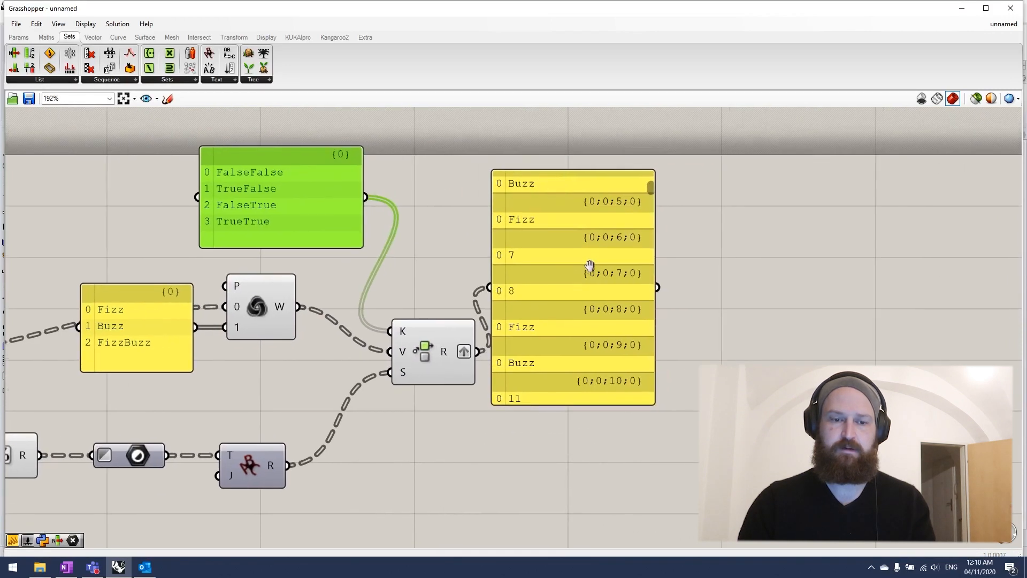
click(463, 351)
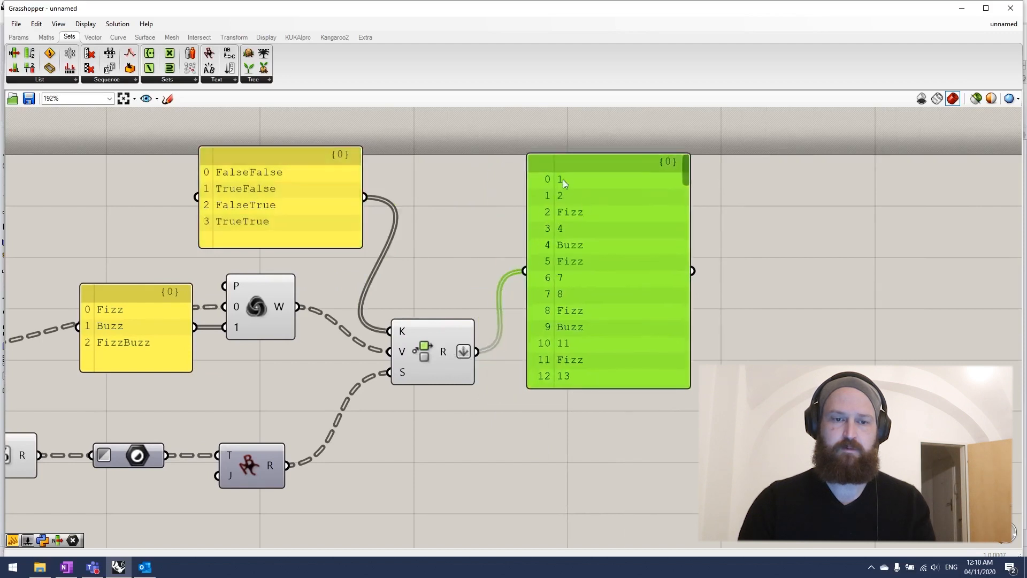
mouse_move(589, 238)
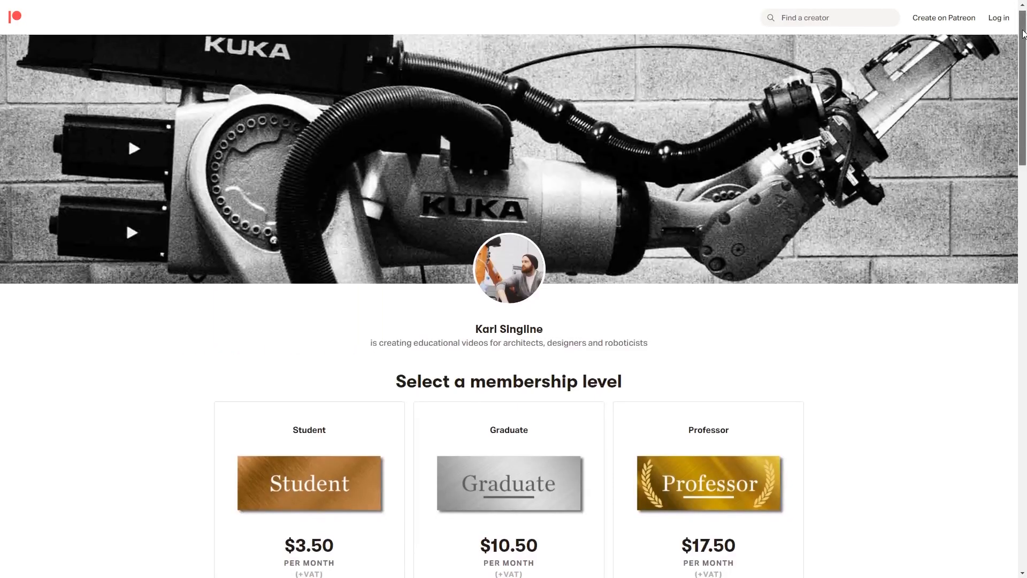
scroll(down, 3)
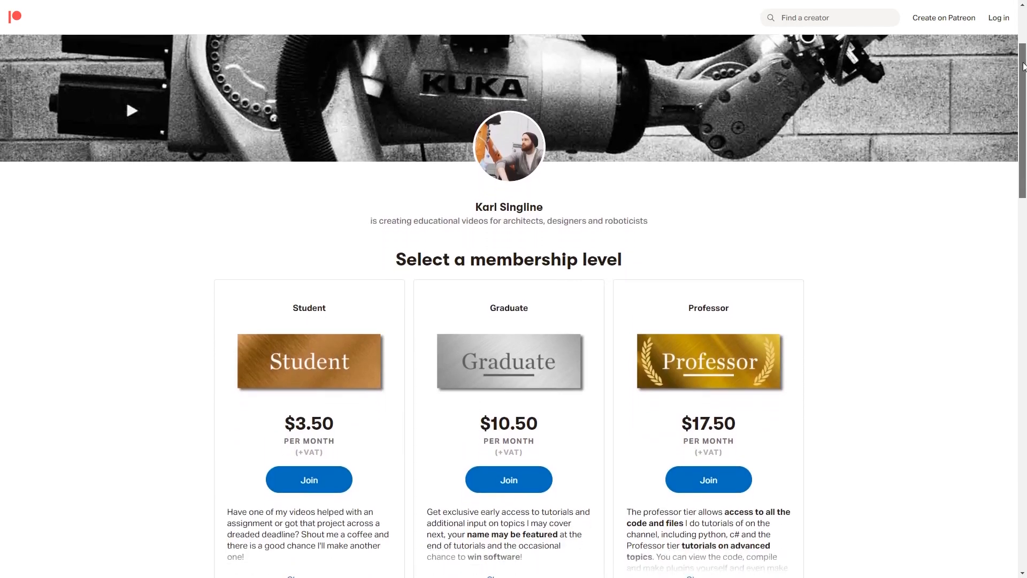
scroll(down, 3)
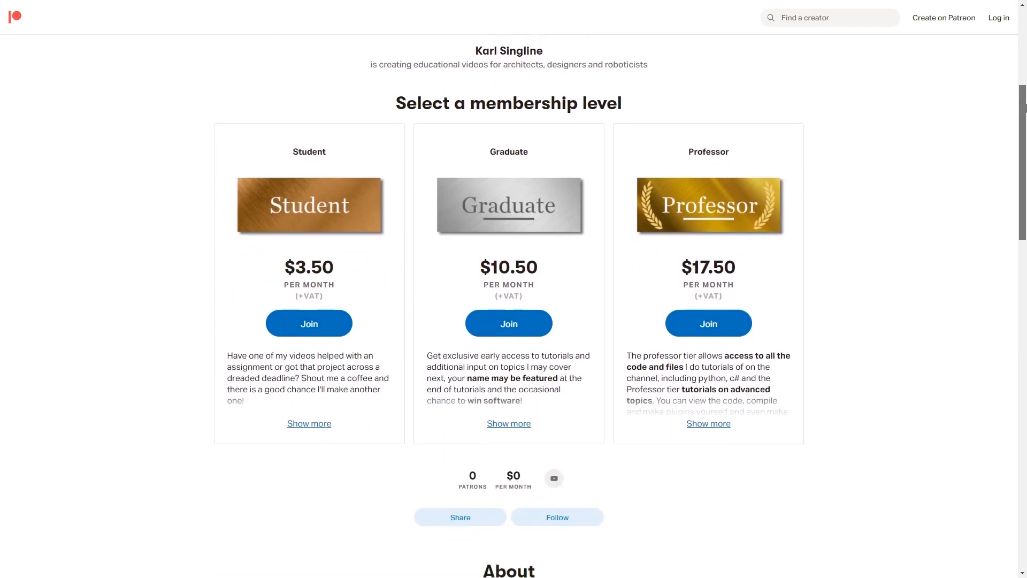
scroll(down, 3)
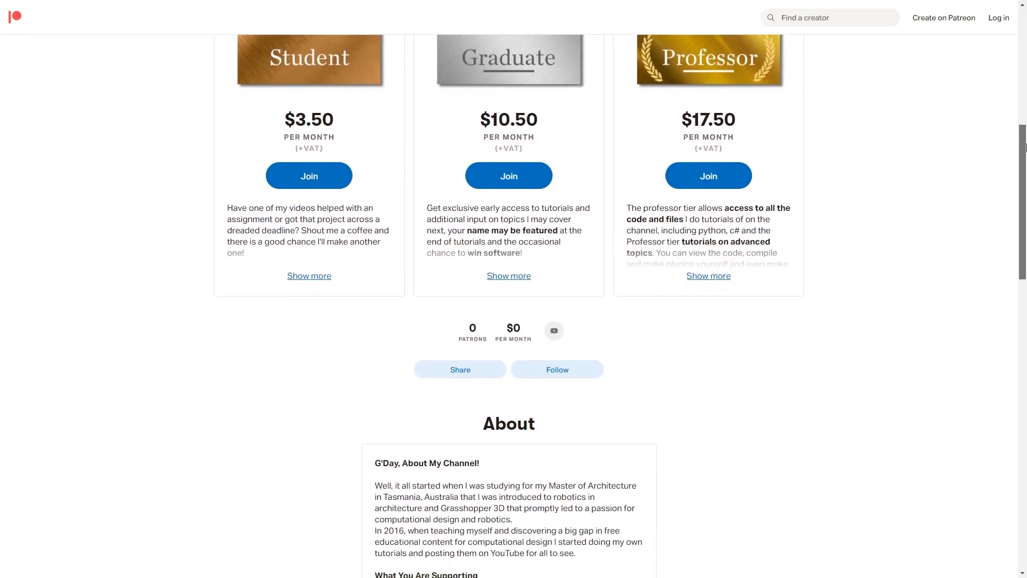
scroll(down, 3)
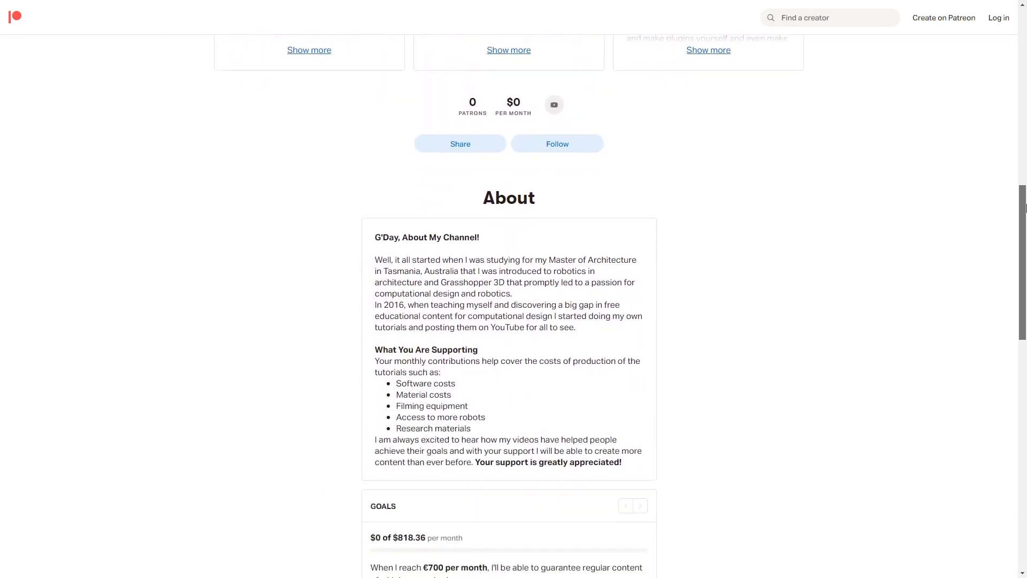
scroll(down, 3)
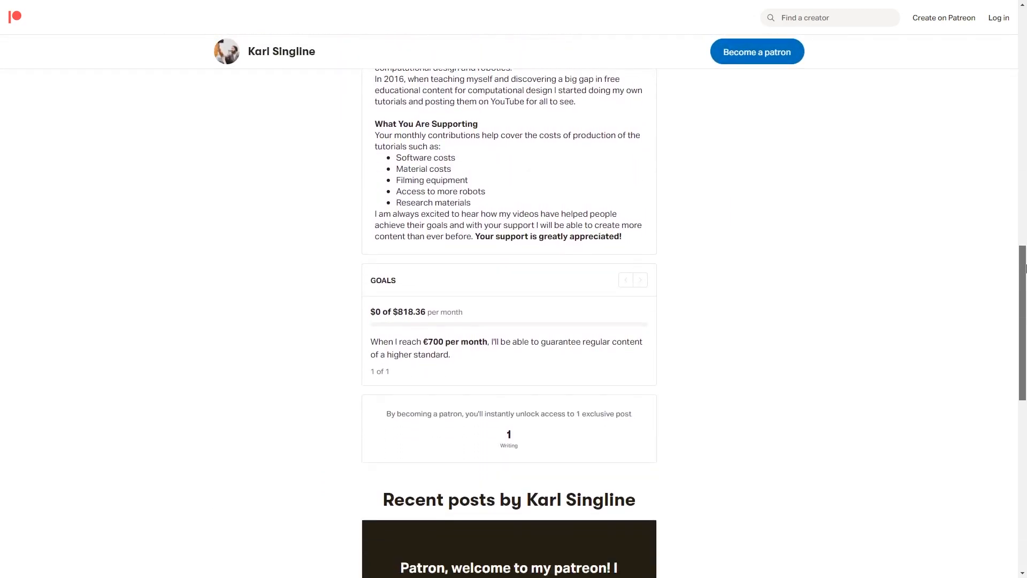
scroll(down, 3)
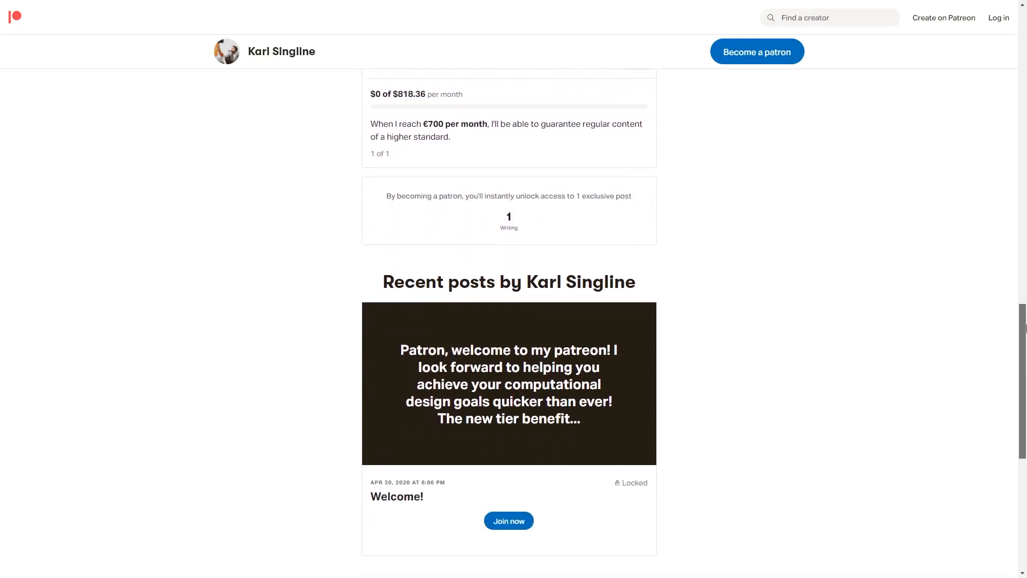
scroll(down, 3)
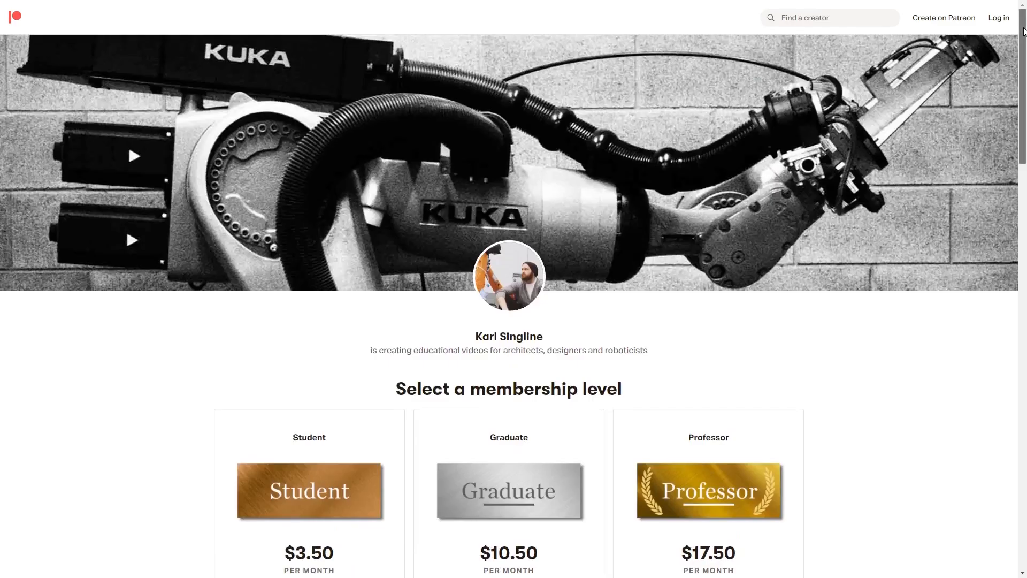
scroll(down, 3)
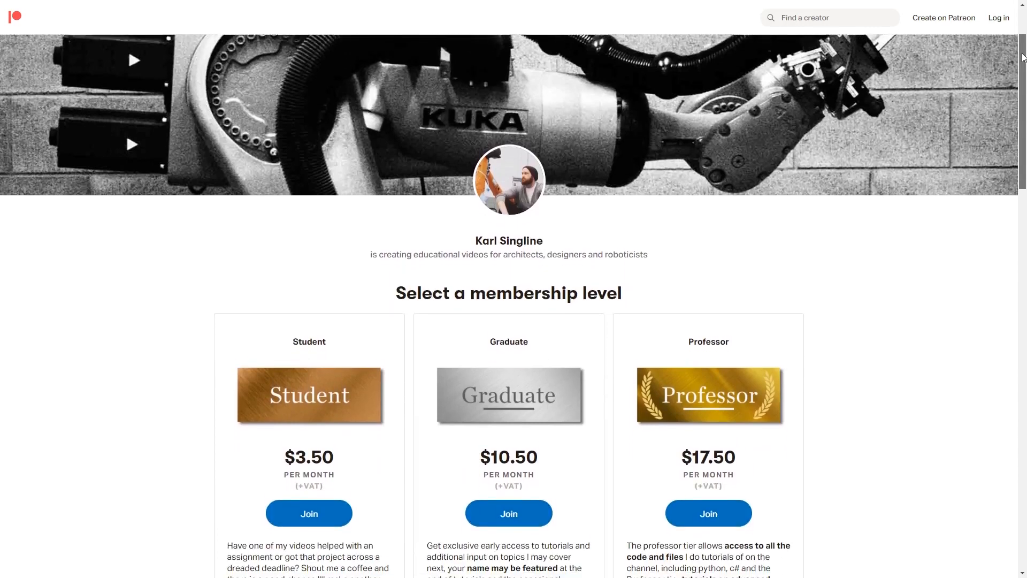
scroll(down, 3)
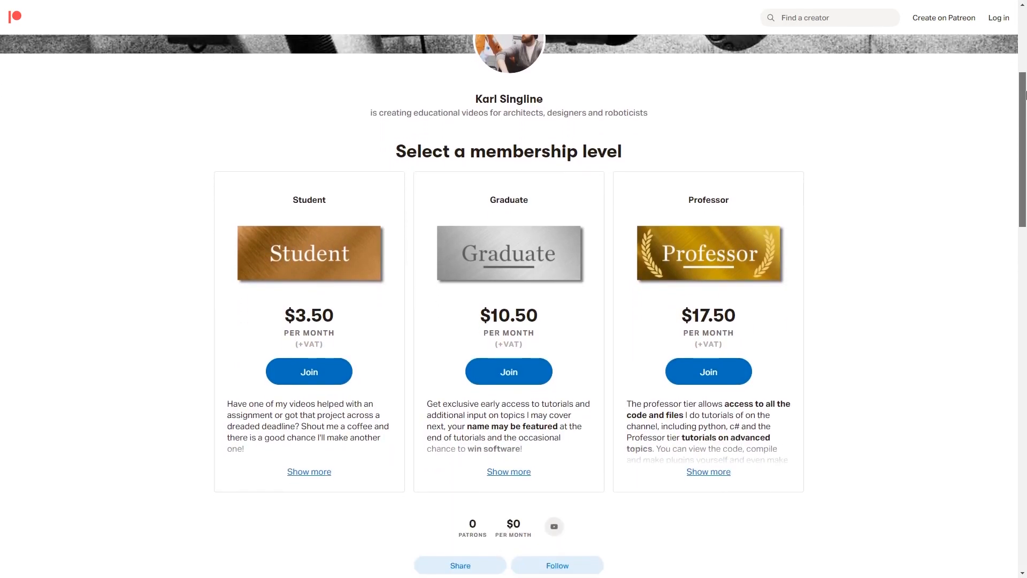